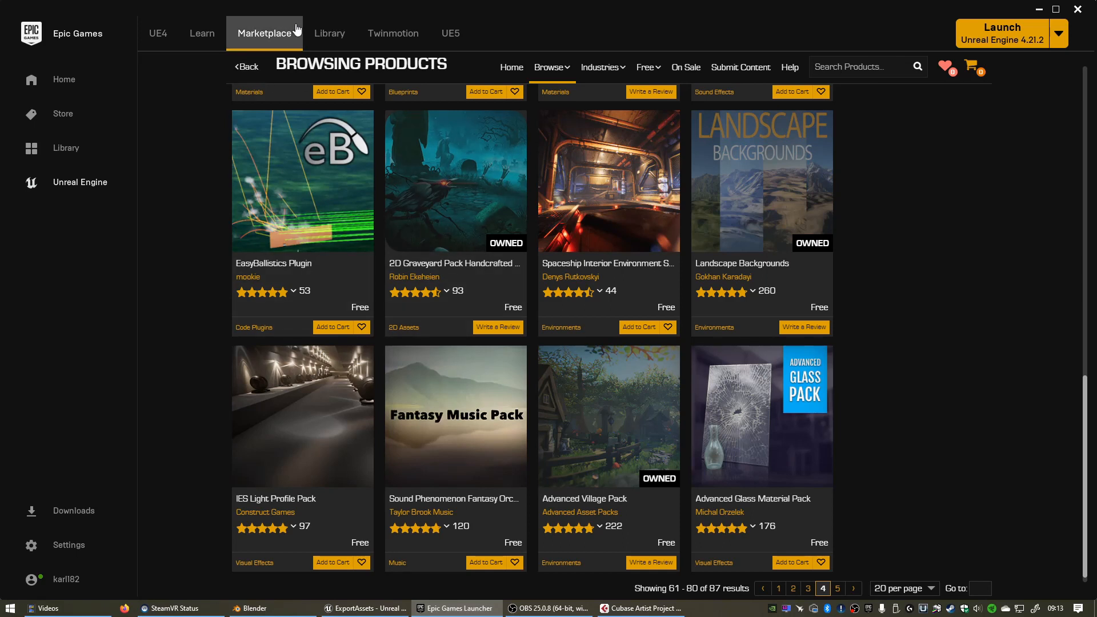
# - Browse into the village pack's Meshes folder and view SM_Bridge_Var01 in the Static Mesh Editor
pyautogui.click(644, 66)
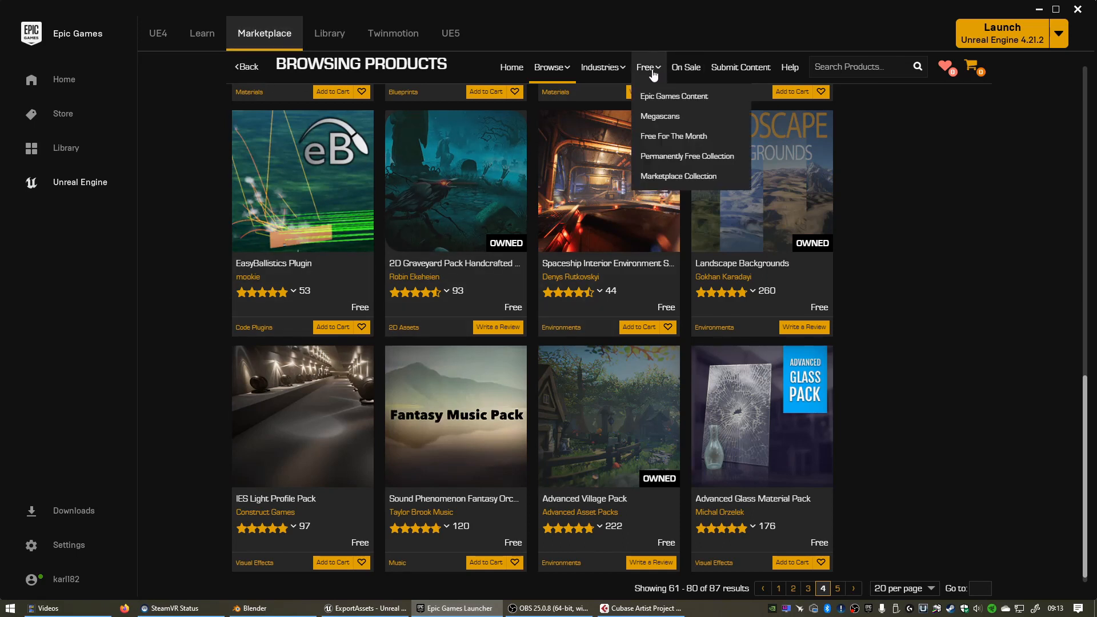
pyautogui.moveTo(686, 157)
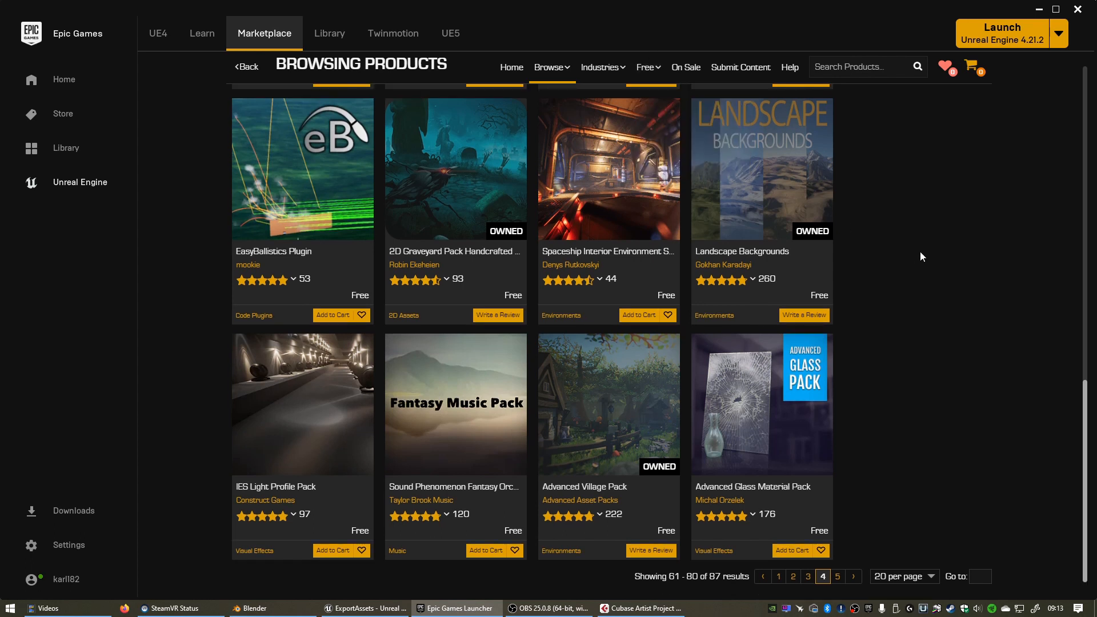
pyautogui.moveTo(593, 470)
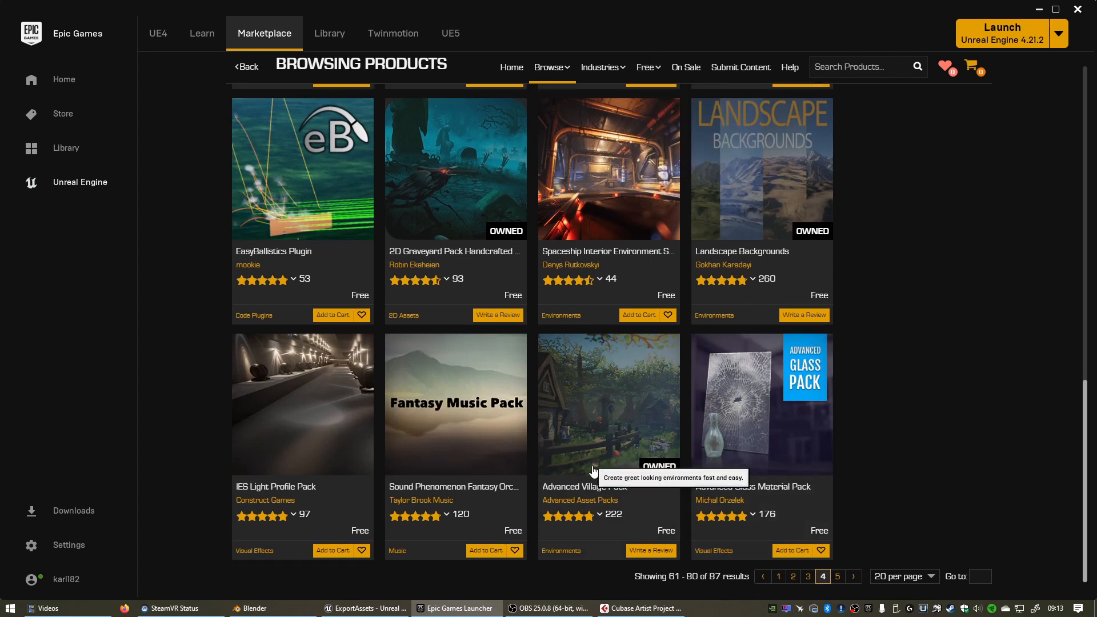
pyautogui.moveTo(614, 434)
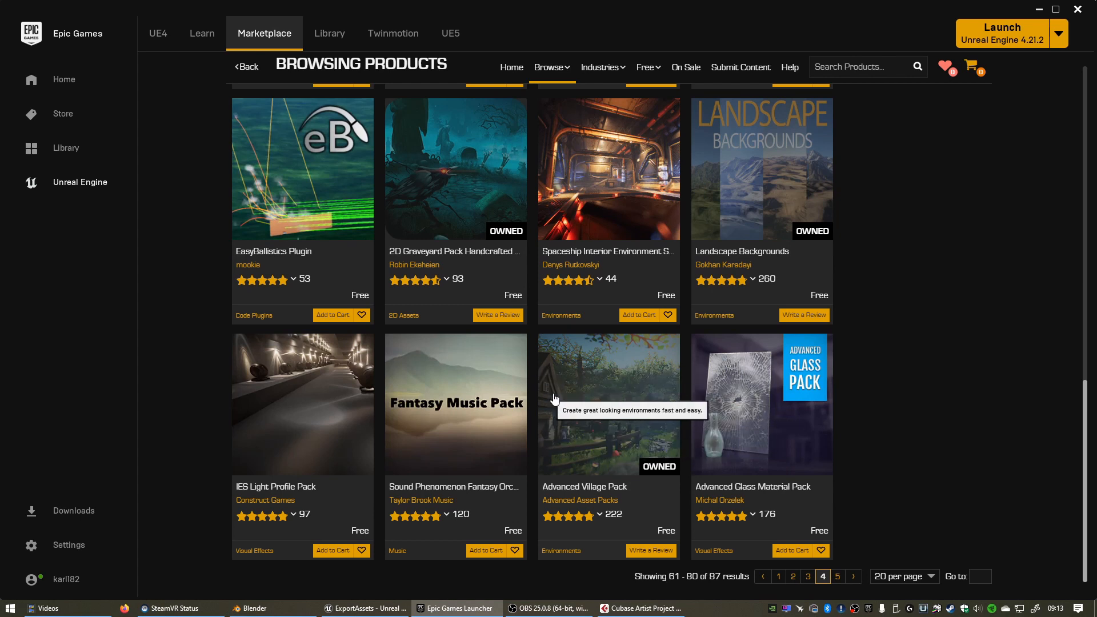
pyautogui.moveTo(603, 502)
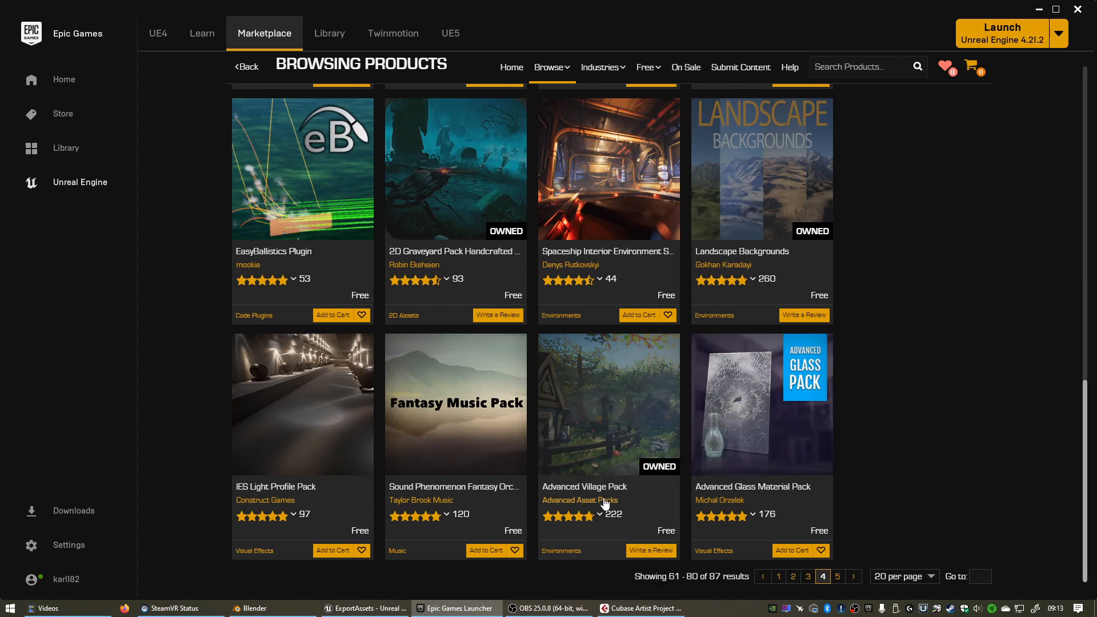
pyautogui.click(363, 608)
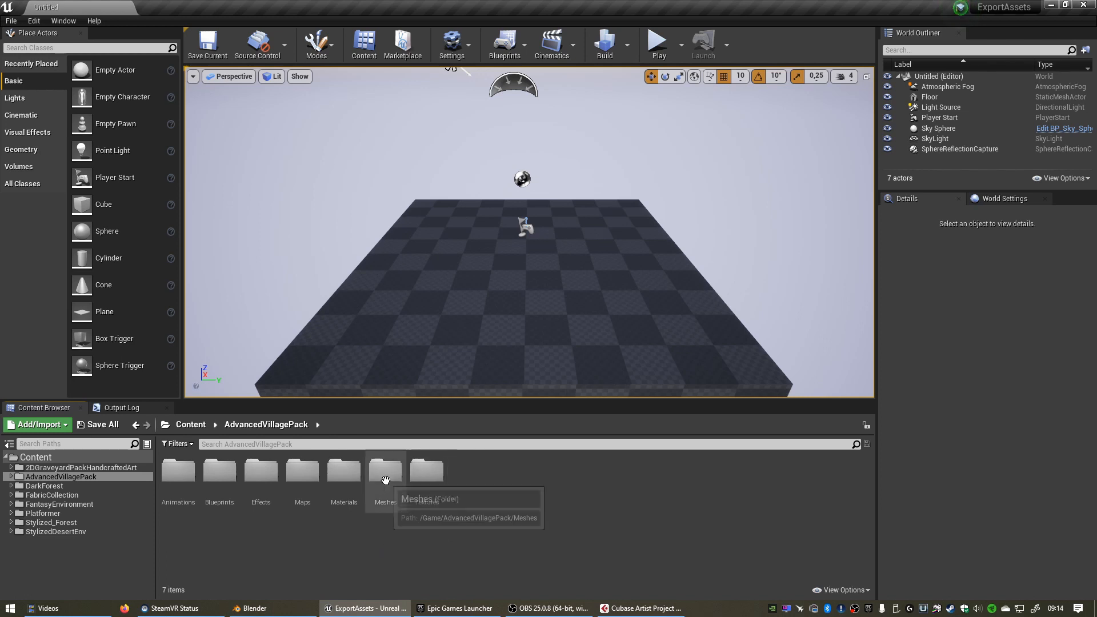
pyautogui.click(385, 471)
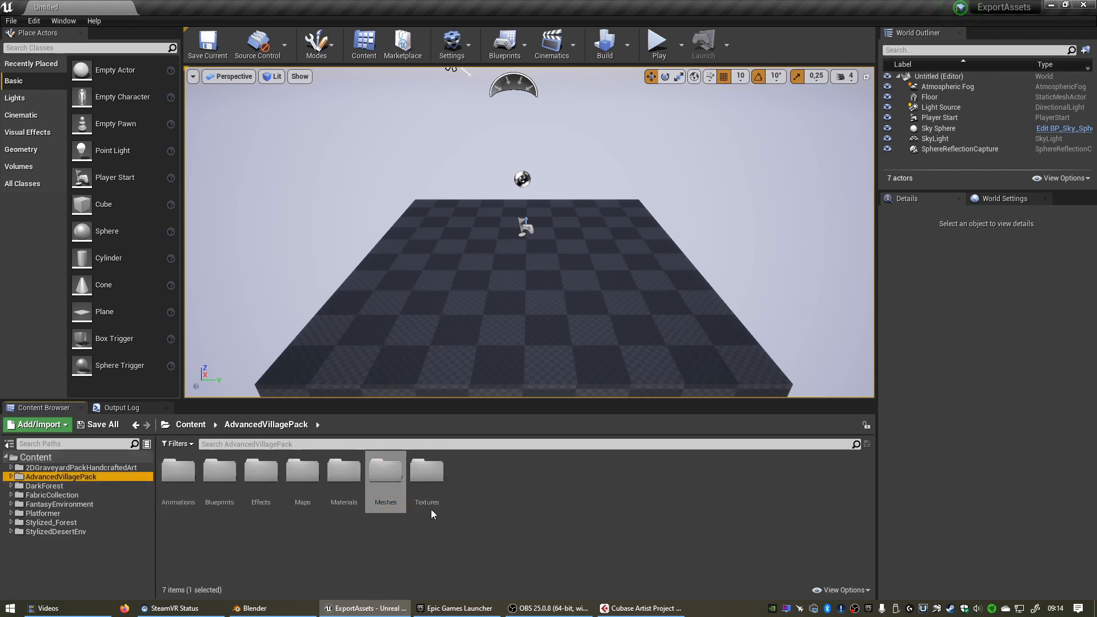
pyautogui.doubleClick(385, 472)
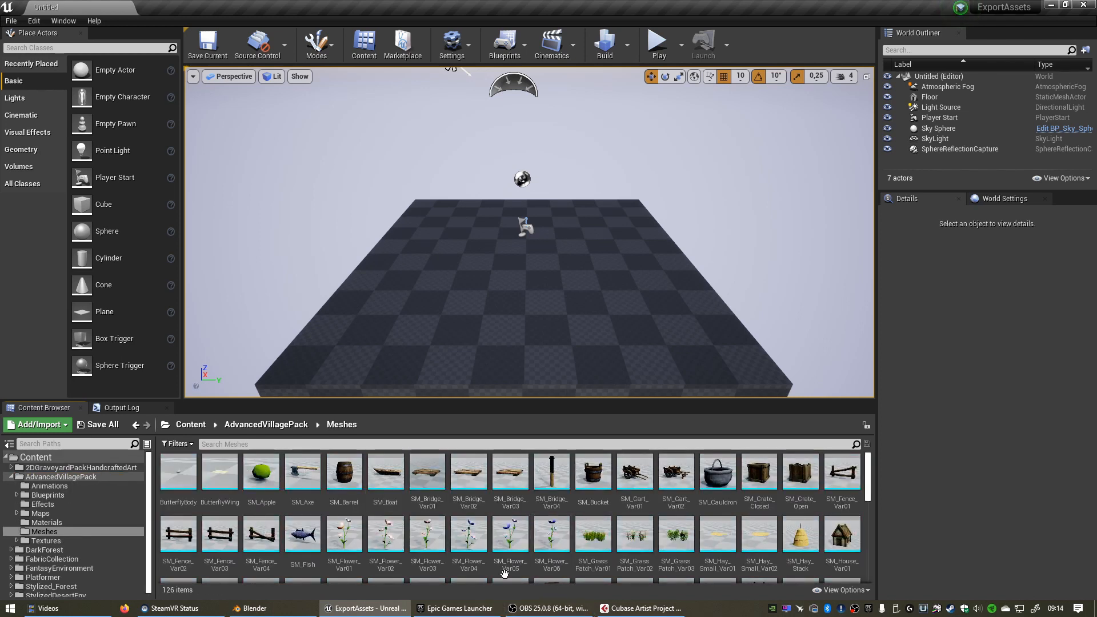
pyautogui.moveTo(426, 472)
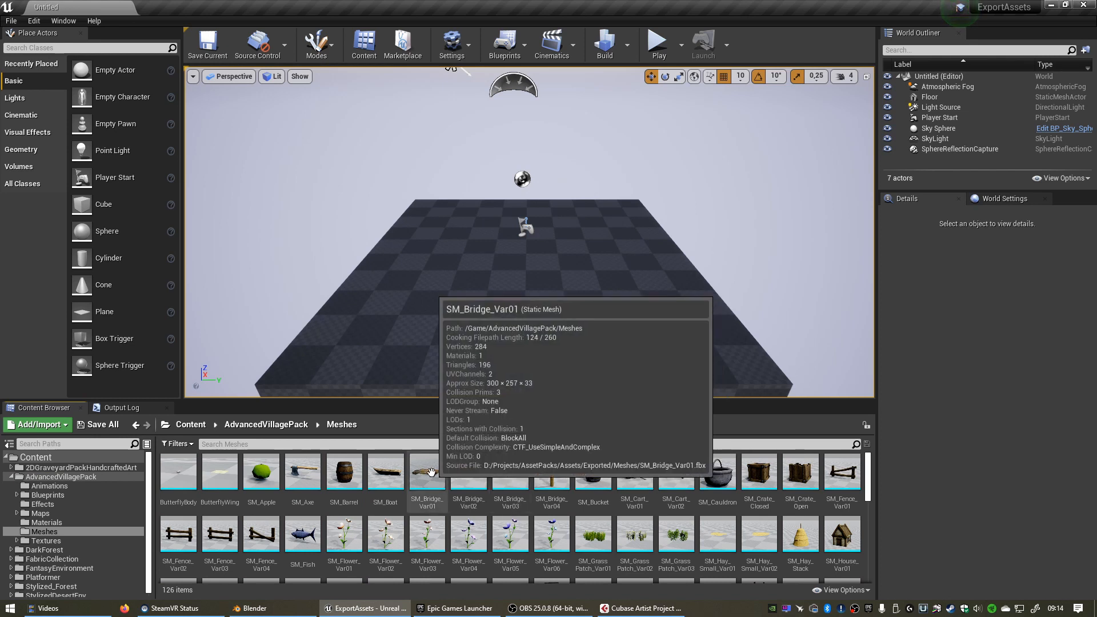
pyautogui.doubleClick(426, 472)
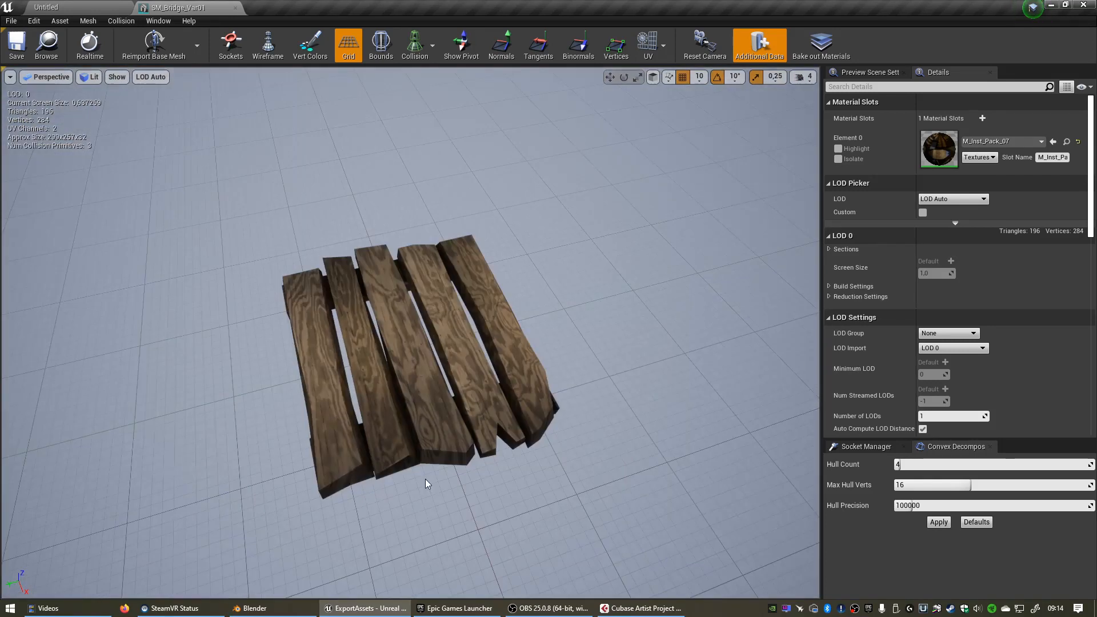
pyautogui.moveTo(431, 471)
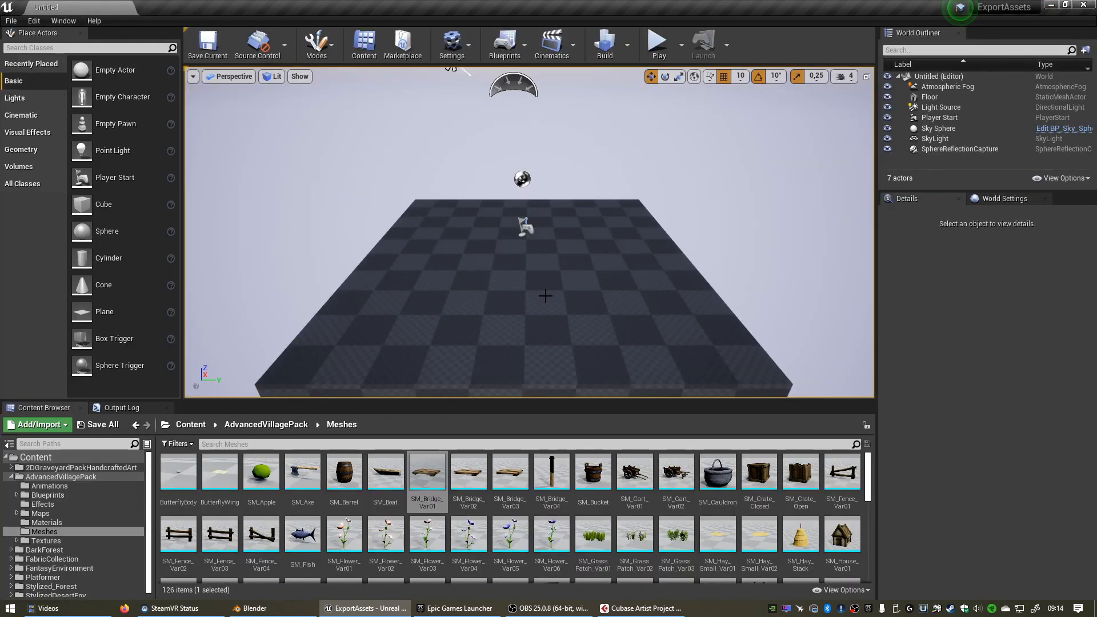
pyautogui.moveTo(426, 471)
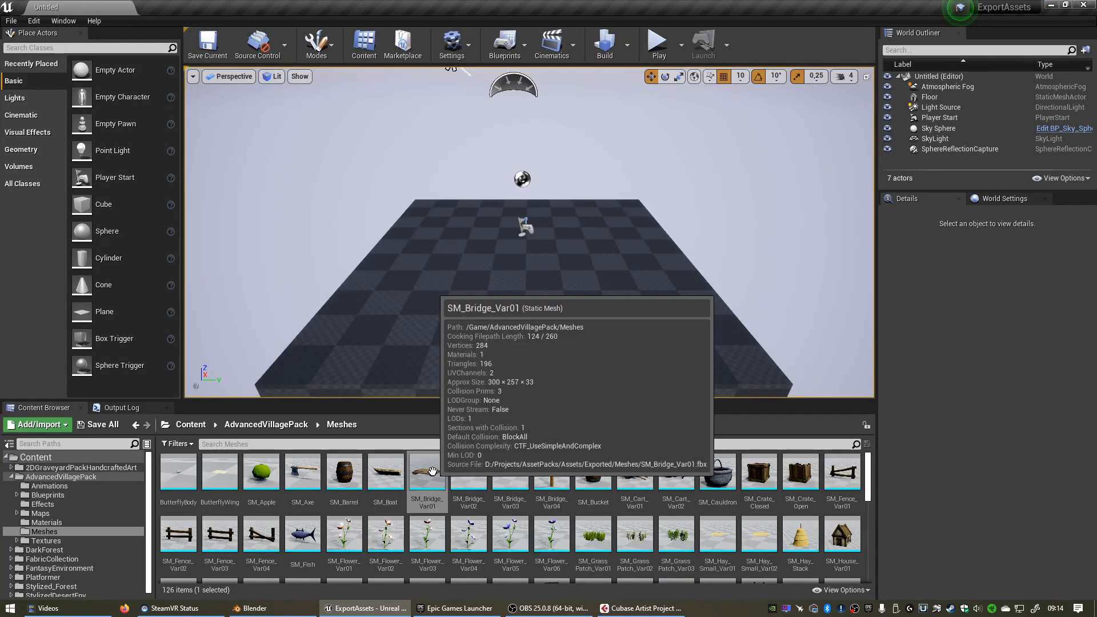
# - Export SM_Bridge_Var01 via Asset Actions, saving SM_Bridge_Var01.FBX into the Ue4AssetExports folder
pyautogui.rightClick(426, 472)
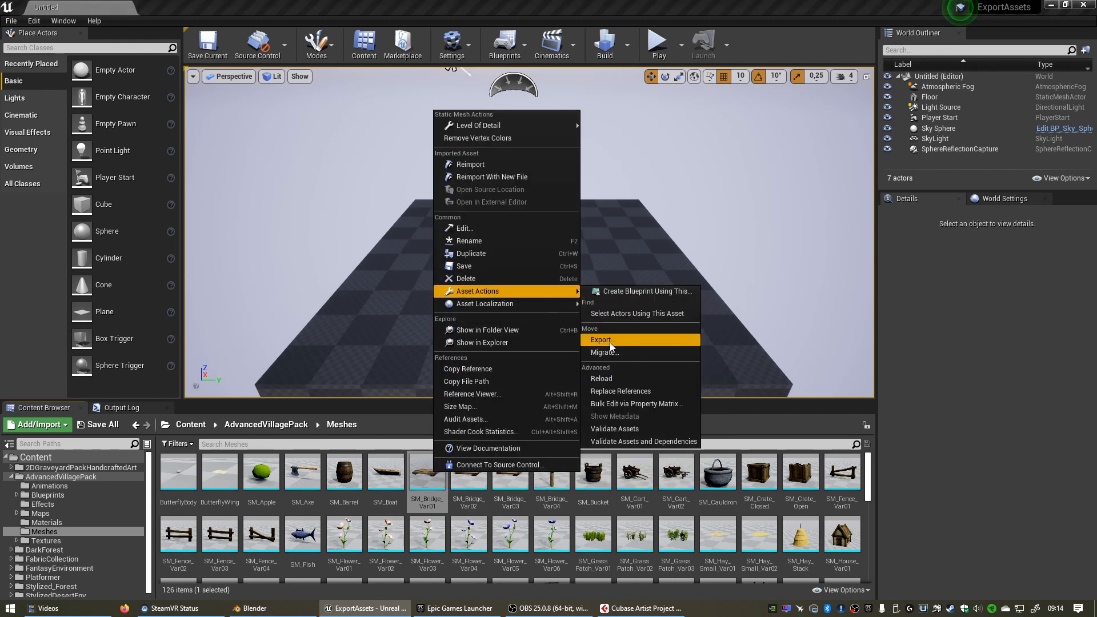
pyautogui.click(601, 341)
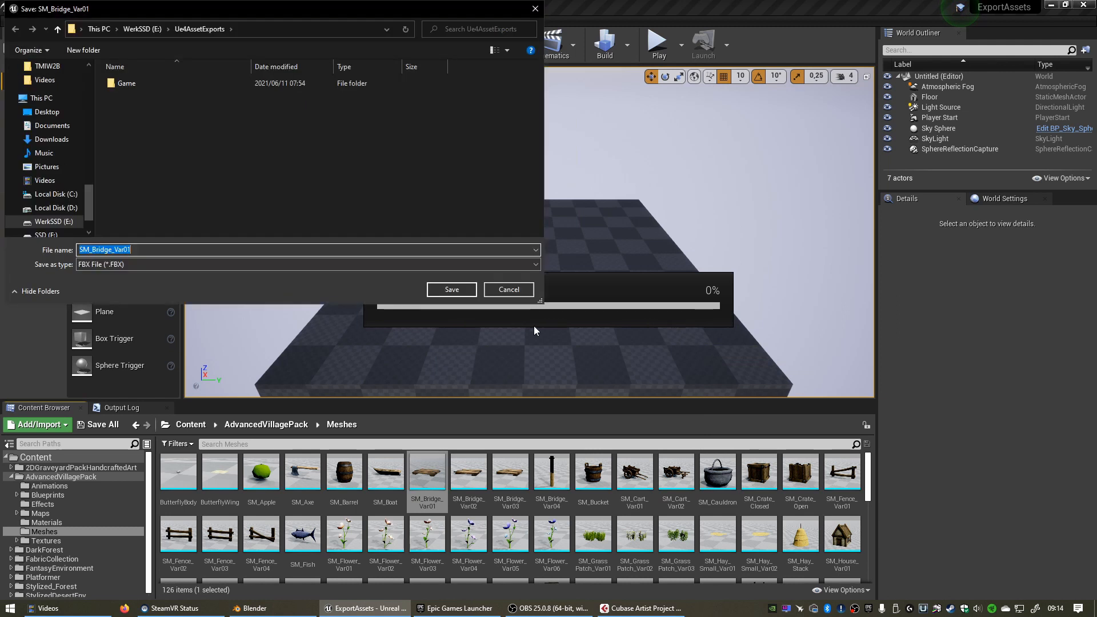
pyautogui.moveTo(177, 130)
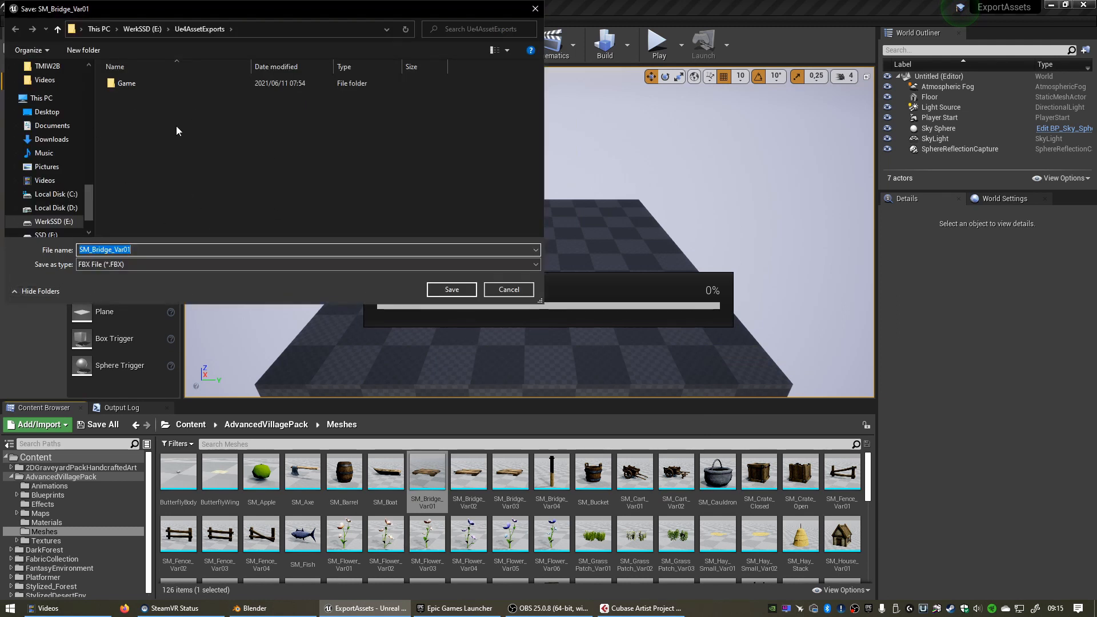
pyautogui.moveTo(205, 175)
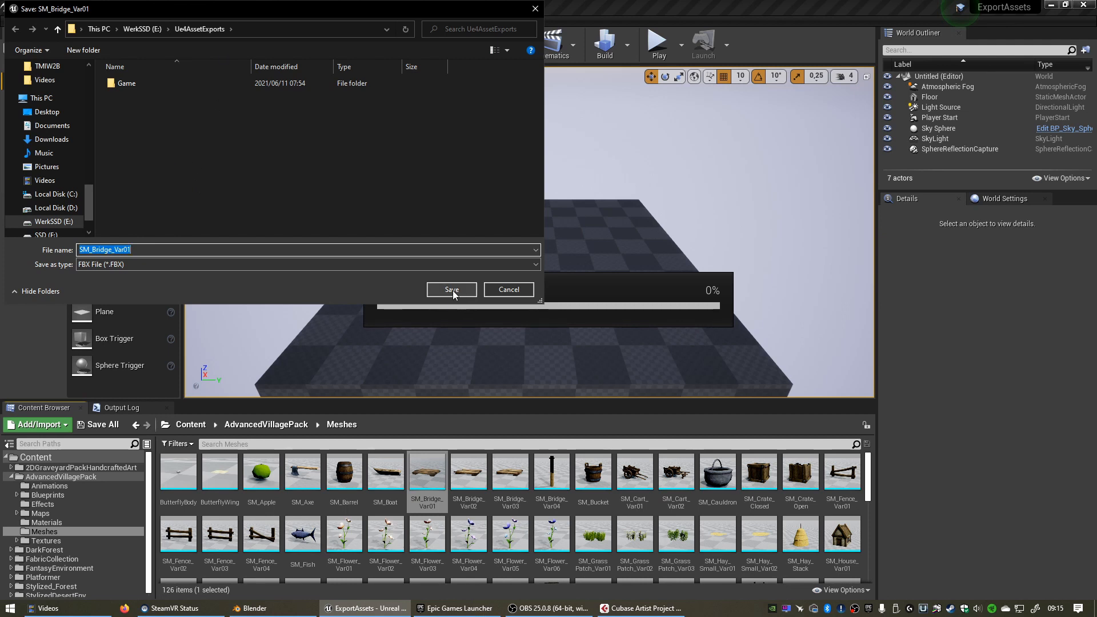
pyautogui.click(451, 289)
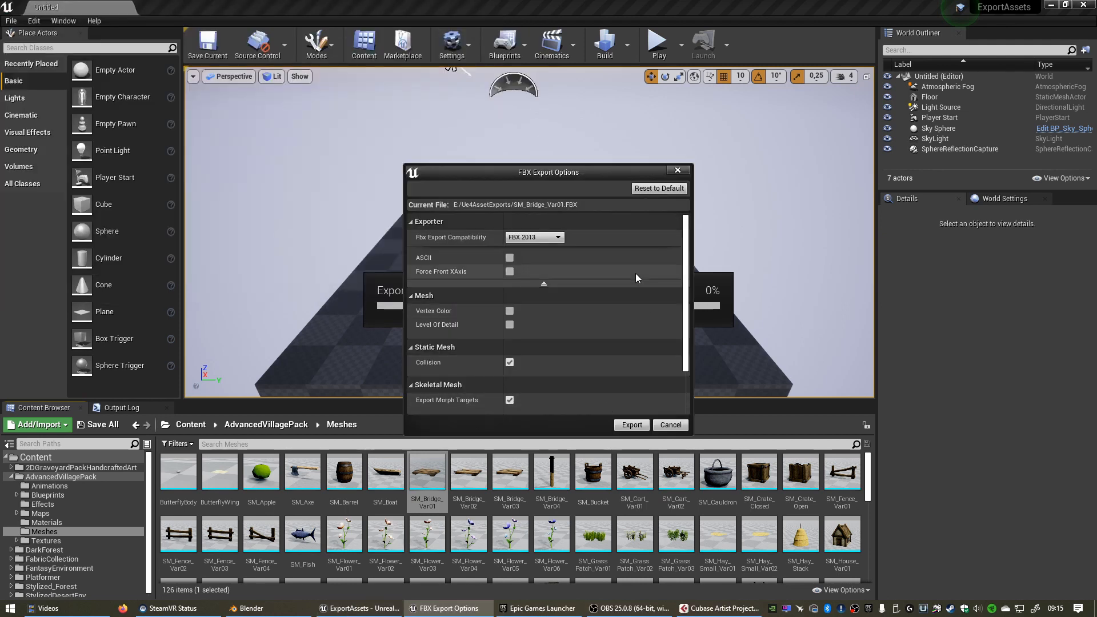
# - Uncheck Static Mesh Collision in the FBX export options and run the export
pyautogui.scroll(-3)
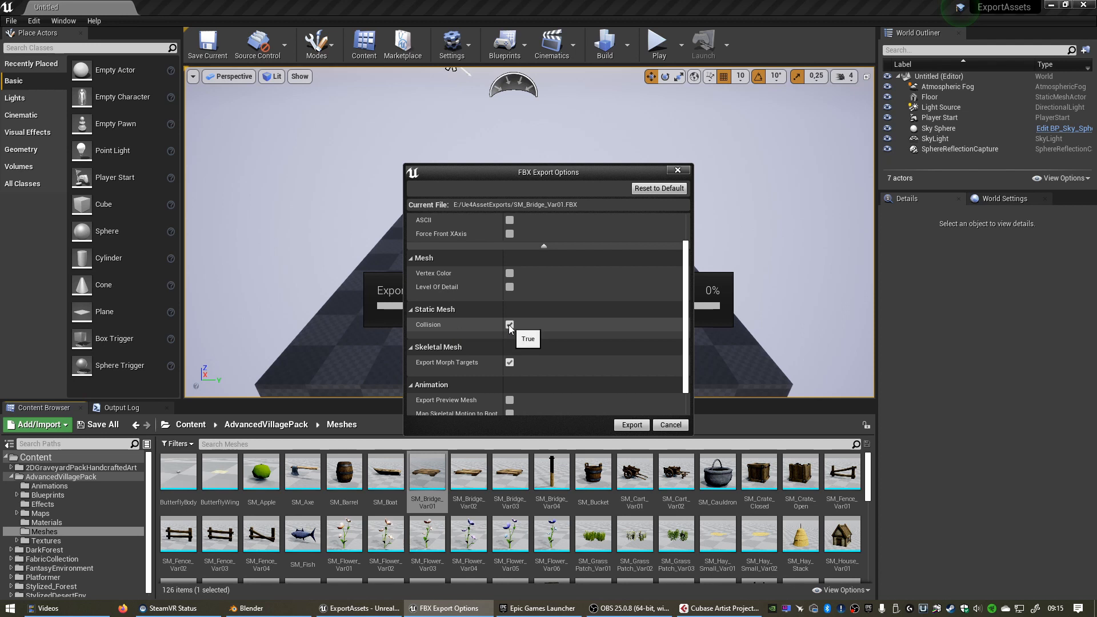
pyautogui.click(510, 323)
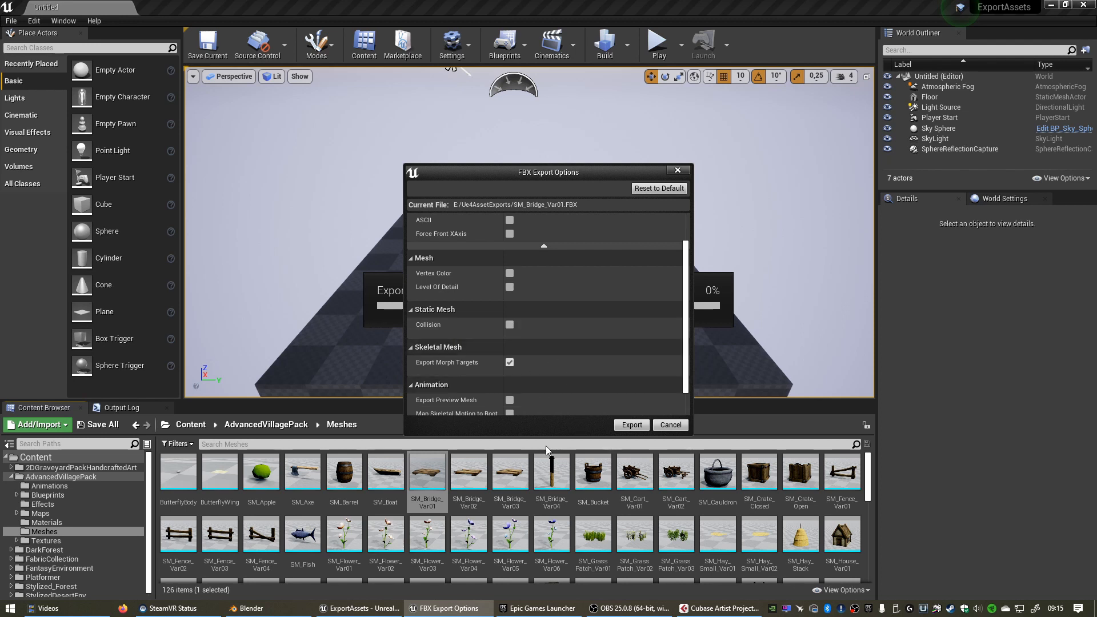
pyautogui.click(630, 425)
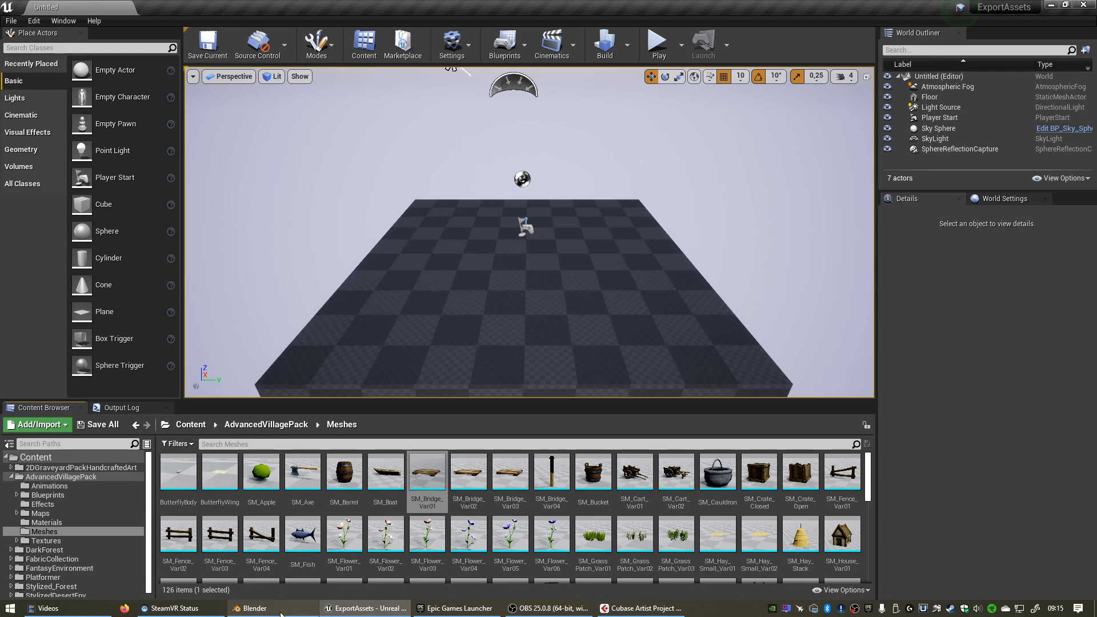
# - In Blender, delete the default camera, cube and light to empty the scene
pyautogui.click(254, 607)
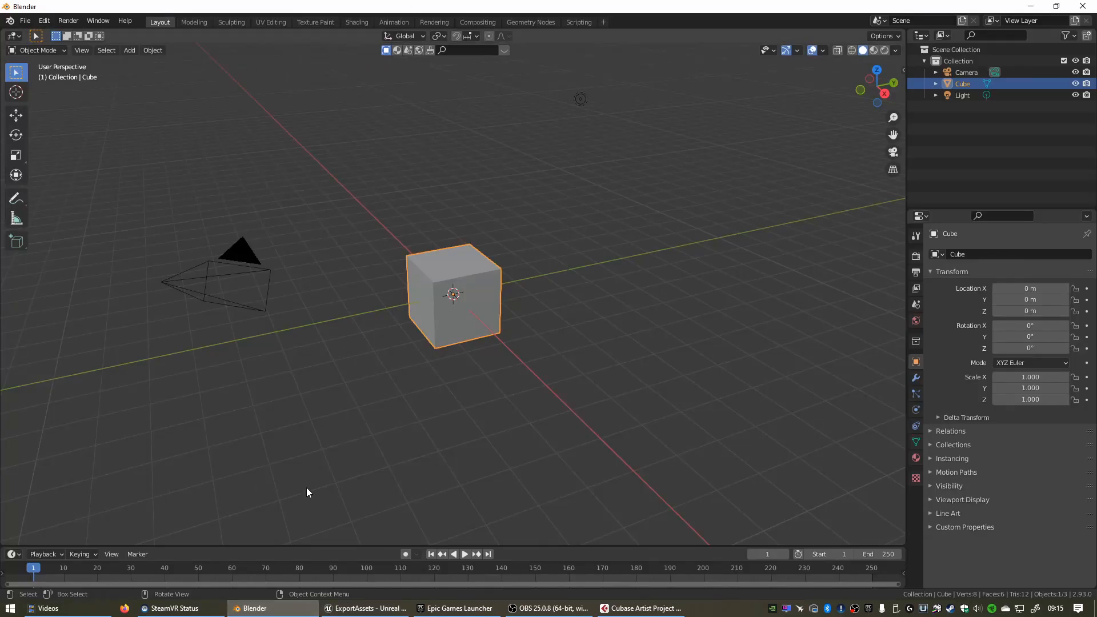
pyautogui.moveTo(594, 369)
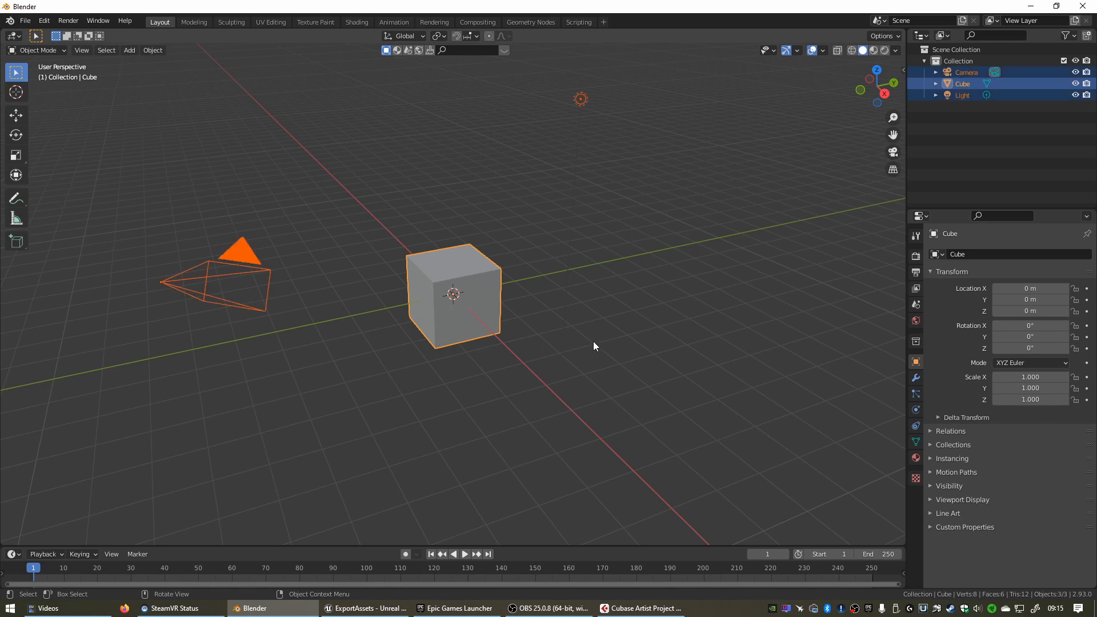
pyautogui.press('x')
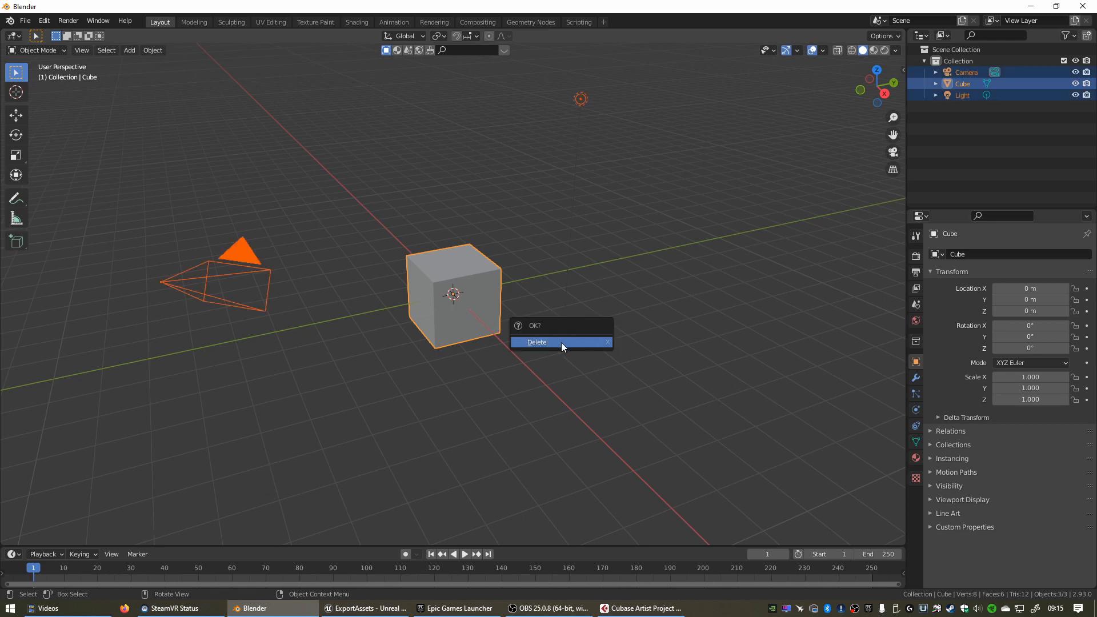
pyautogui.click(537, 341)
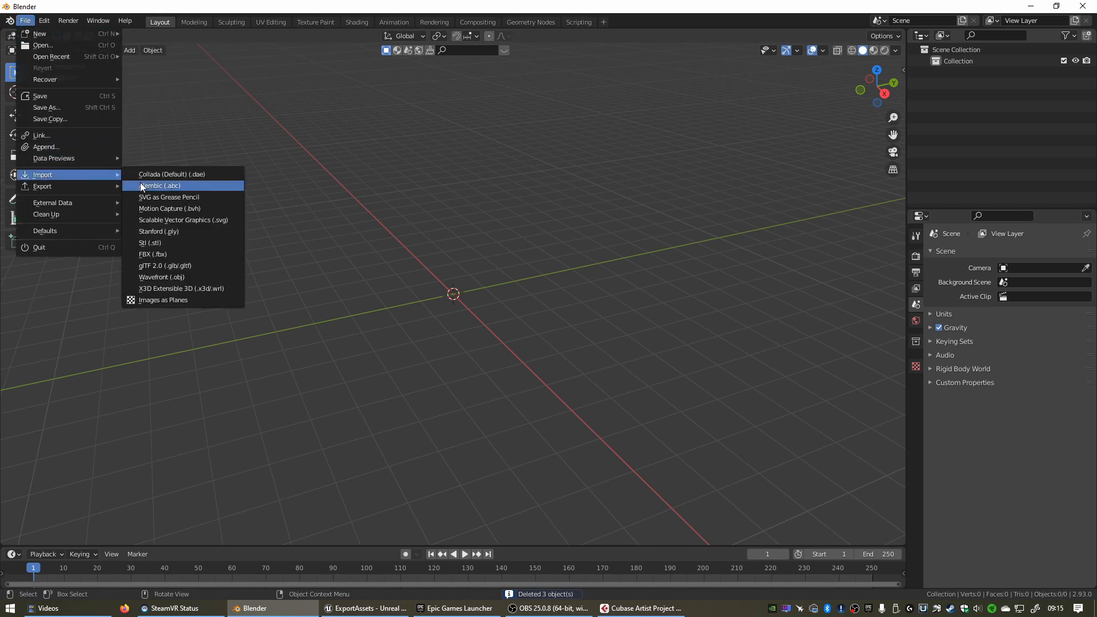
pyautogui.moveTo(152, 254)
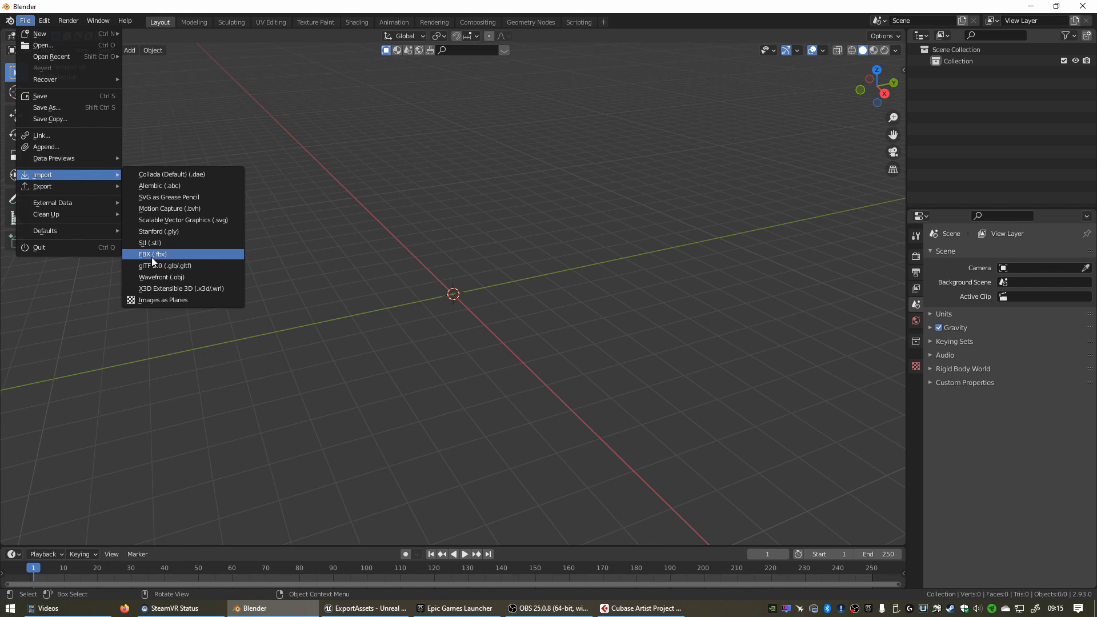
# - Import SM_Bridge_Var01.FBX from E:\Ue4AssetExports on the WerkSSD drive
pyautogui.click(152, 253)
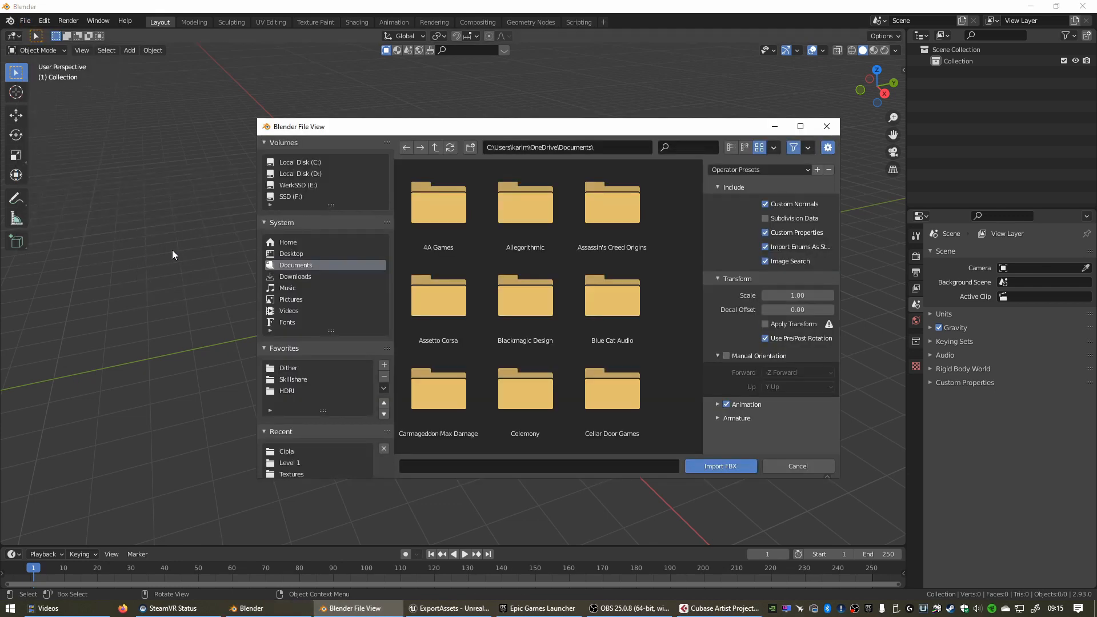
pyautogui.click(297, 185)
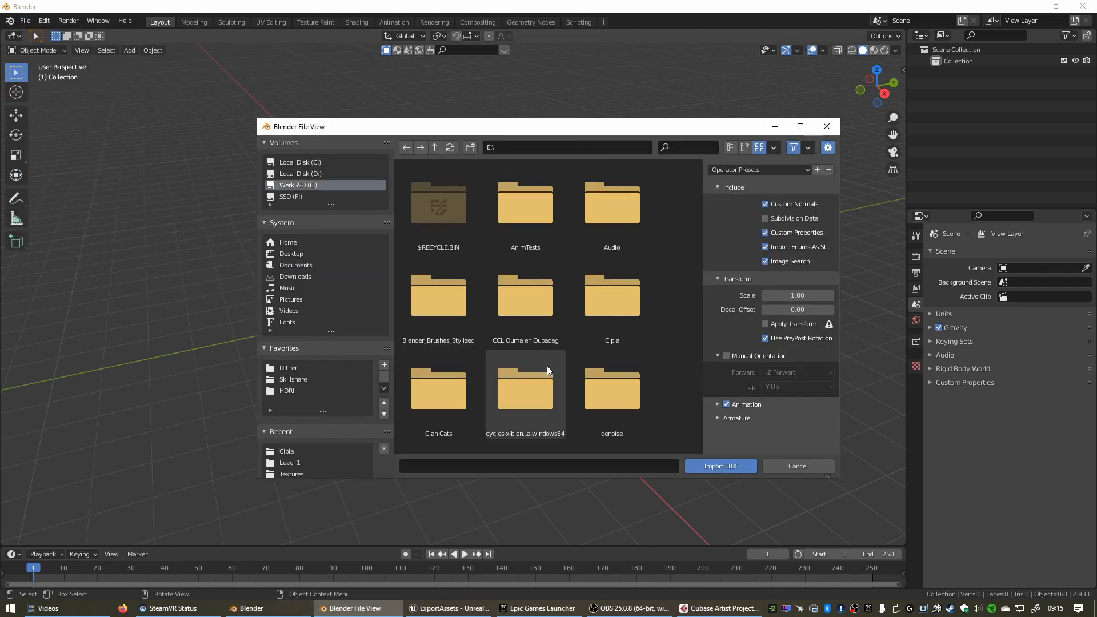
pyautogui.scroll(-3)
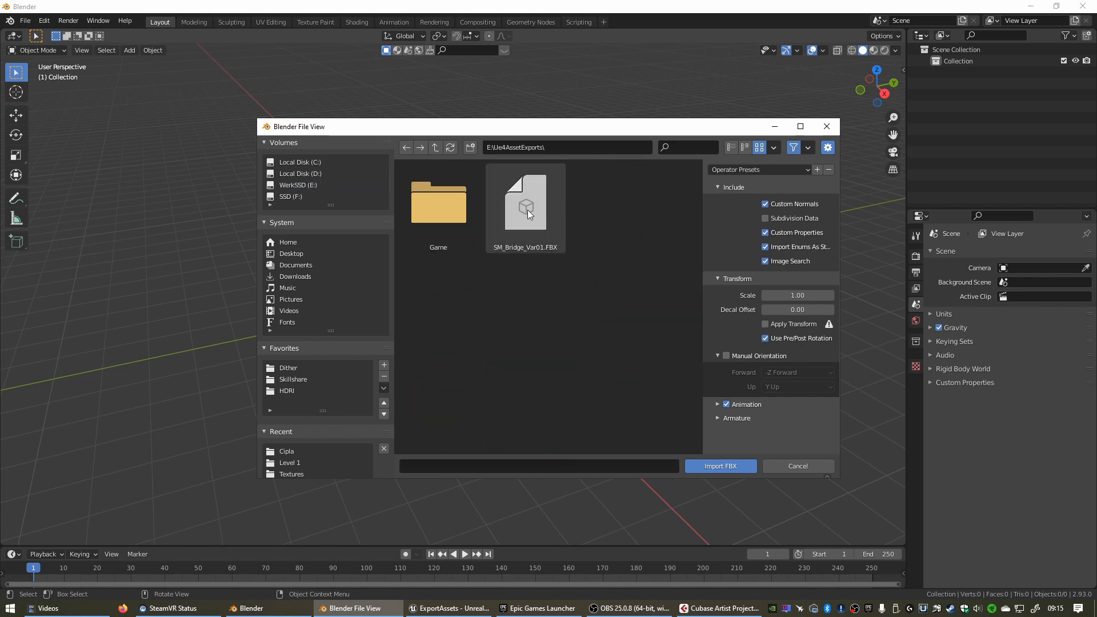
pyautogui.click(524, 203)
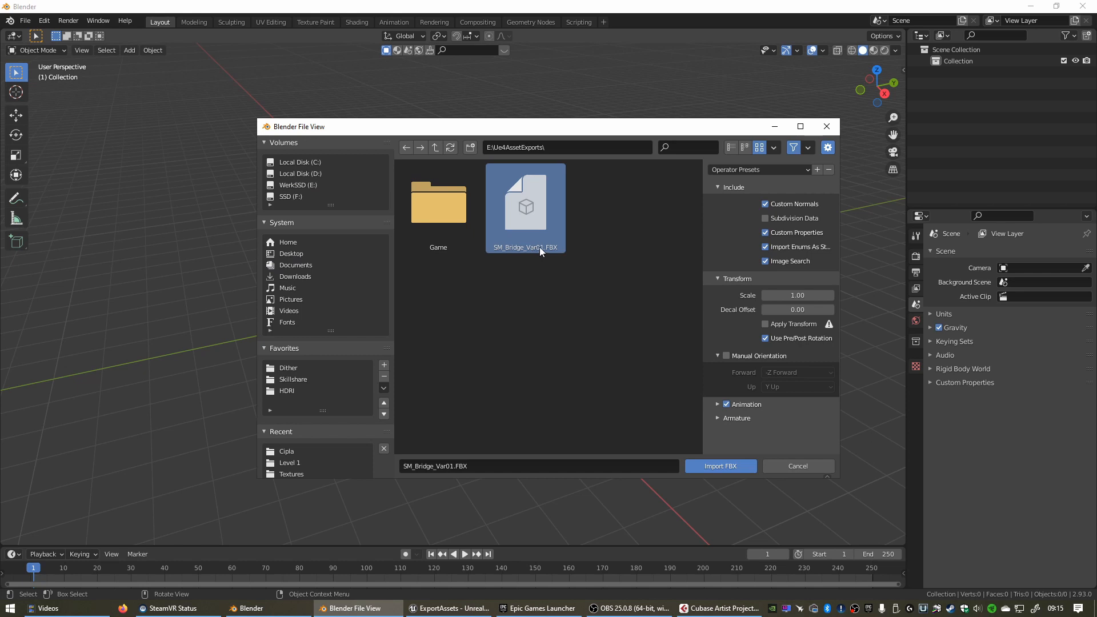
pyautogui.click(720, 466)
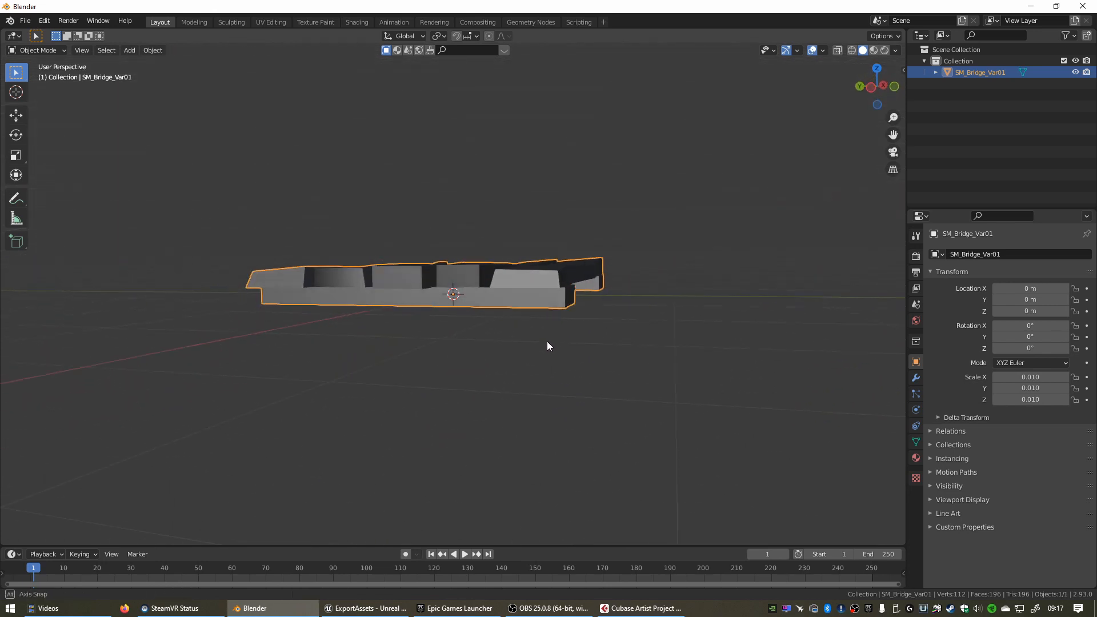
pyautogui.moveTo(546, 346); pyautogui.dragTo(612, 301)
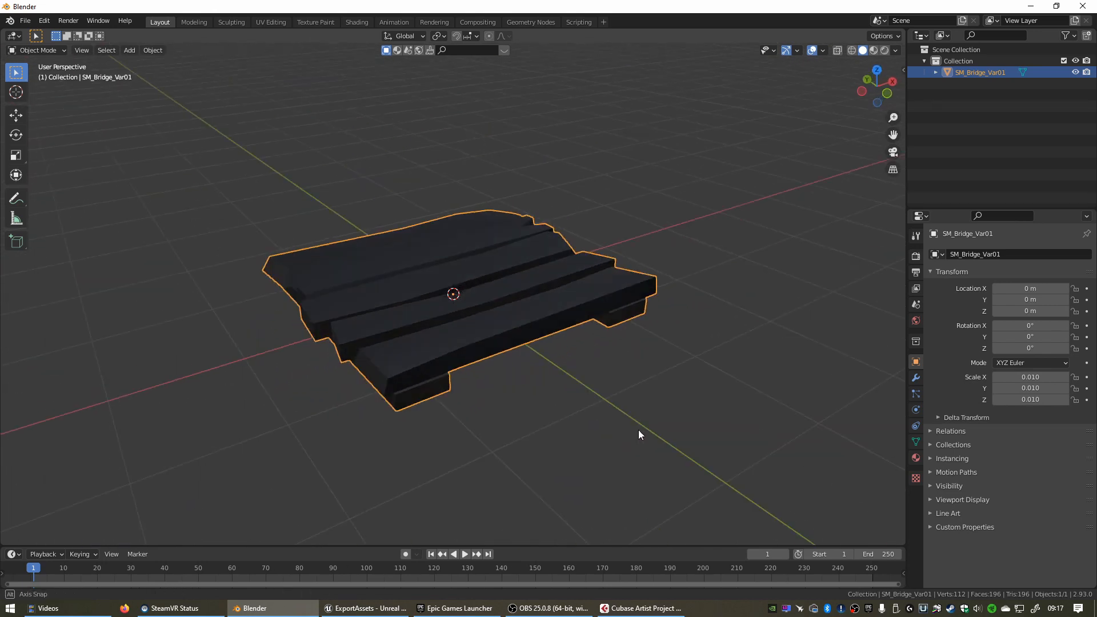
pyautogui.moveTo(637, 434); pyautogui.dragTo(566, 443)
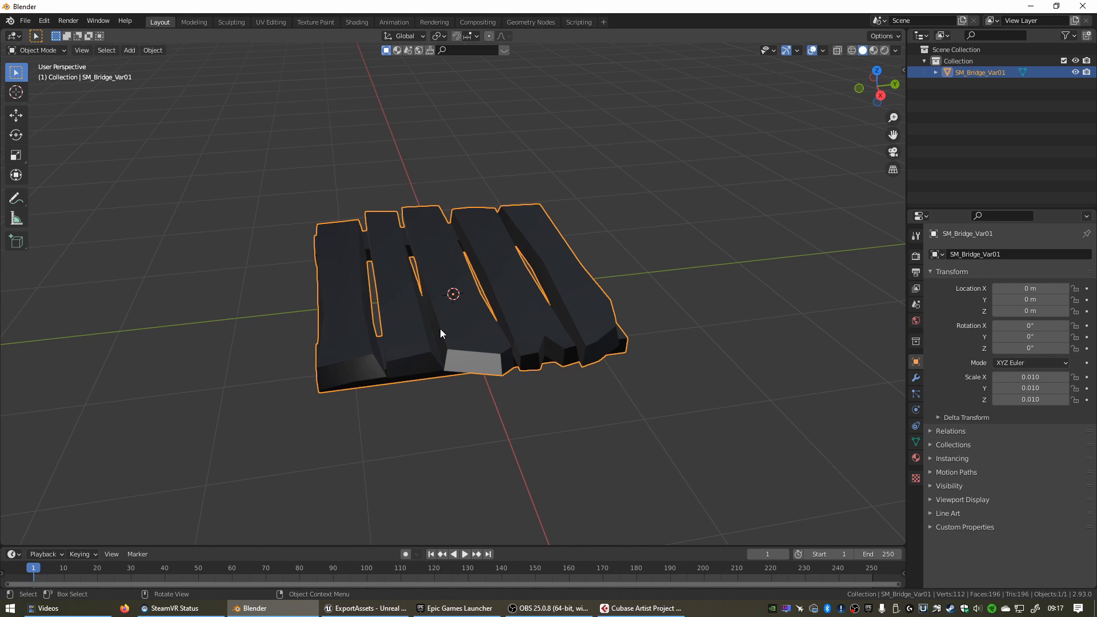
pyautogui.moveTo(457, 383)
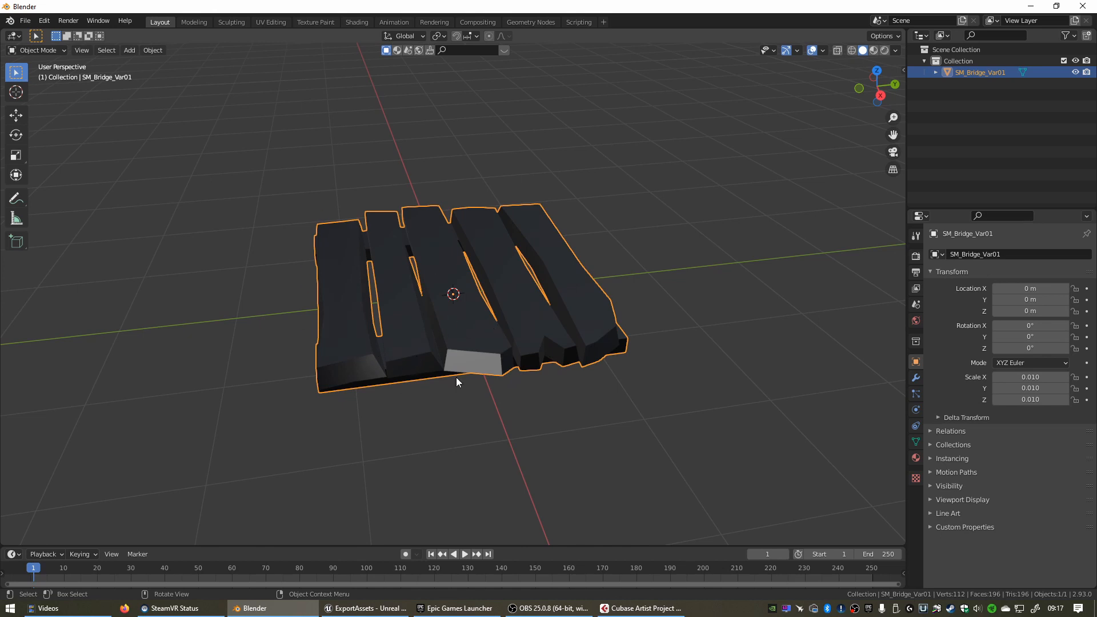
pyautogui.moveTo(563, 418)
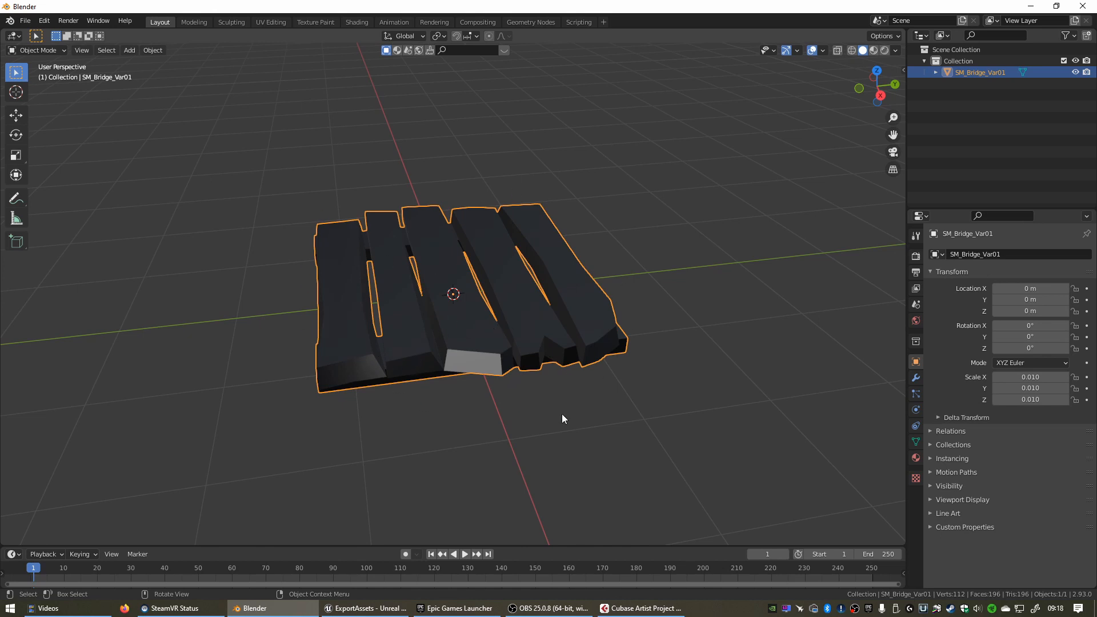
# - In Edit Mode, separate the bridge mesh by loose parts into seven plank objects
pyautogui.press('Tab')
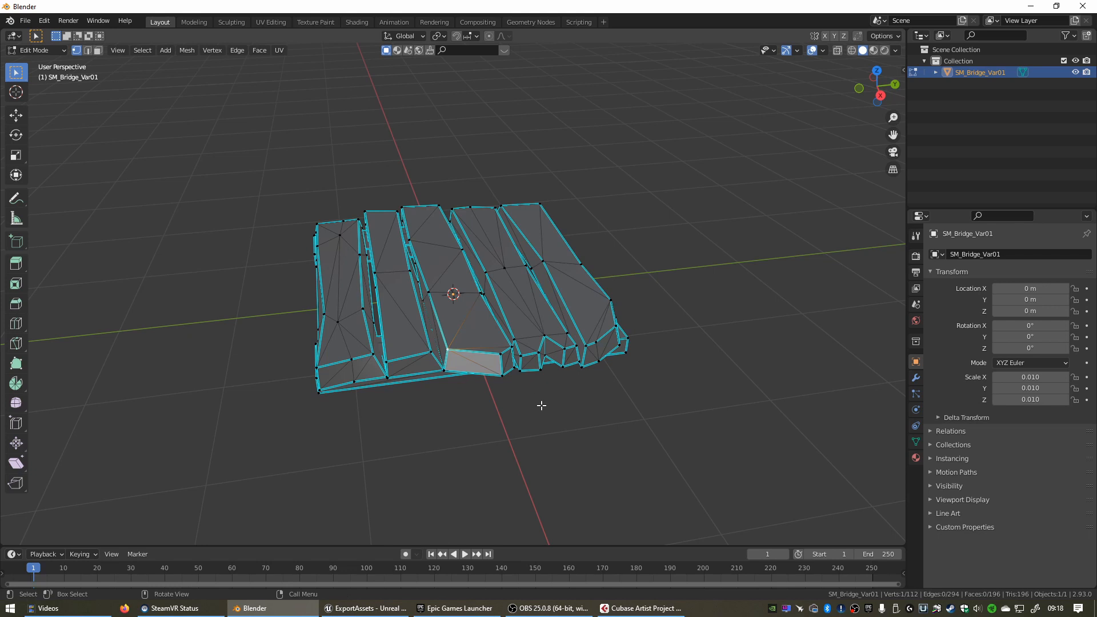
pyautogui.moveTo(541, 432)
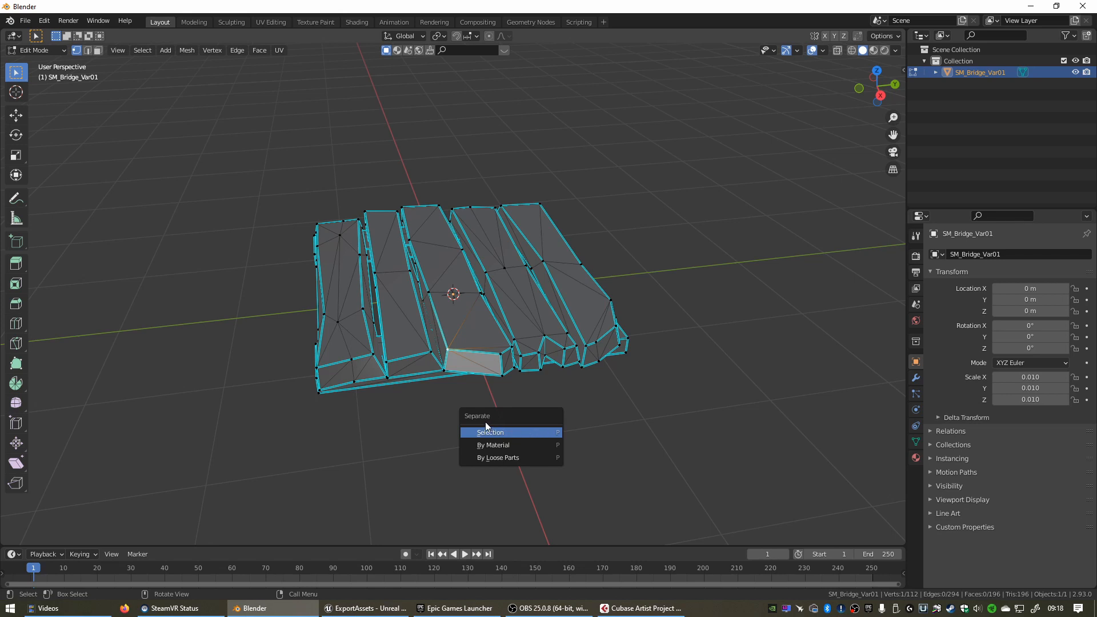
pyautogui.moveTo(488, 431)
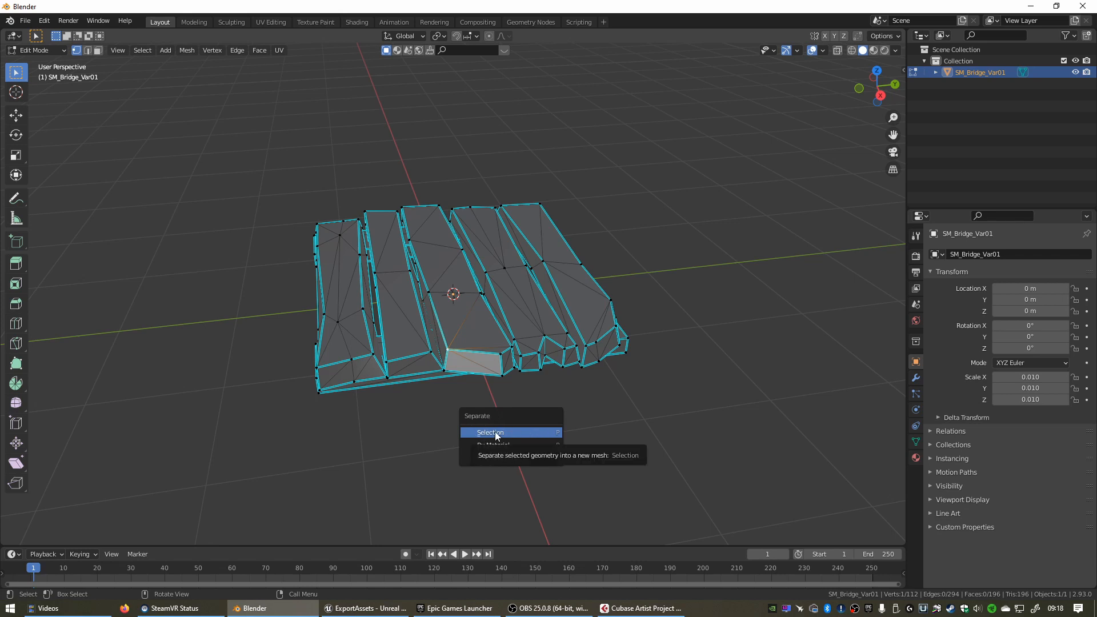
pyautogui.moveTo(493, 445)
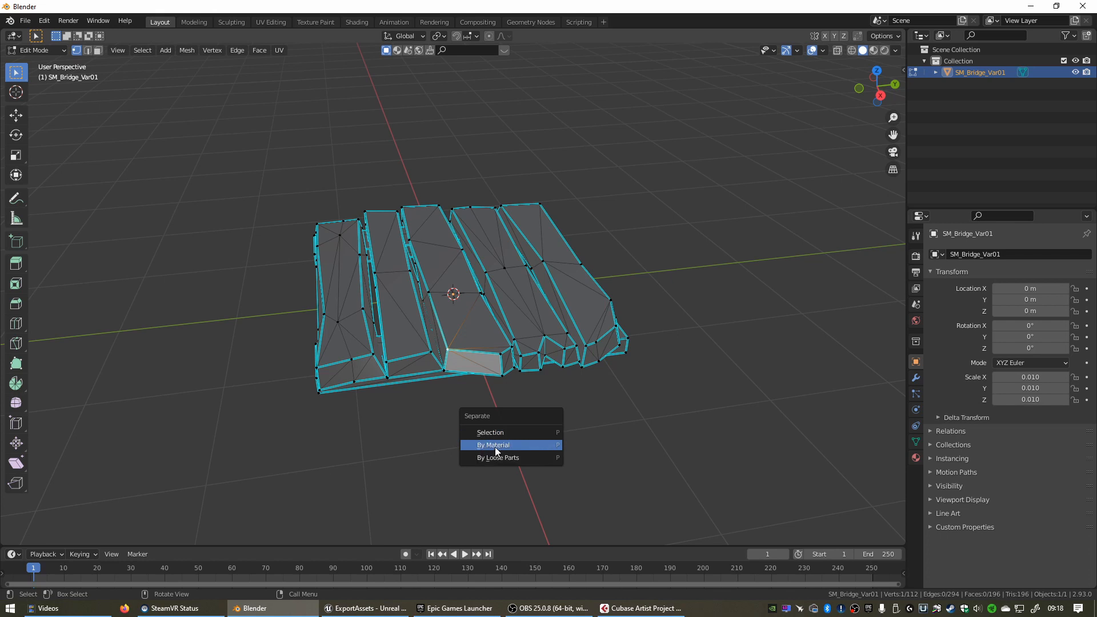
pyautogui.moveTo(510, 457)
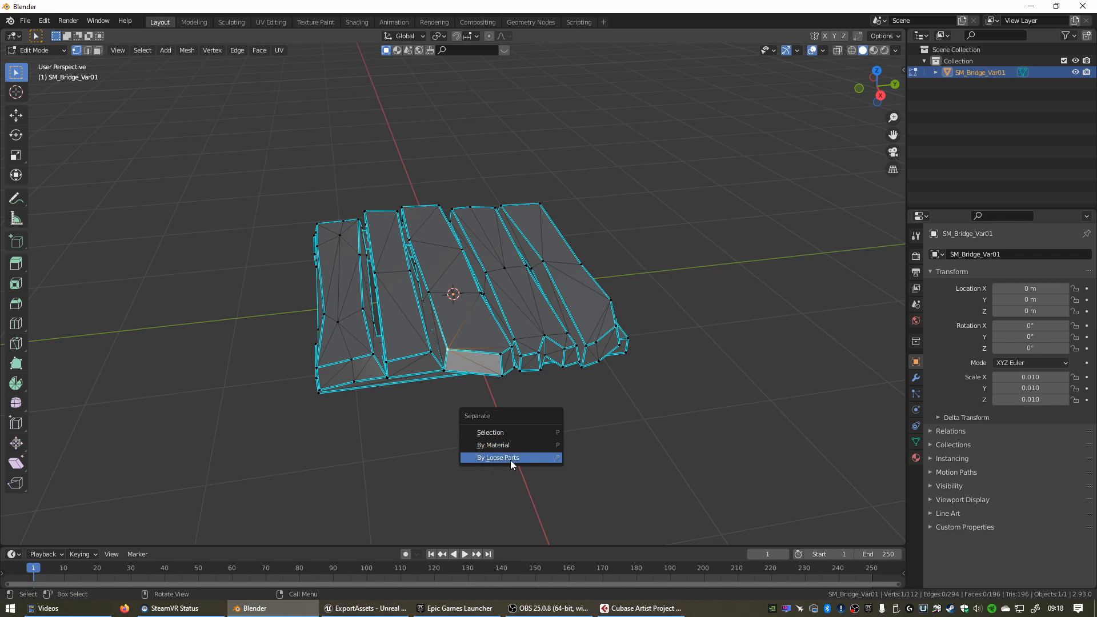
pyautogui.moveTo(497, 463)
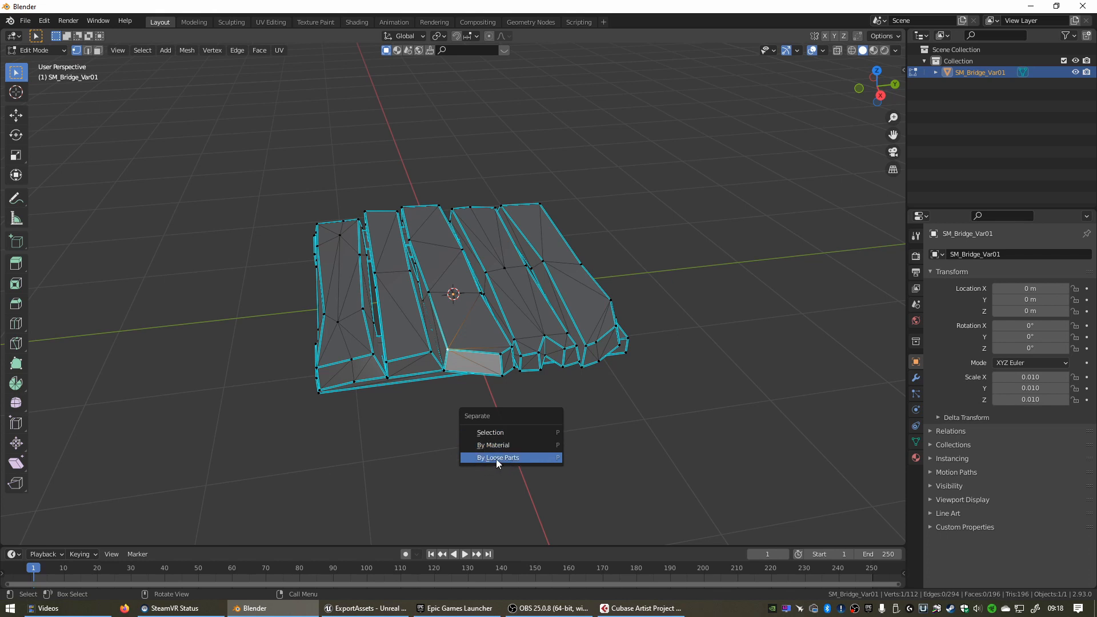
pyautogui.click(497, 457)
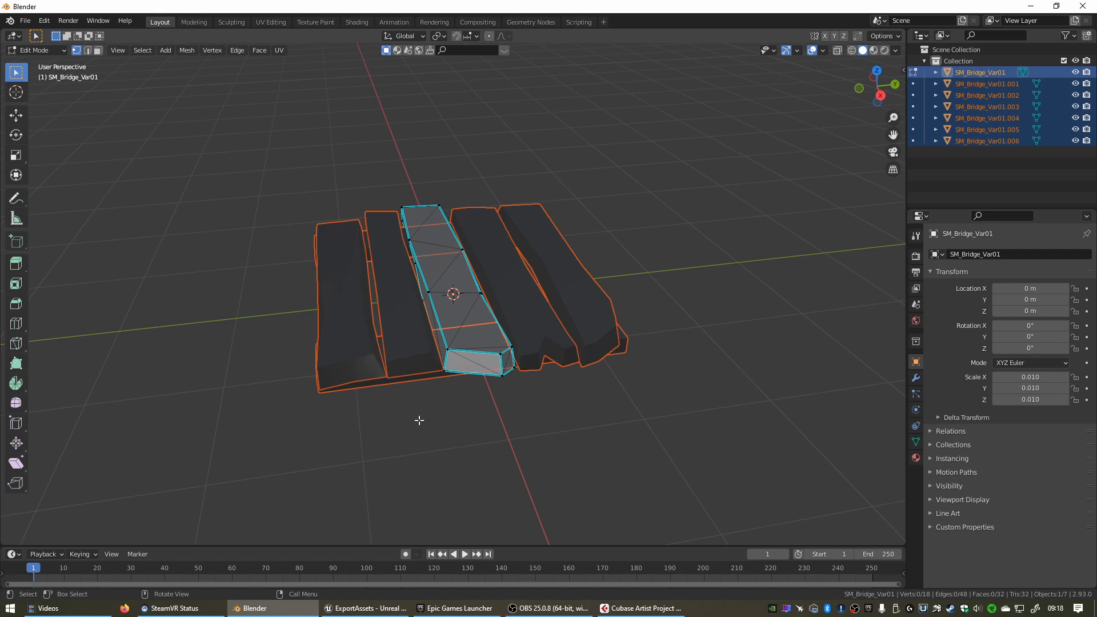
# - Return to Object Mode with the separated plank objects
pyautogui.press('Tab')
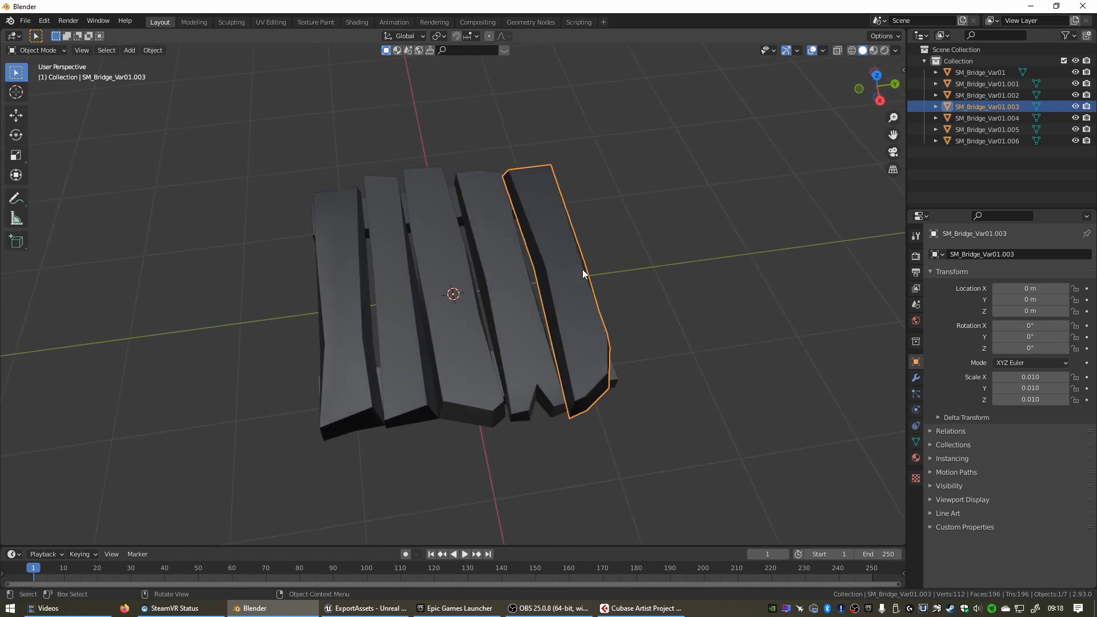
pyautogui.moveTo(440, 285)
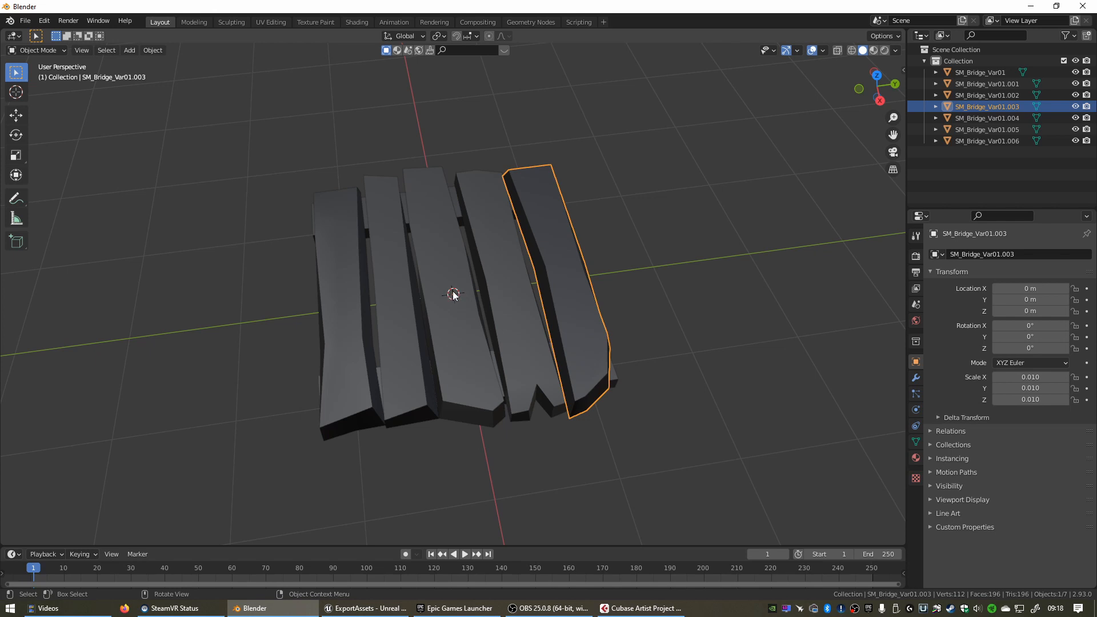
pyautogui.moveTo(453, 301)
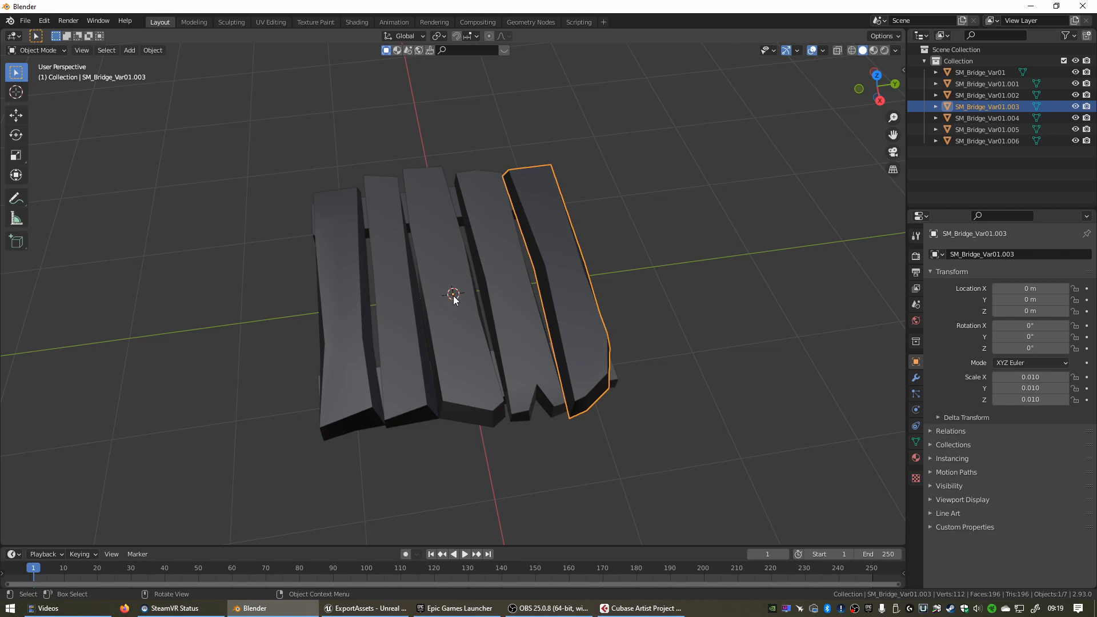
pyautogui.moveTo(598, 290)
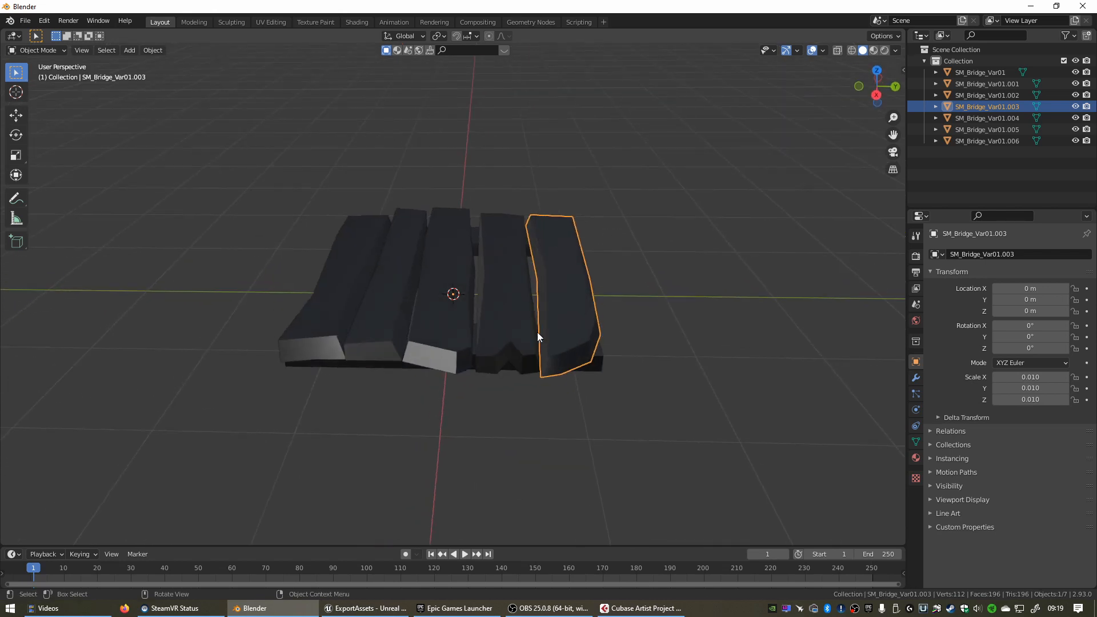
pyautogui.moveTo(567, 284)
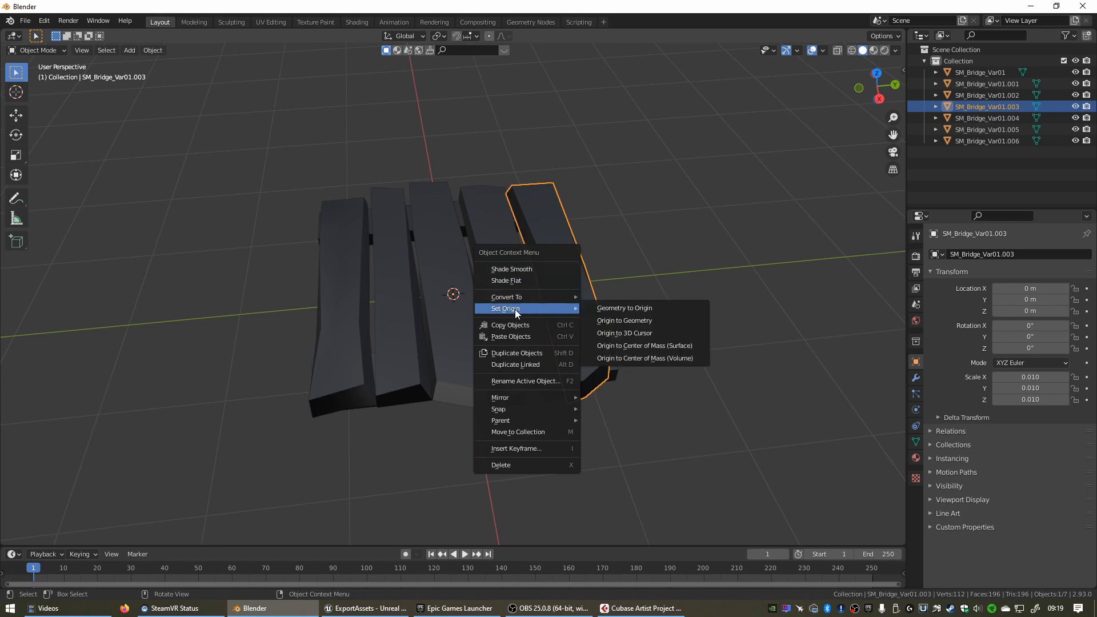
pyautogui.moveTo(625, 320)
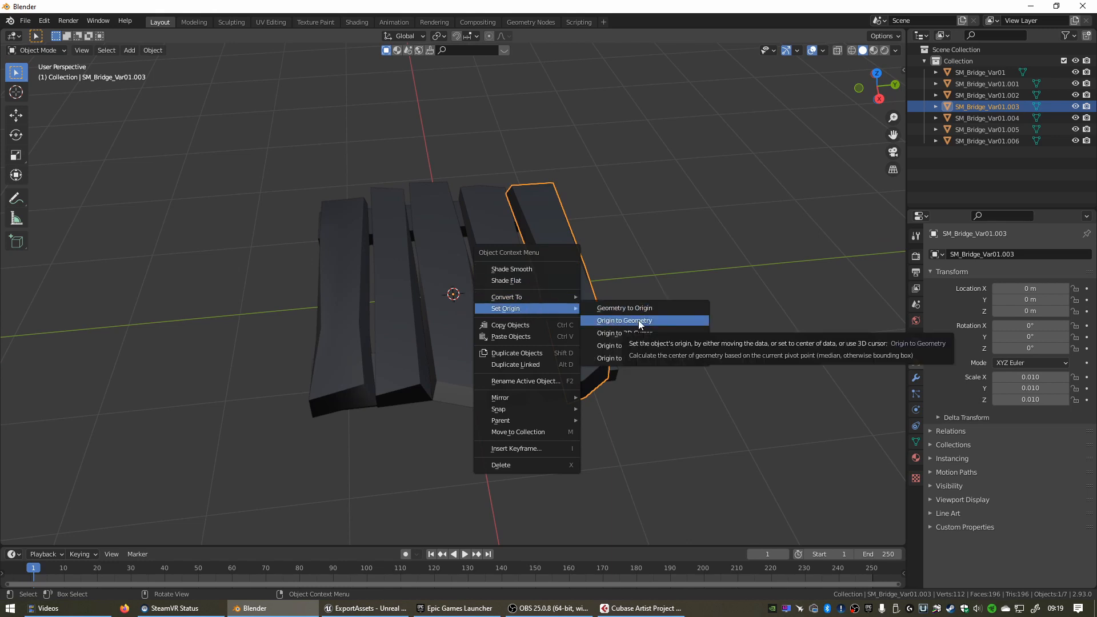
# - Set Origin to Geometry on the planks, leaving SM_Bridge_Var01.002 selected
pyautogui.click(623, 320)
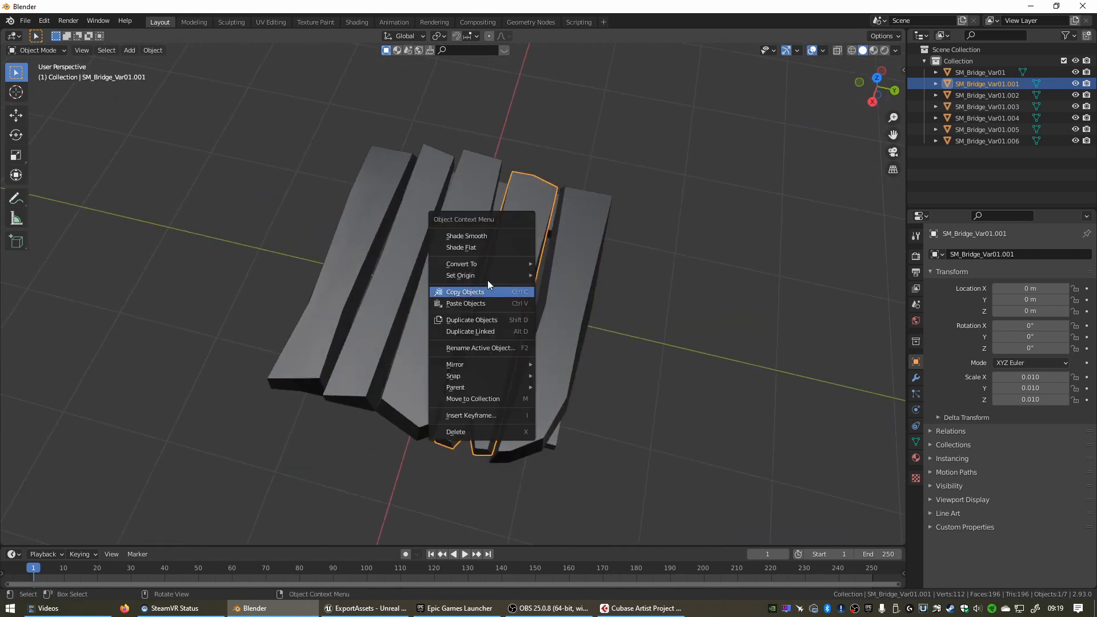
pyautogui.moveTo(461, 275)
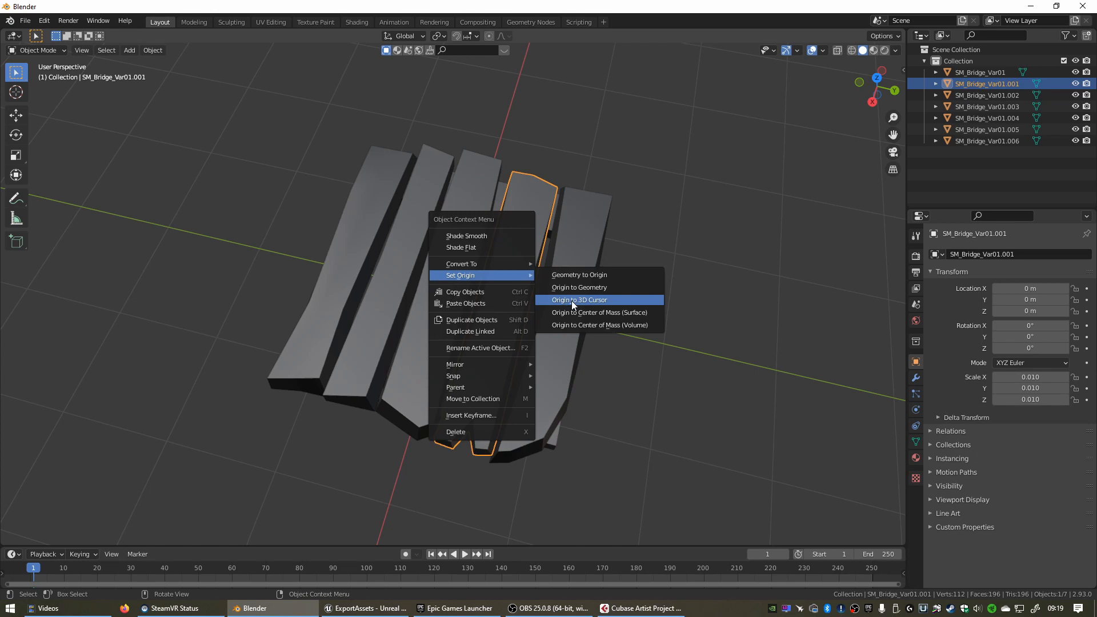
pyautogui.moveTo(580, 299)
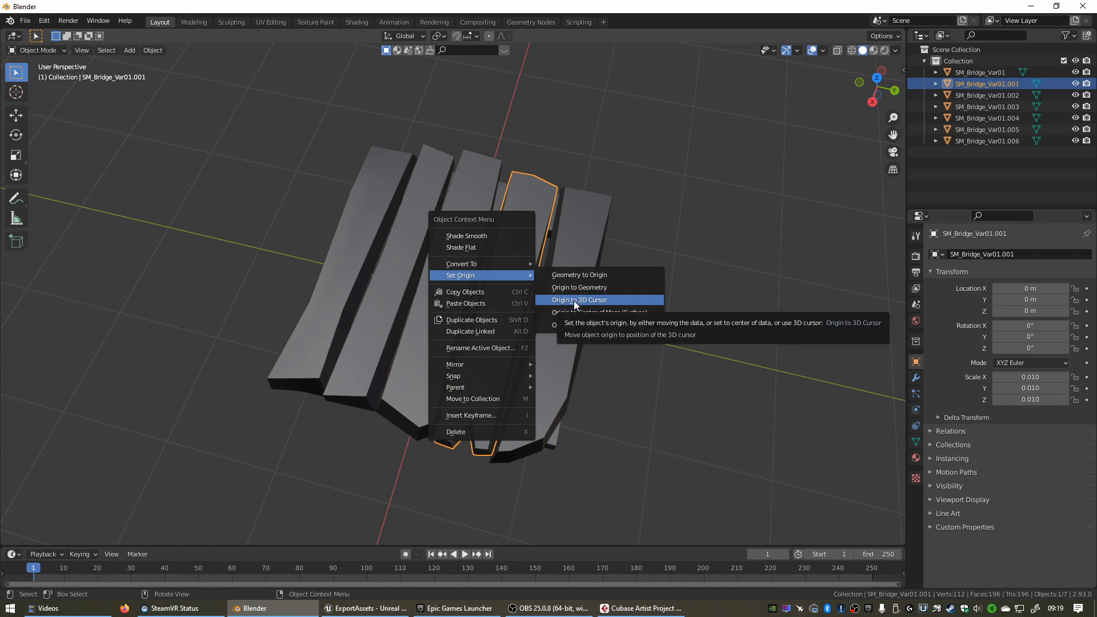
pyautogui.click(579, 300)
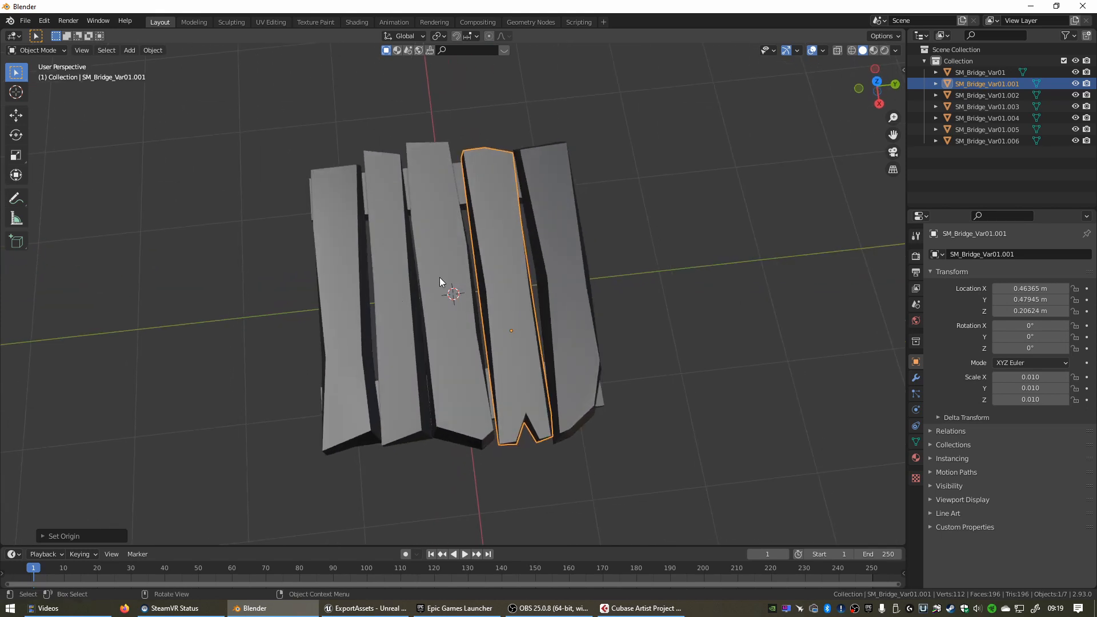
pyautogui.rightClick(426, 155)
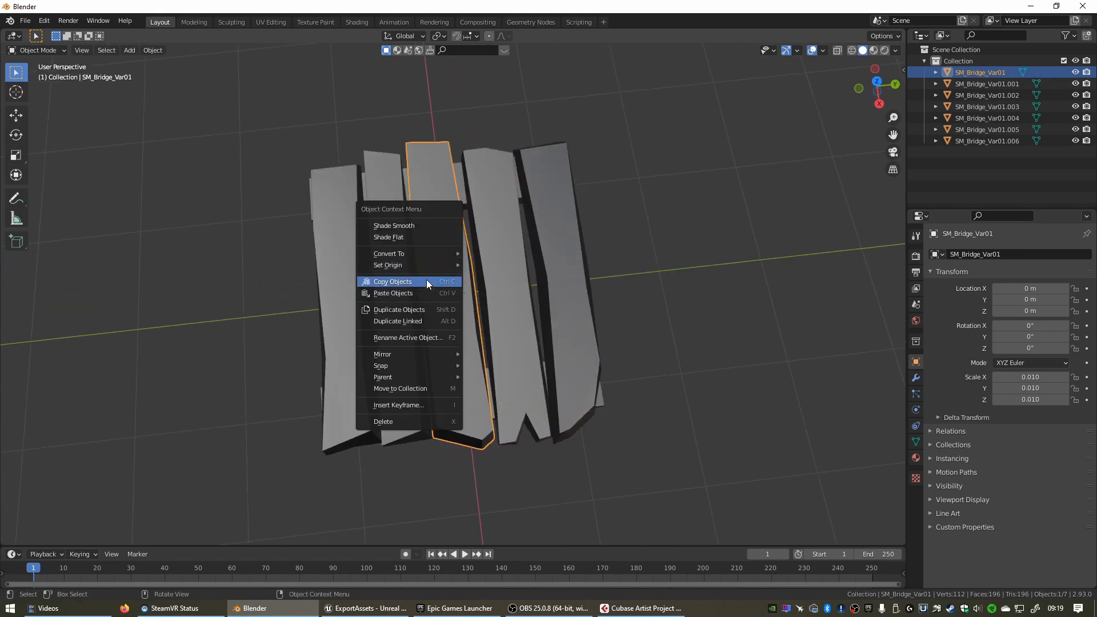
pyautogui.click(387, 264)
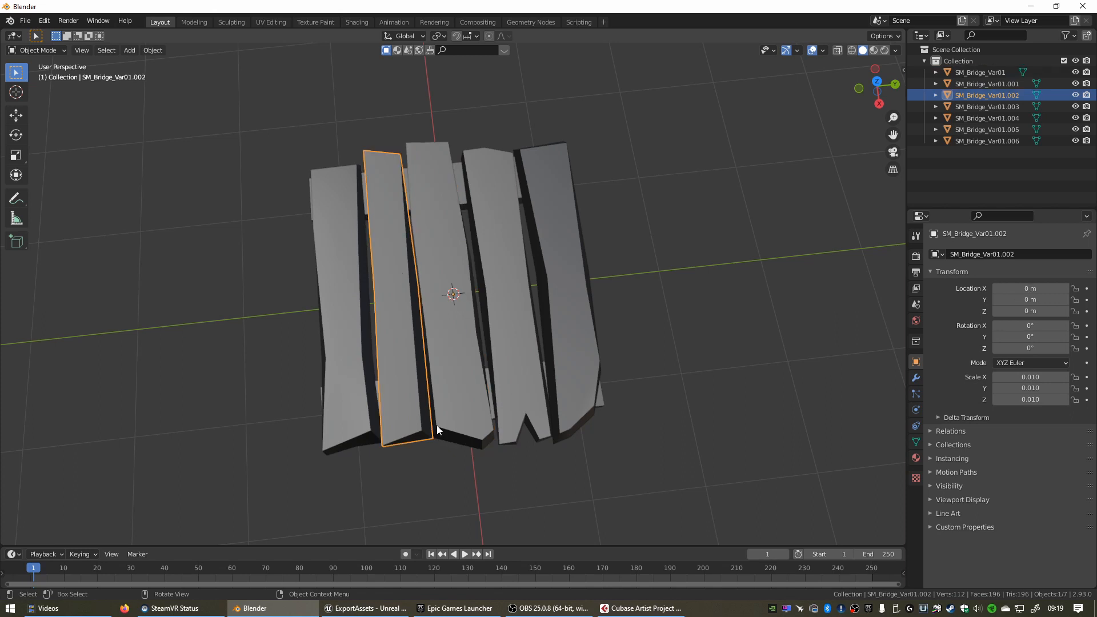
pyautogui.moveTo(391, 302)
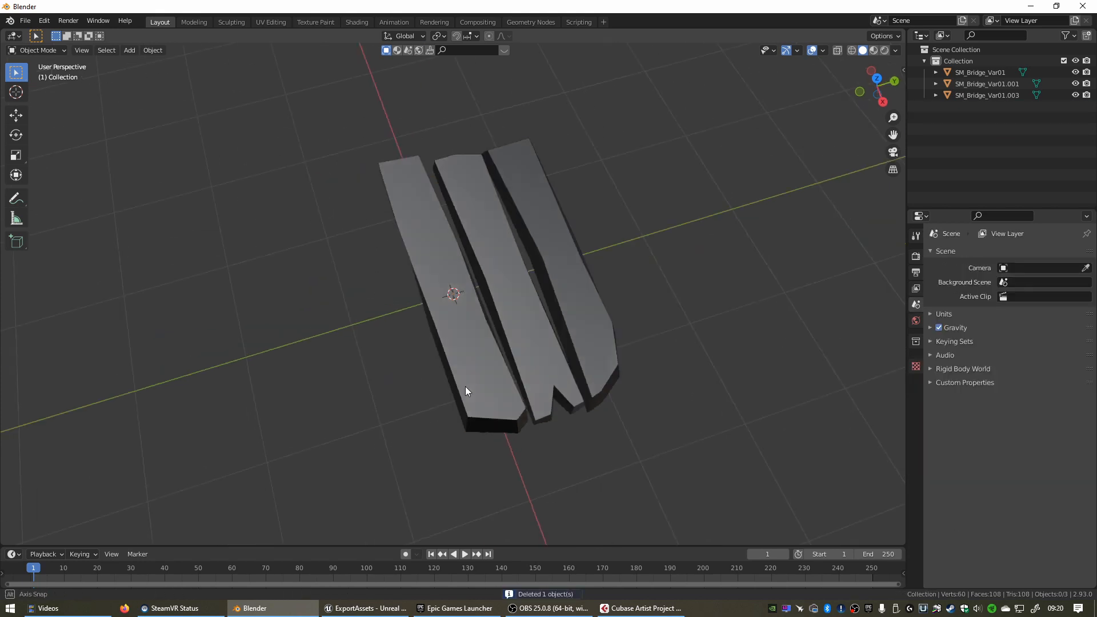
# - Orbit the view to inspect the three remaining planks
pyautogui.moveTo(466, 391); pyautogui.dragTo(491, 331)
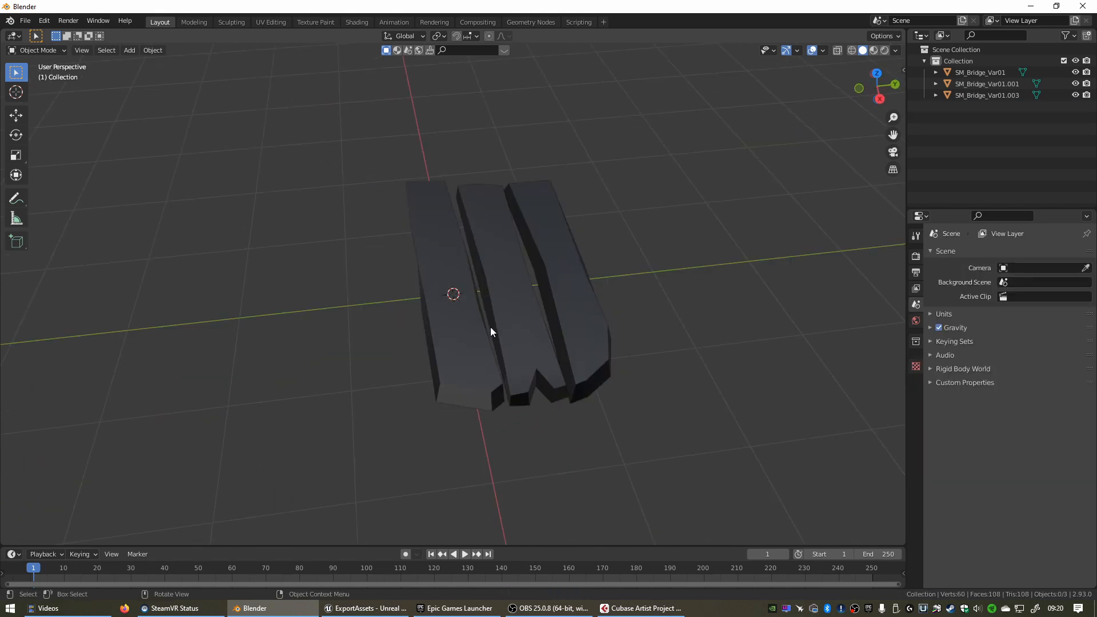
# - Clear the location of SM_Bridge_Var01.001 and .003 with Alt+G so all planks sit at 0, 0, 0
pyautogui.click(490, 294)
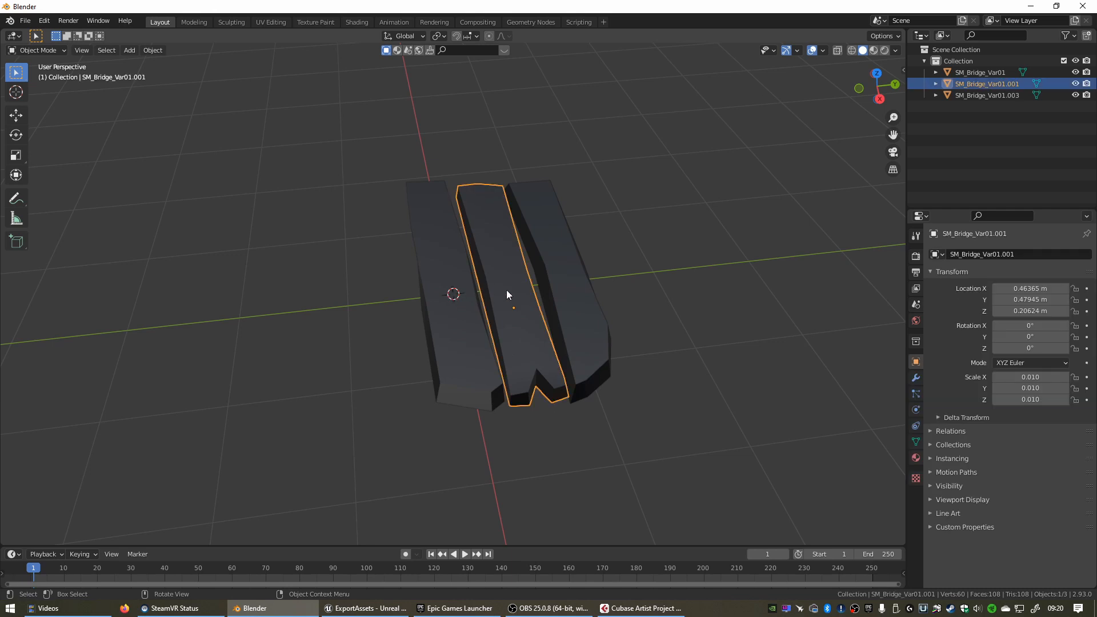
pyautogui.moveTo(507, 295); pyautogui.dragTo(510, 278)
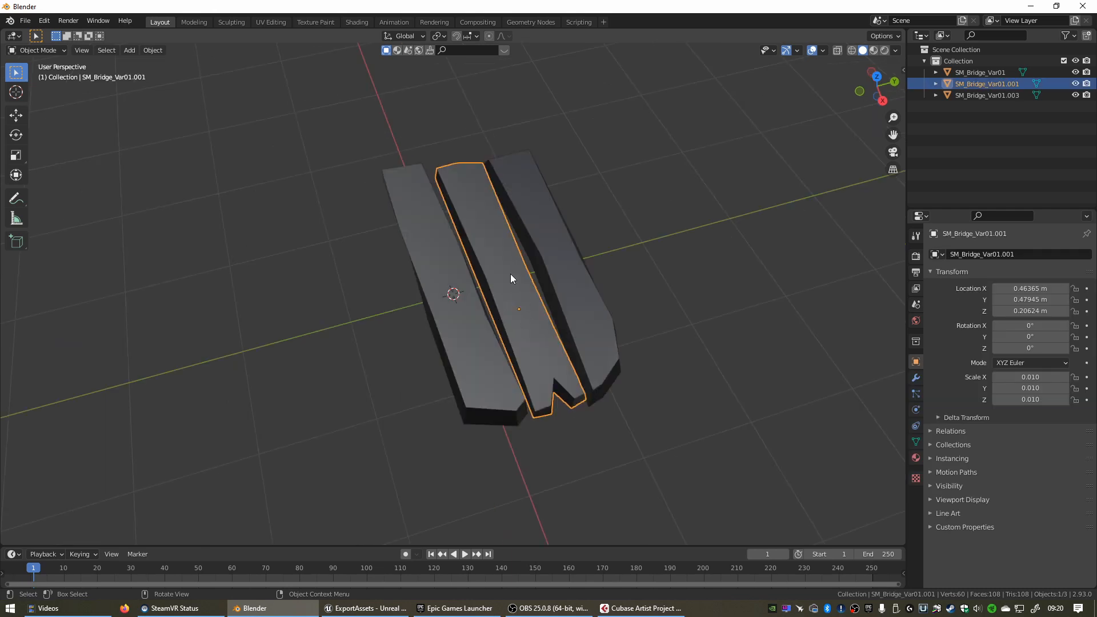
pyautogui.moveTo(514, 302)
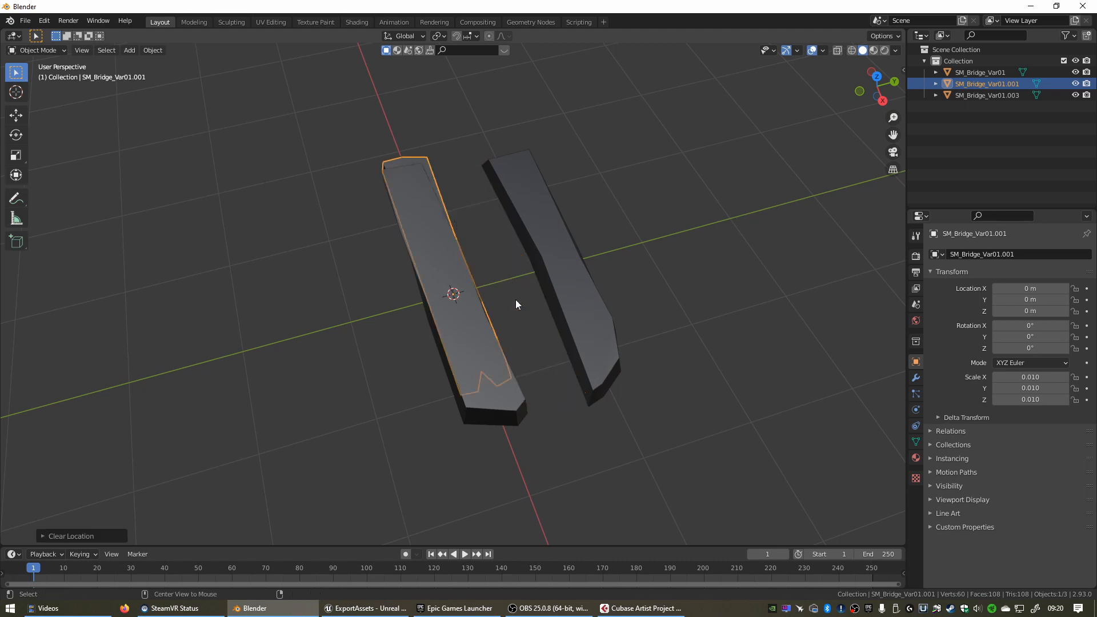
pyautogui.click(567, 280)
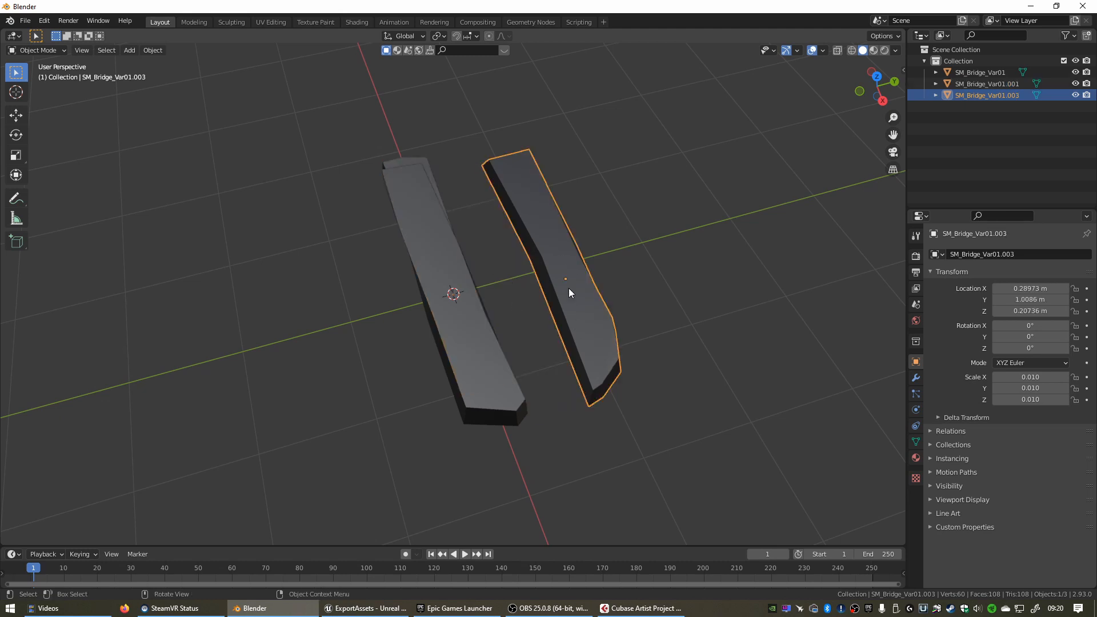
pyautogui.press('alt+g')
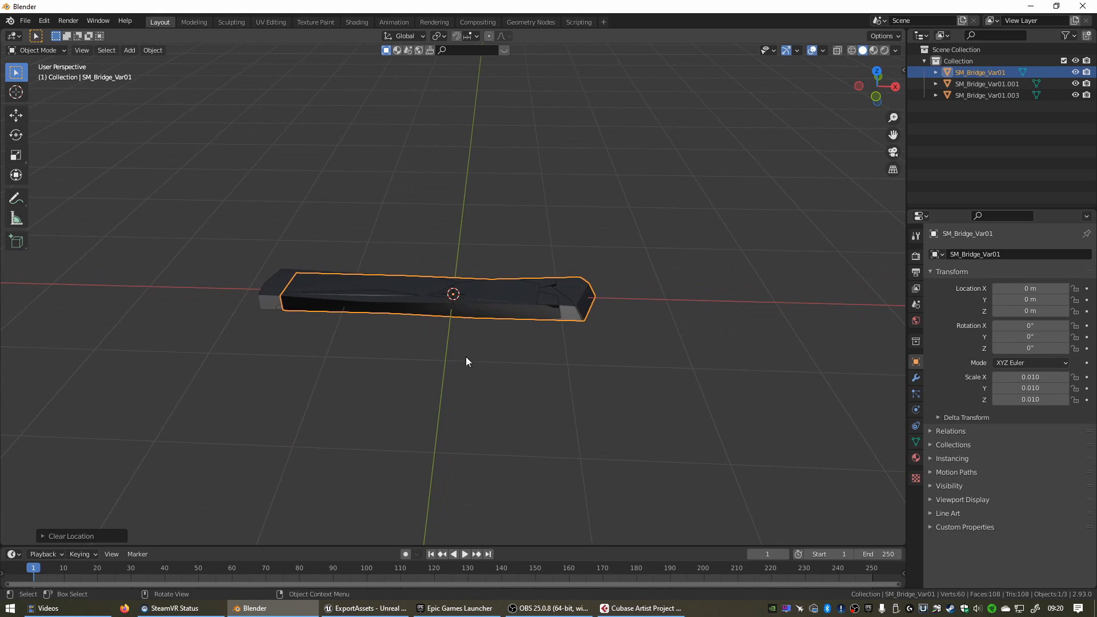
pyautogui.moveTo(521, 403)
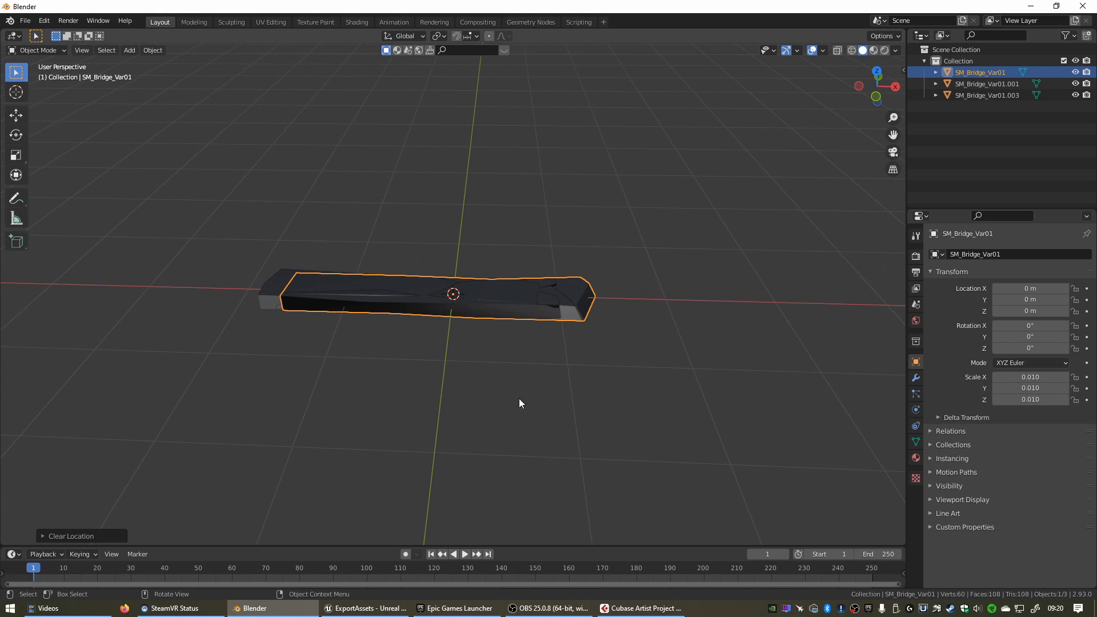
pyautogui.moveTo(605, 378)
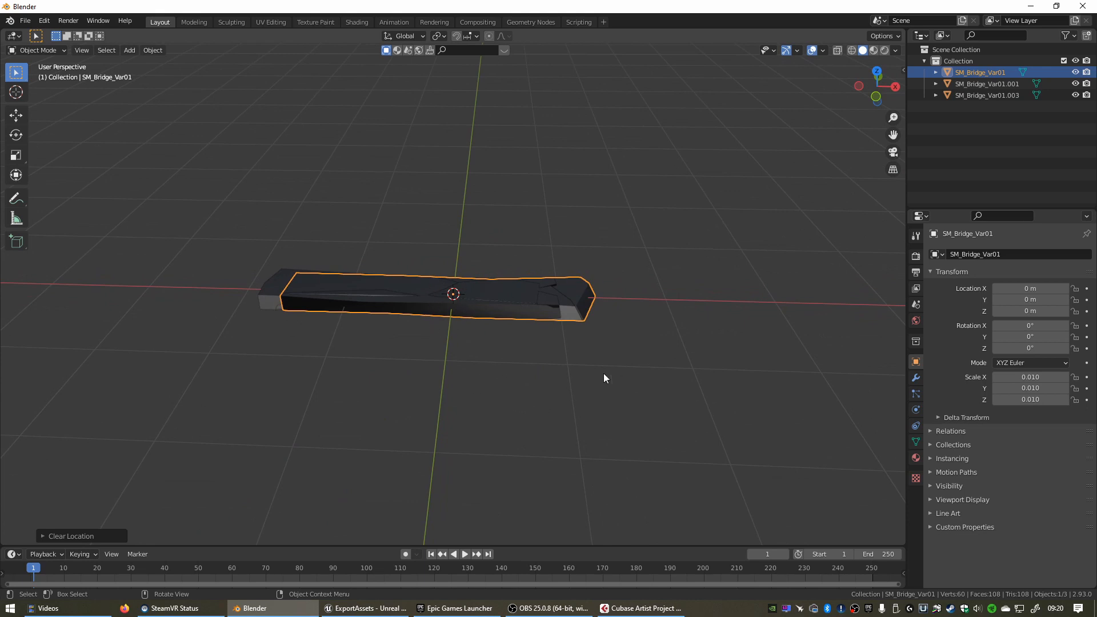
pyautogui.moveTo(605, 378); pyautogui.dragTo(364, 313)
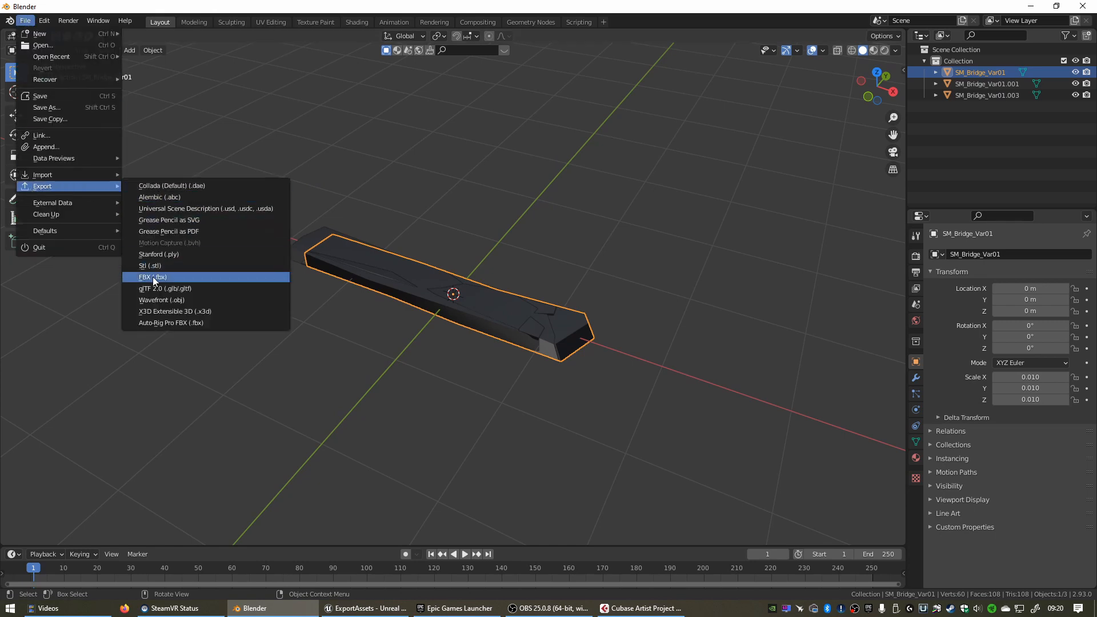
# - Begin an FBX export limited to the selected SM_Bridge_Var01 plank only
pyautogui.click(152, 276)
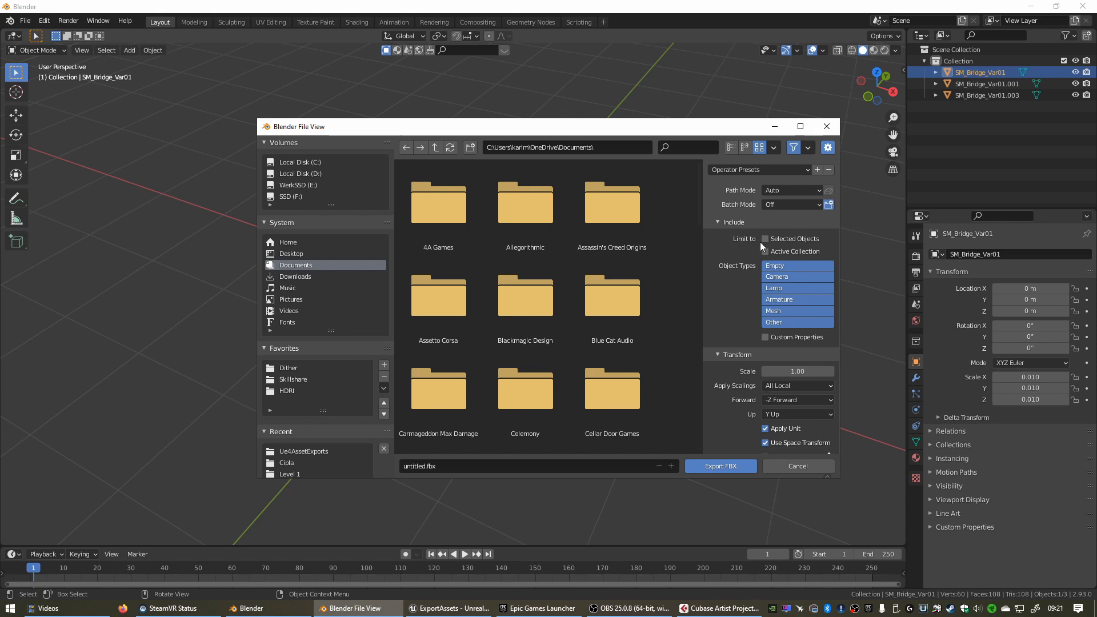
pyautogui.click(765, 239)
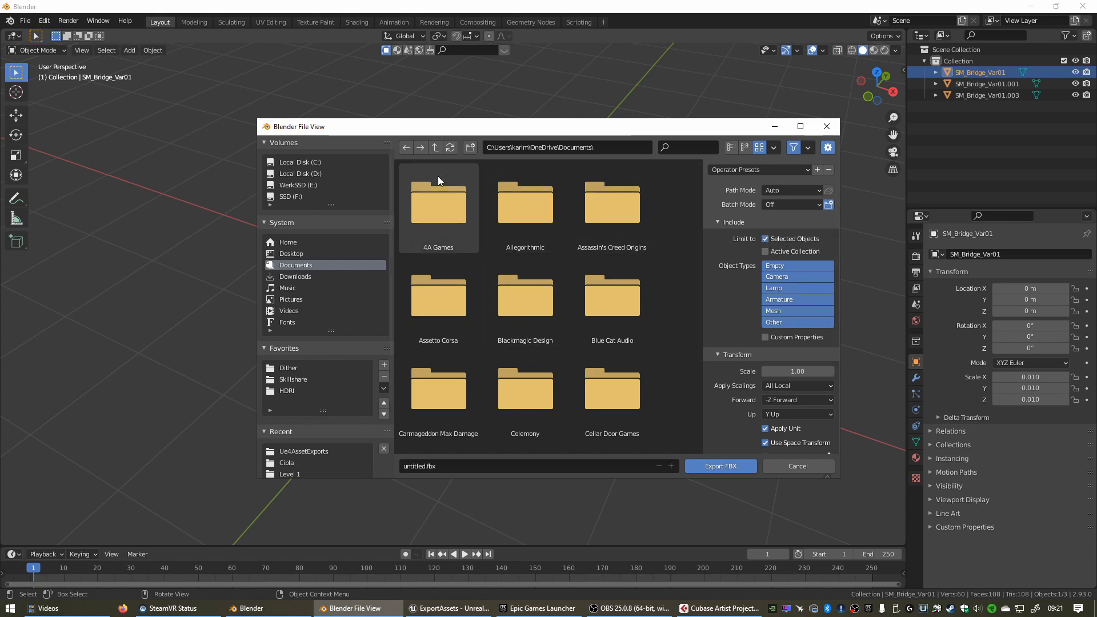
# - Export it as plank1.fbx into E:\Ue4AssetExports on the WerkSSD drive
pyautogui.click(297, 185)
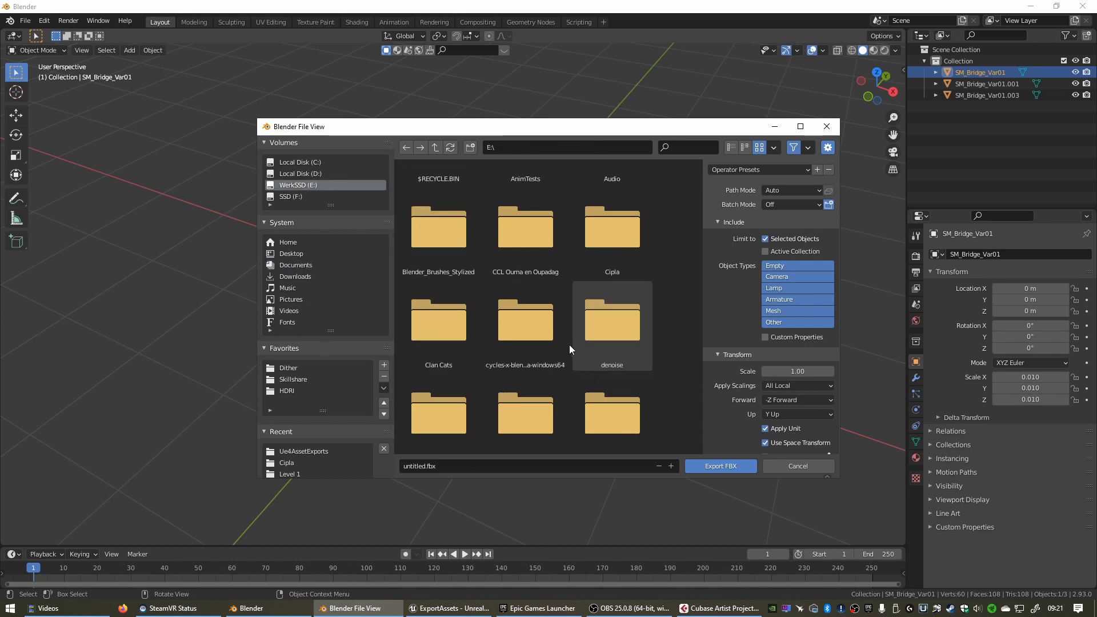
pyautogui.scroll(-3)
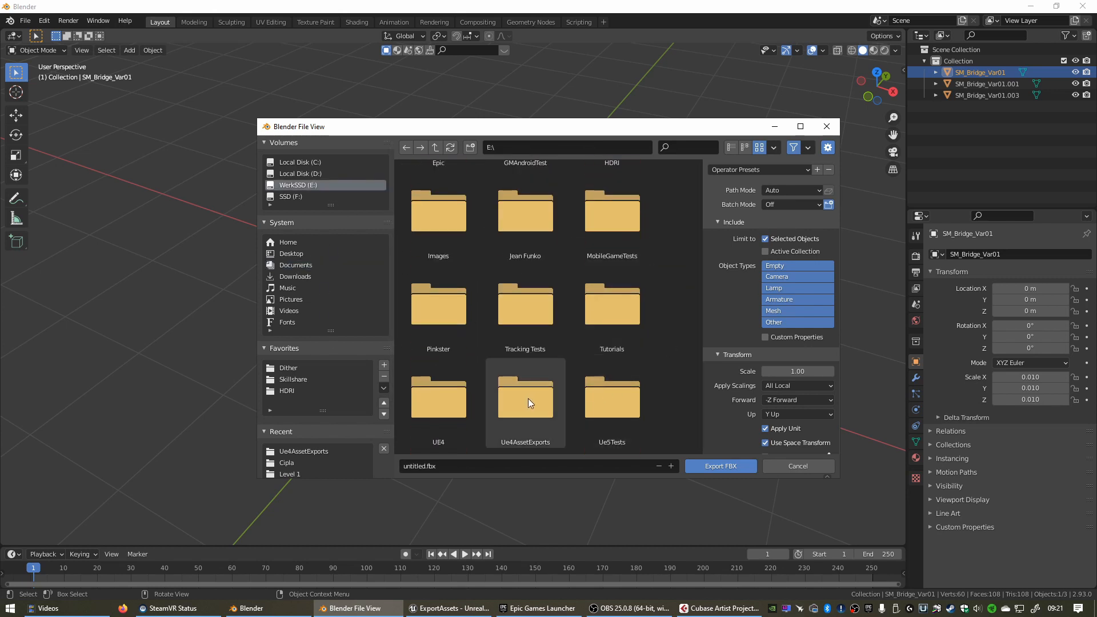
pyautogui.doubleClick(525, 398)
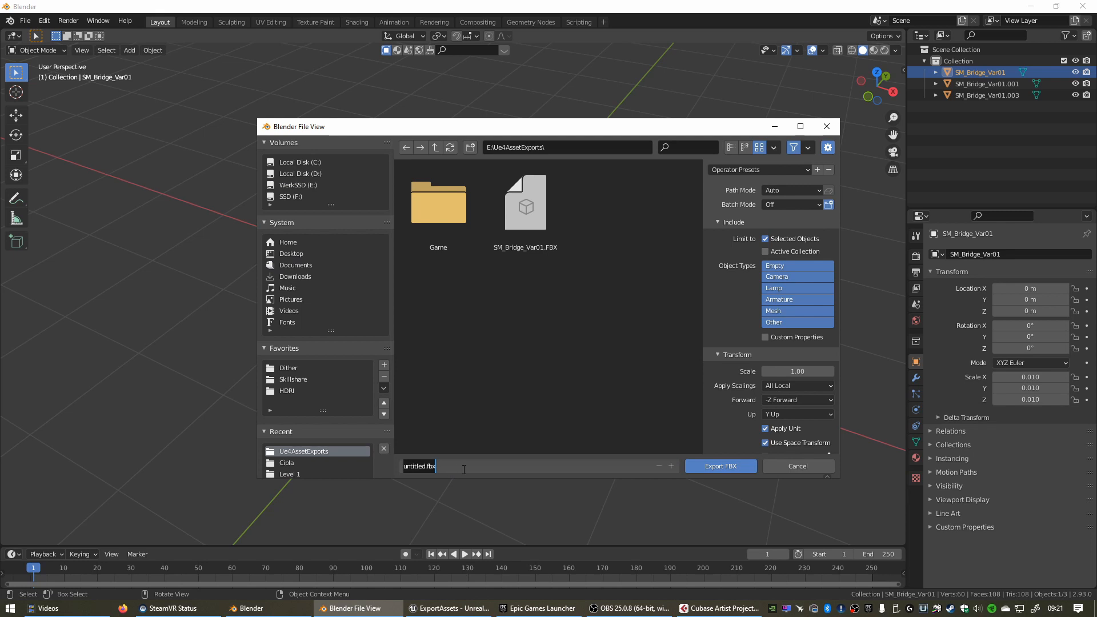
pyautogui.write('plank1.fbx')
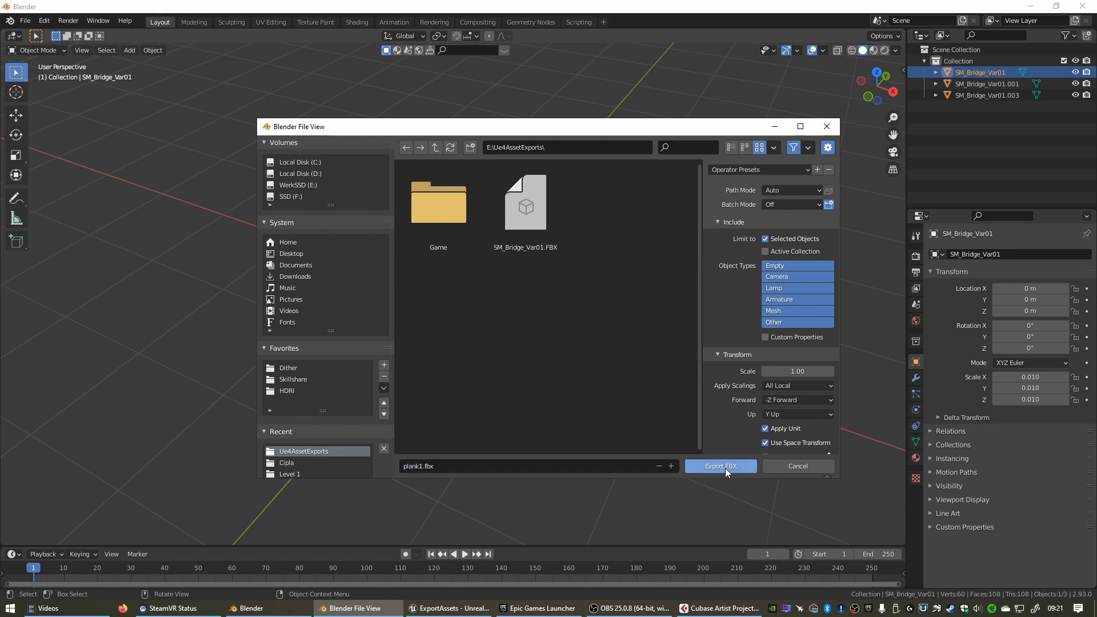
pyautogui.click(720, 466)
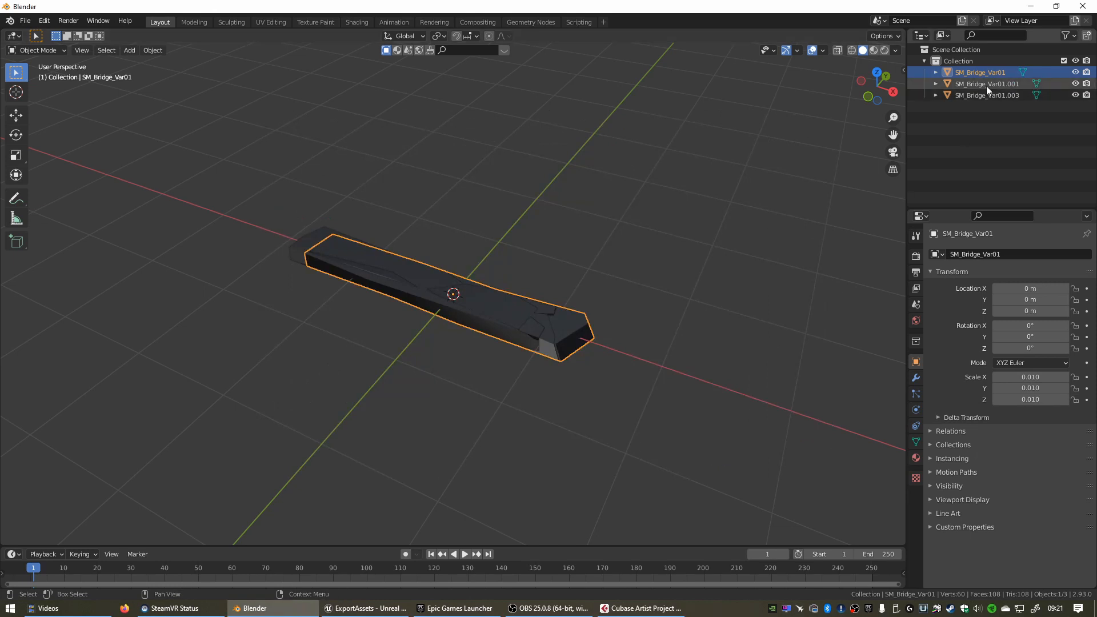
# - Export the SM_Bridge_Var01.001 plank on its own as plank2.fbx into the exports folder
pyautogui.click(986, 83)
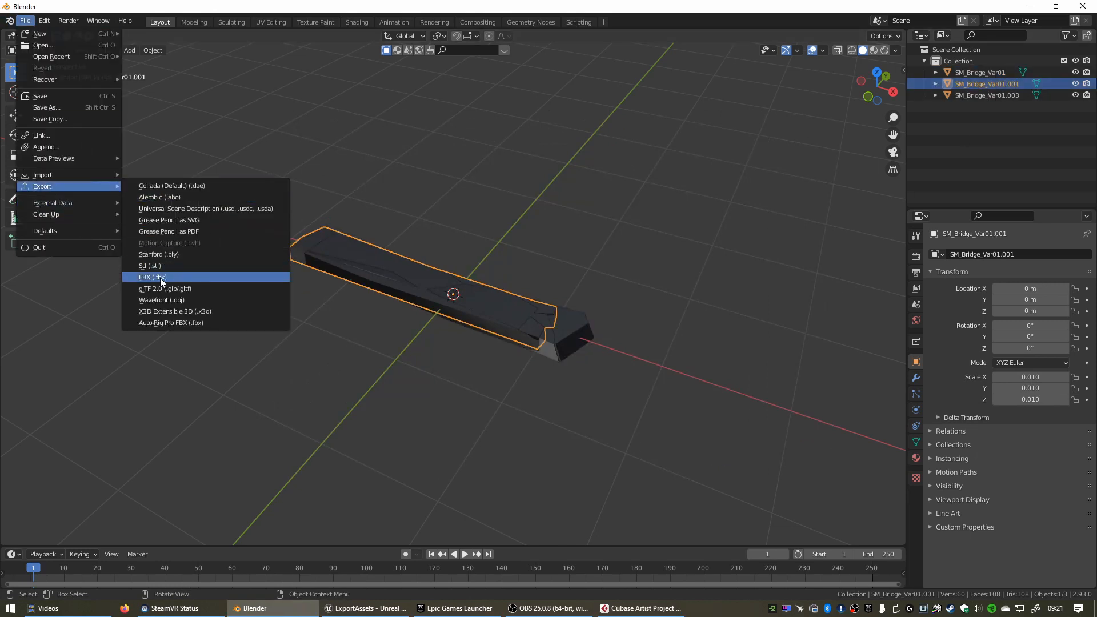
pyautogui.click(151, 276)
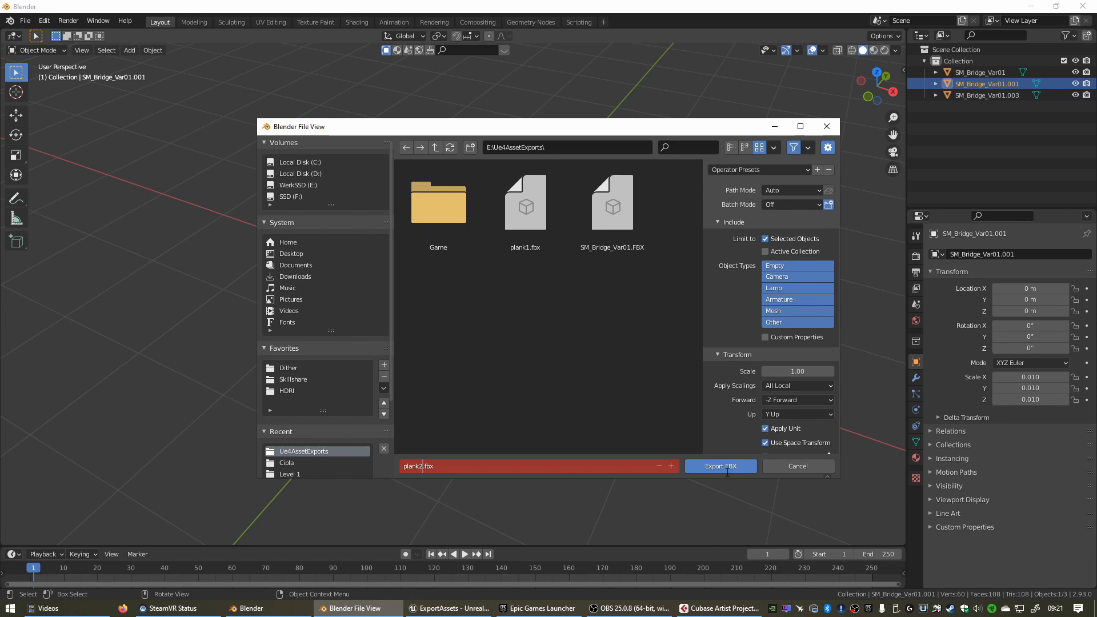
pyautogui.click(720, 466)
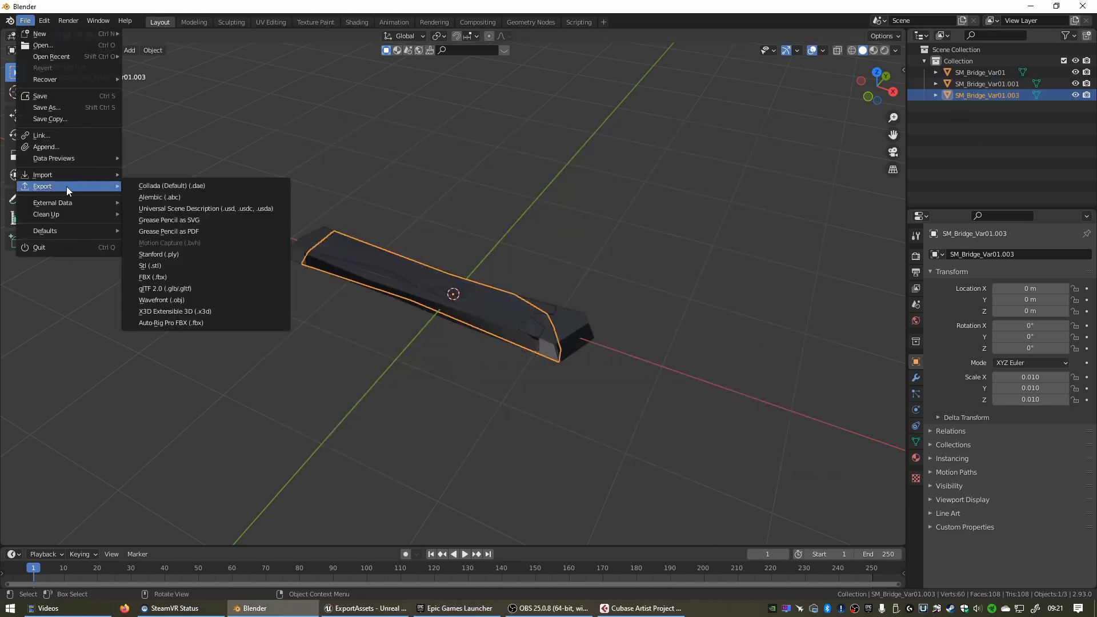
# - Export the third plank as plank3.fbx into the same folder
pyautogui.click(151, 276)
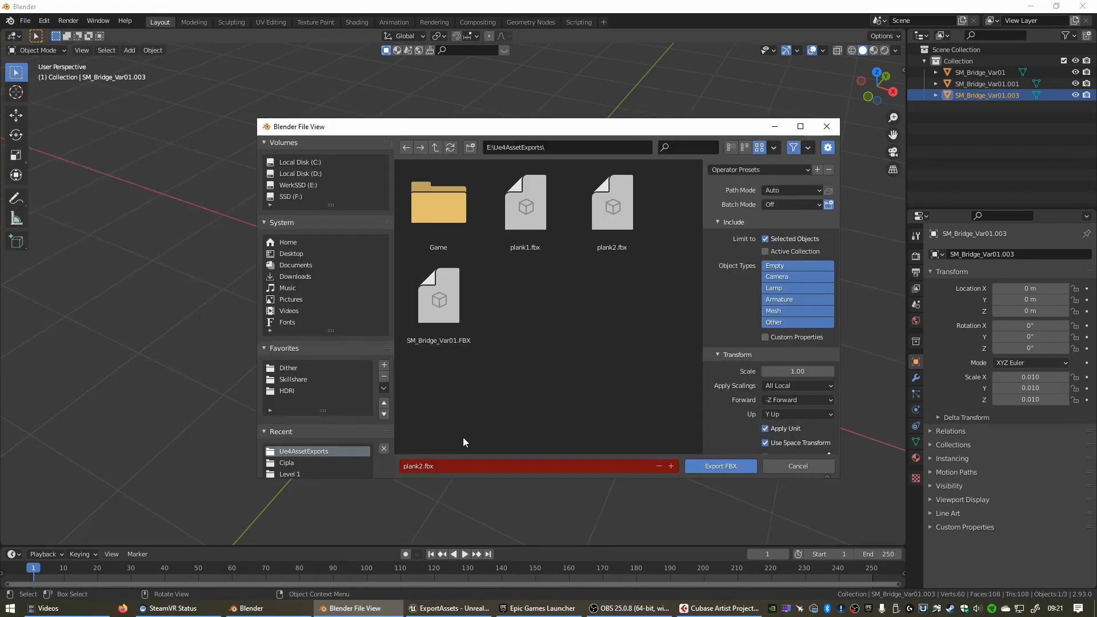
pyautogui.click(459, 466)
pyautogui.write('3')
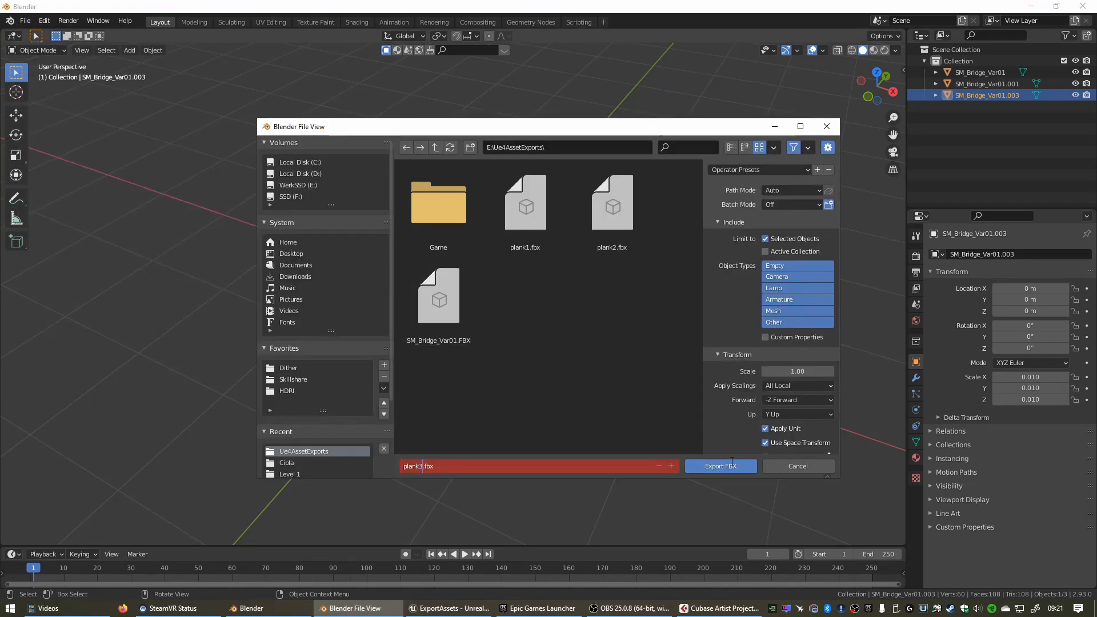
pyautogui.click(720, 466)
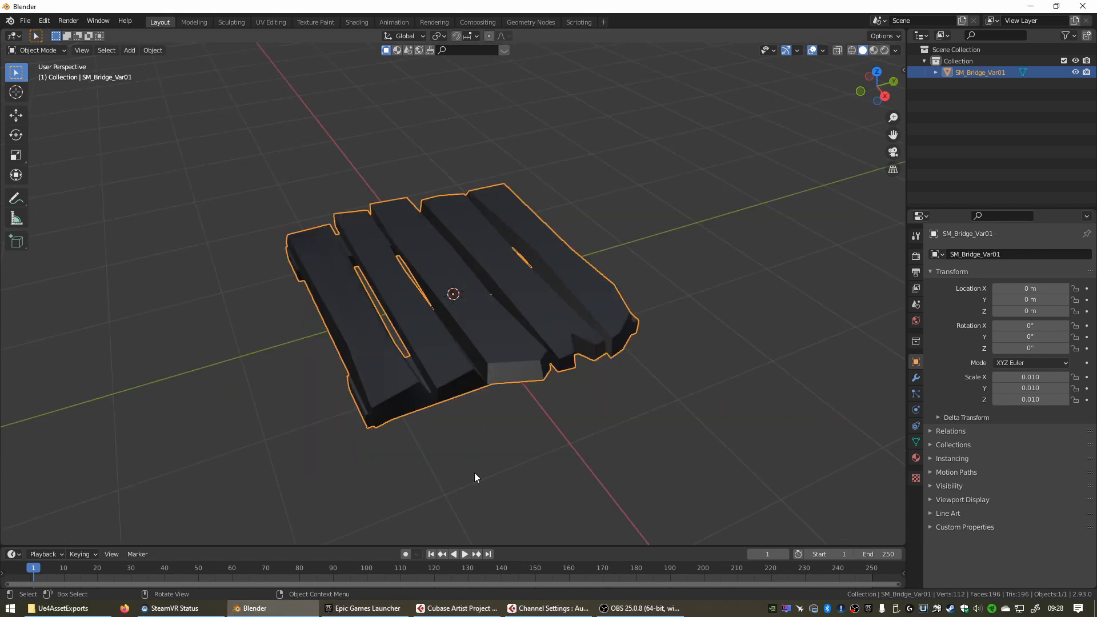
pyautogui.moveTo(435, 329)
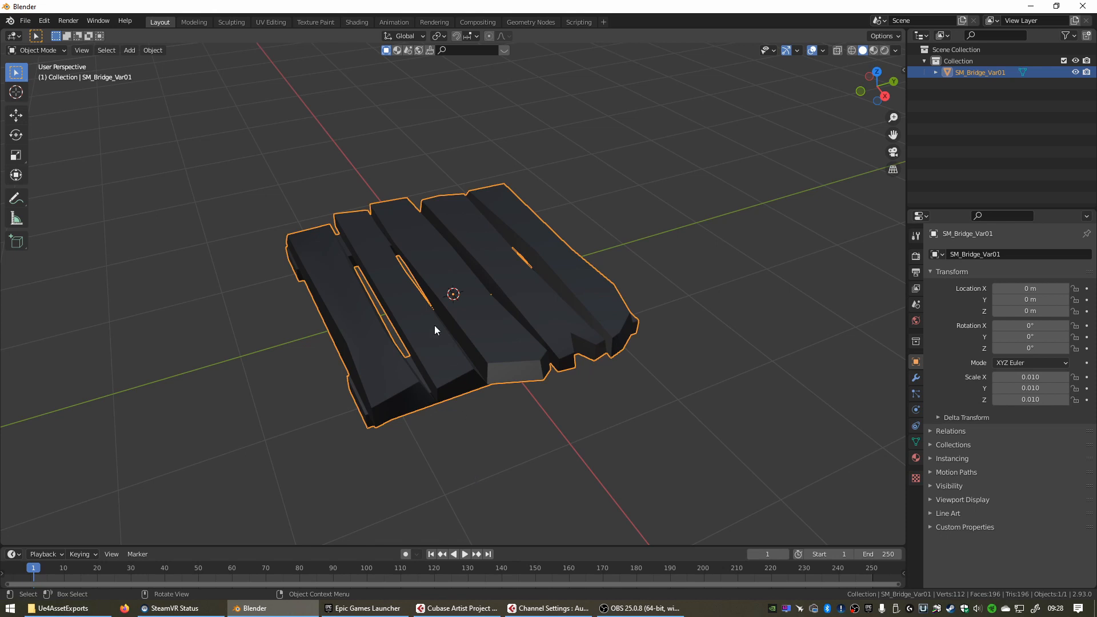
pyautogui.moveTo(546, 336)
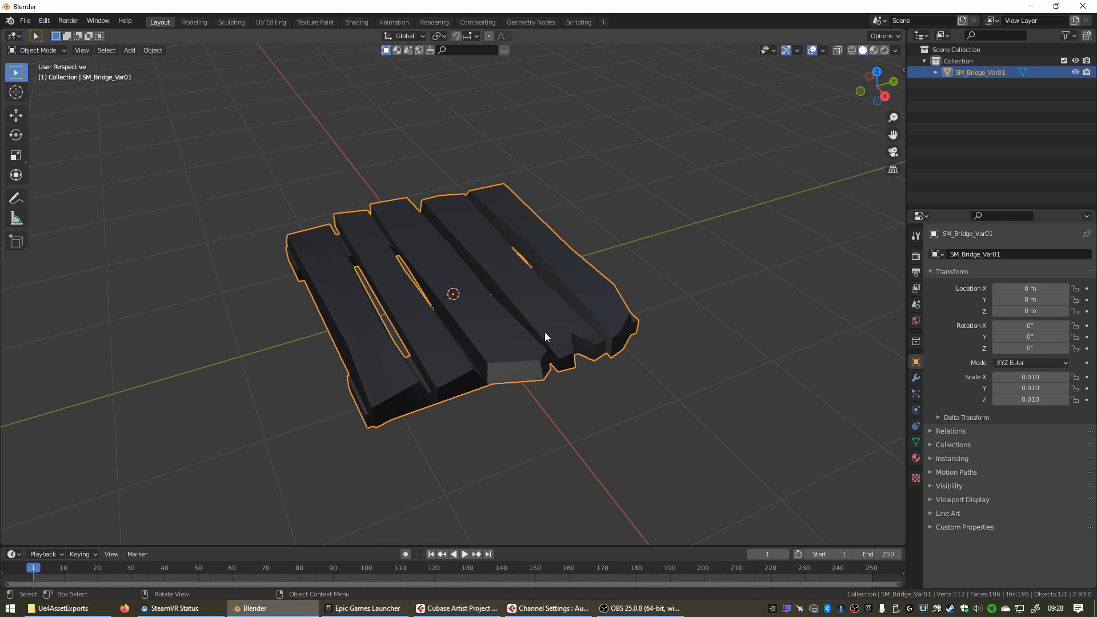
pyautogui.moveTo(340, 285)
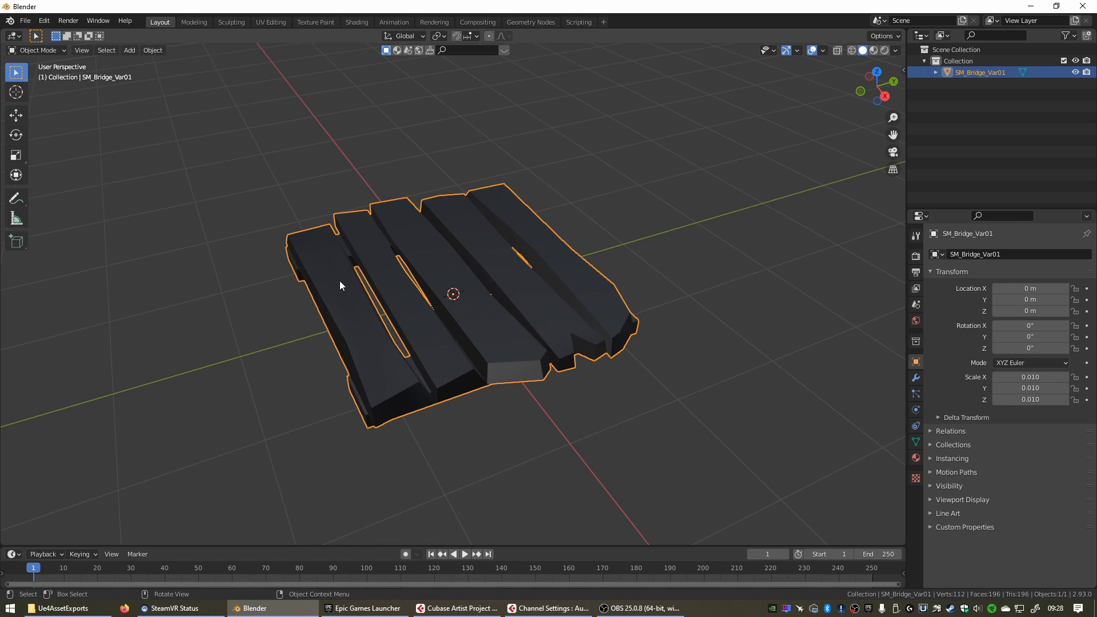
pyautogui.moveTo(472, 349)
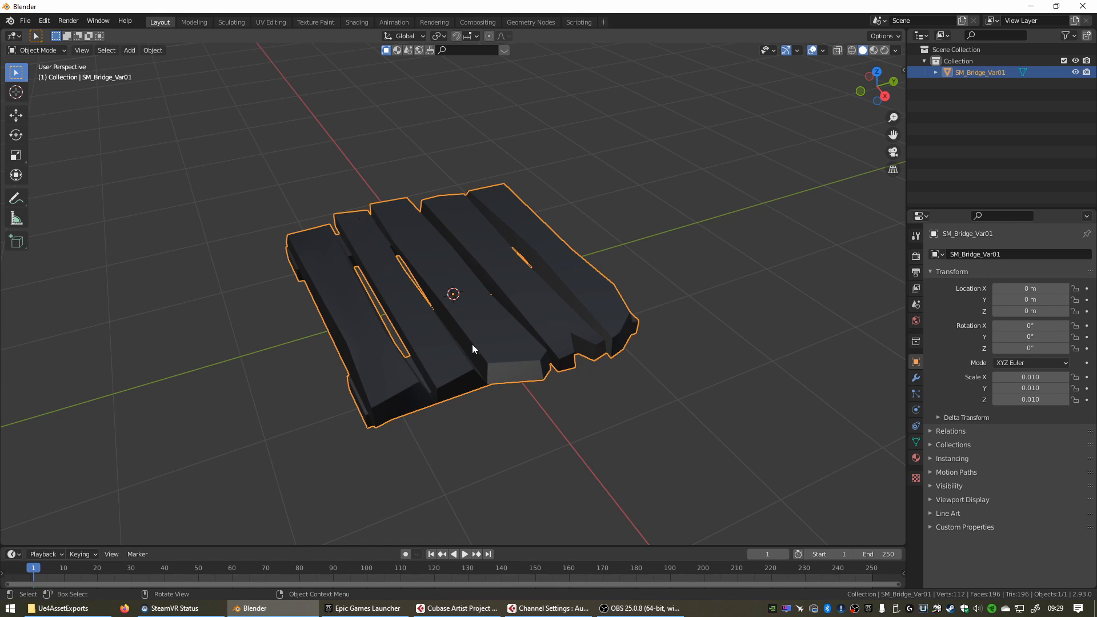
pyautogui.moveTo(531, 414)
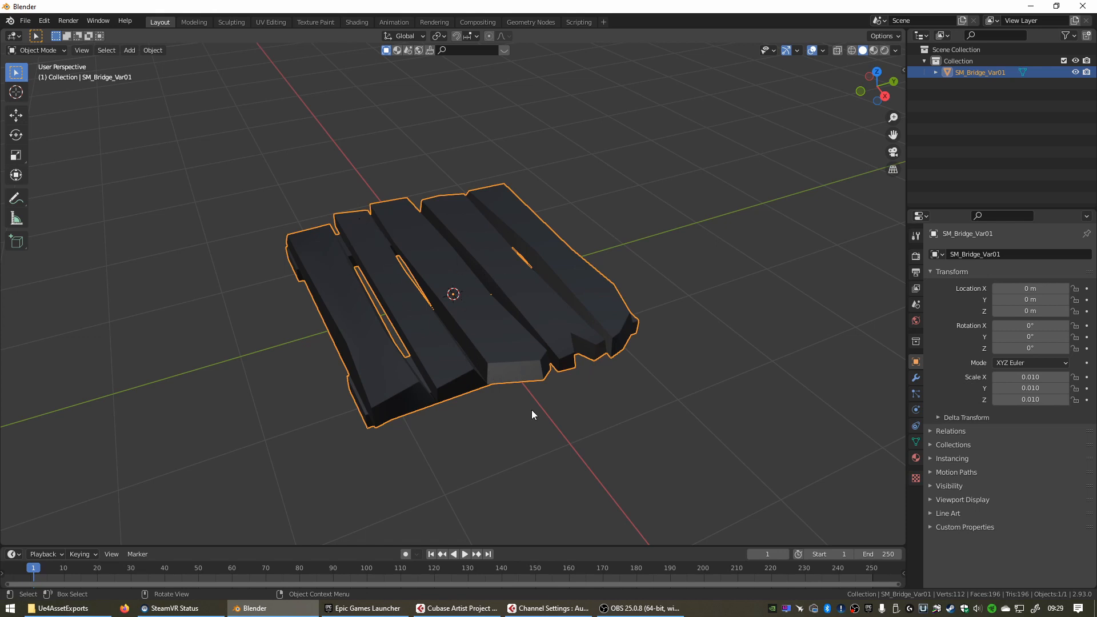
pyautogui.moveTo(531, 413); pyautogui.dragTo(495, 322)
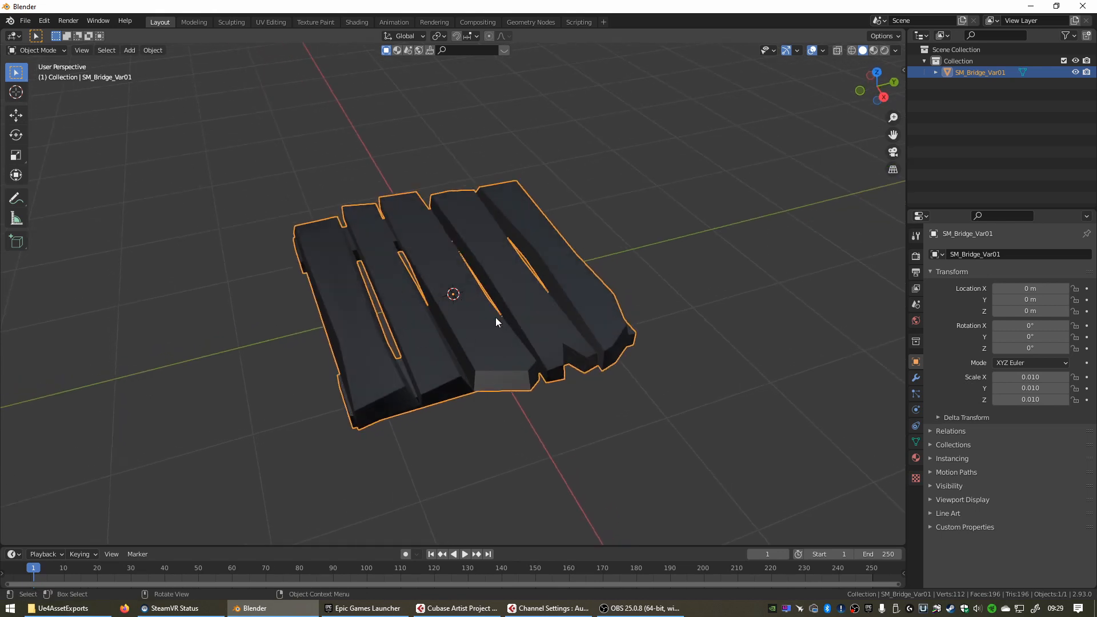
# - Separate the selected middle-plank faces into a new object and return to Object Mode
pyautogui.press('Tab')
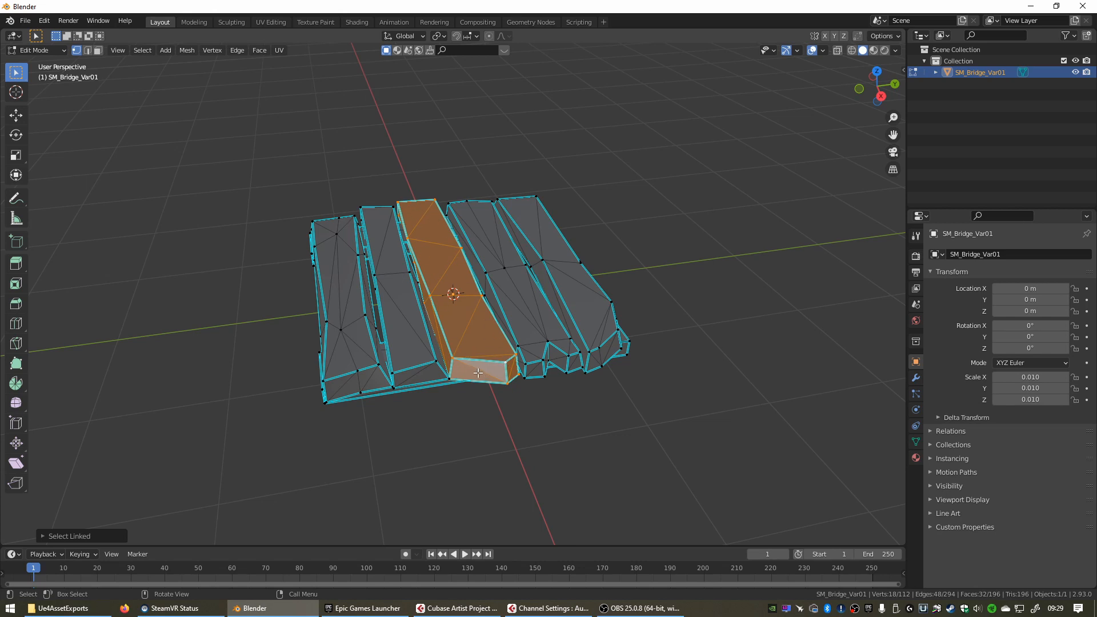
pyautogui.moveTo(434, 260)
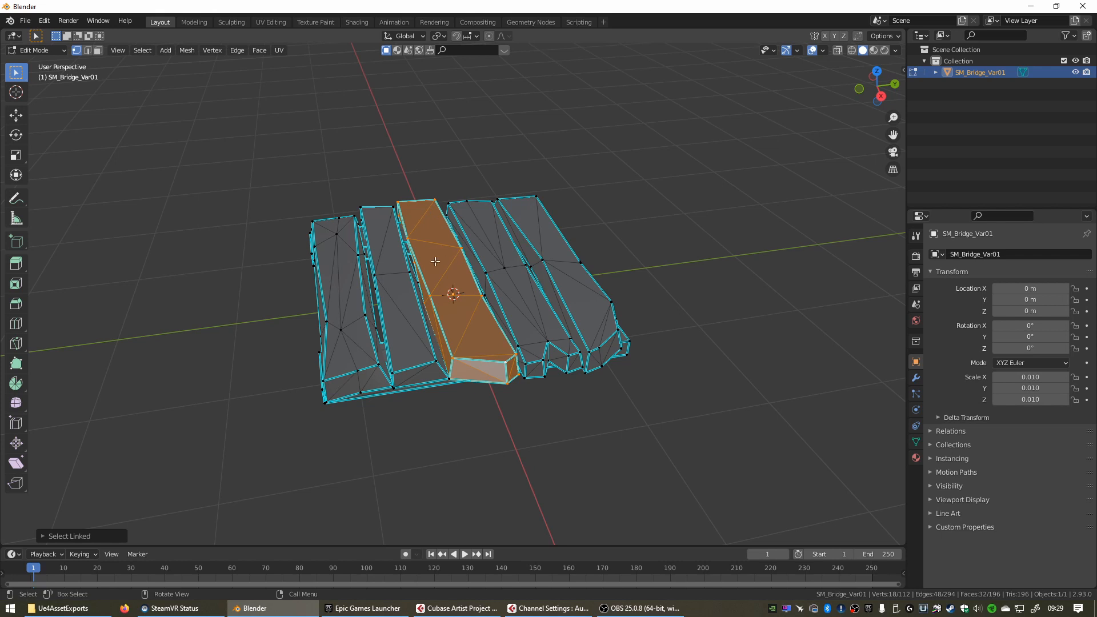
pyautogui.moveTo(423, 301)
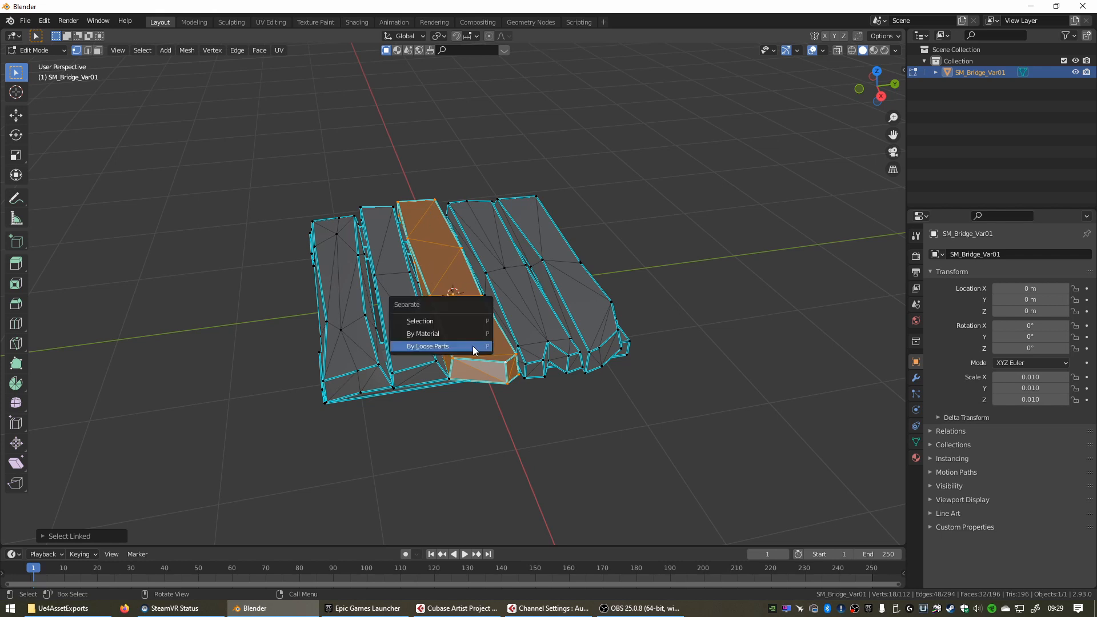
pyautogui.moveTo(431, 321)
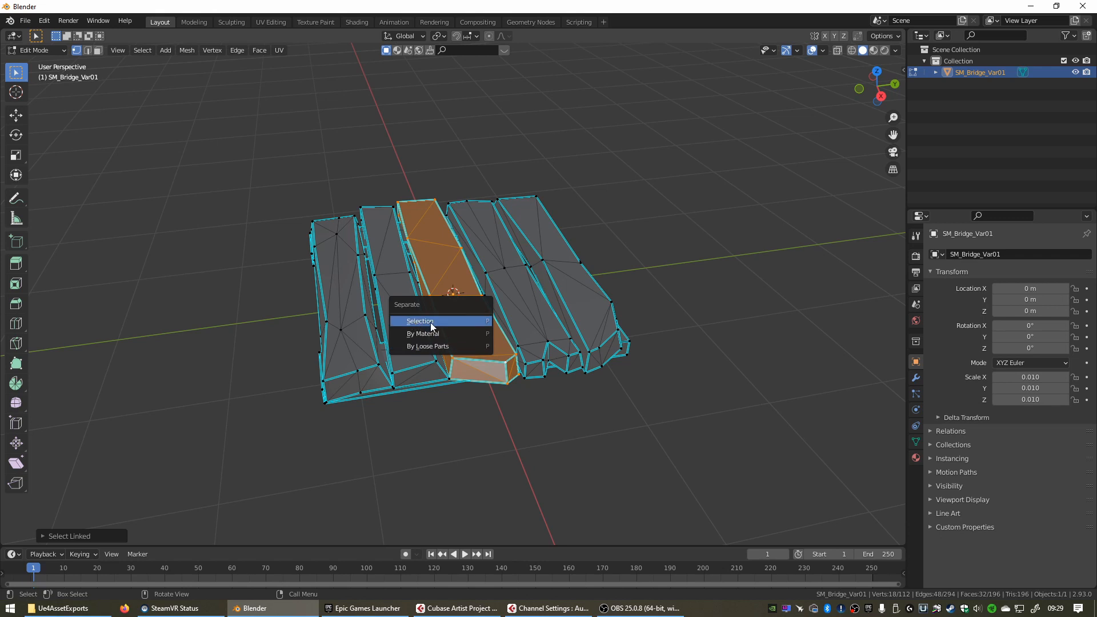
pyautogui.click(420, 321)
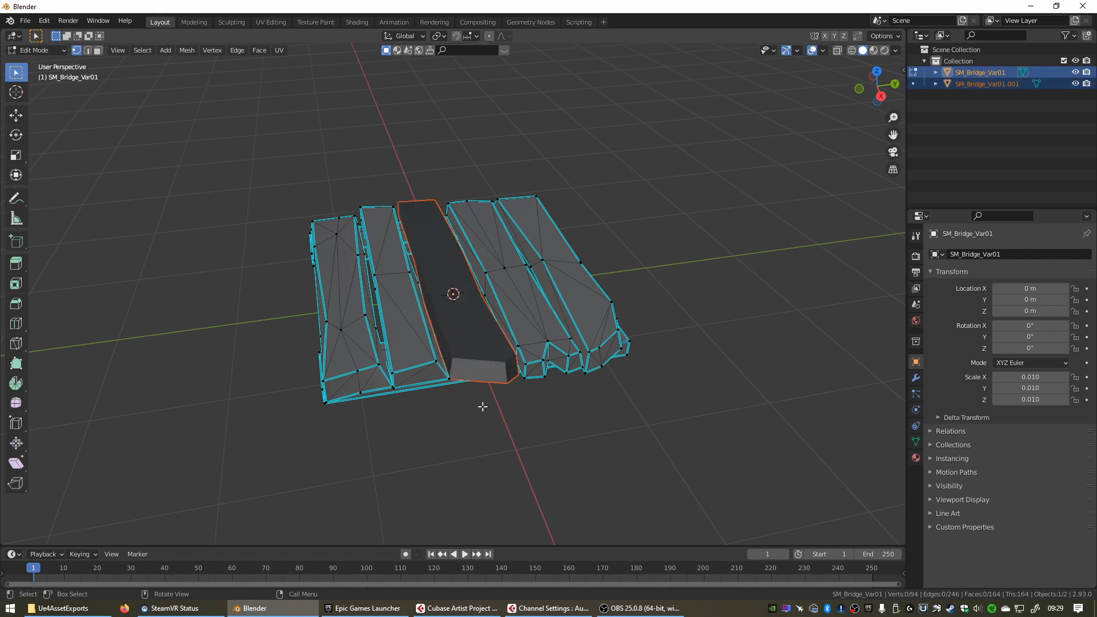
pyautogui.press('Tab')
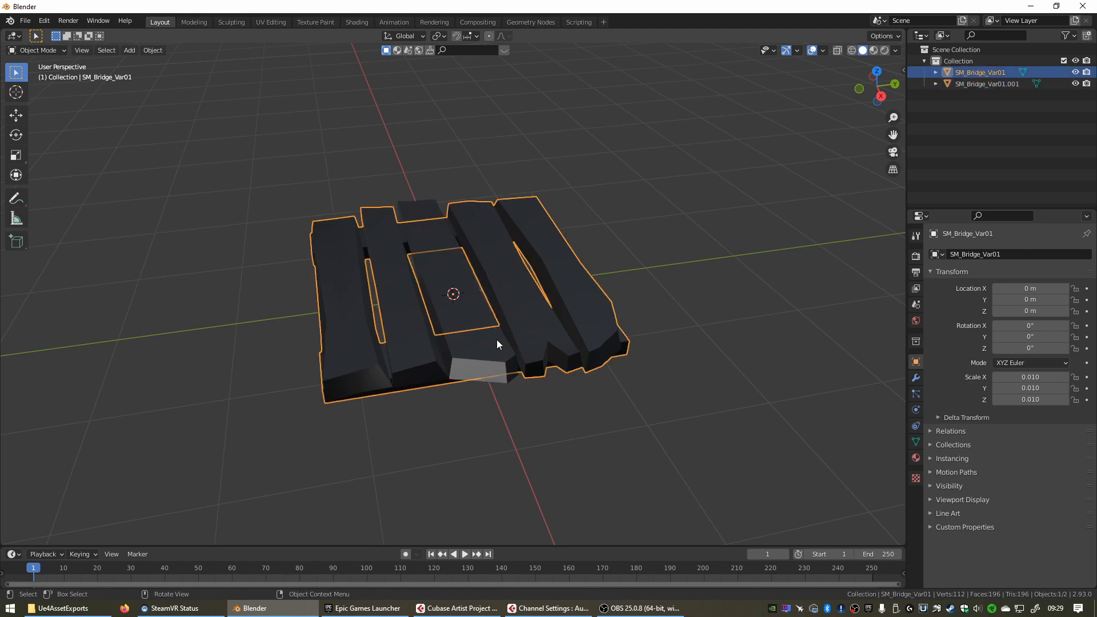
pyautogui.moveTo(448, 330)
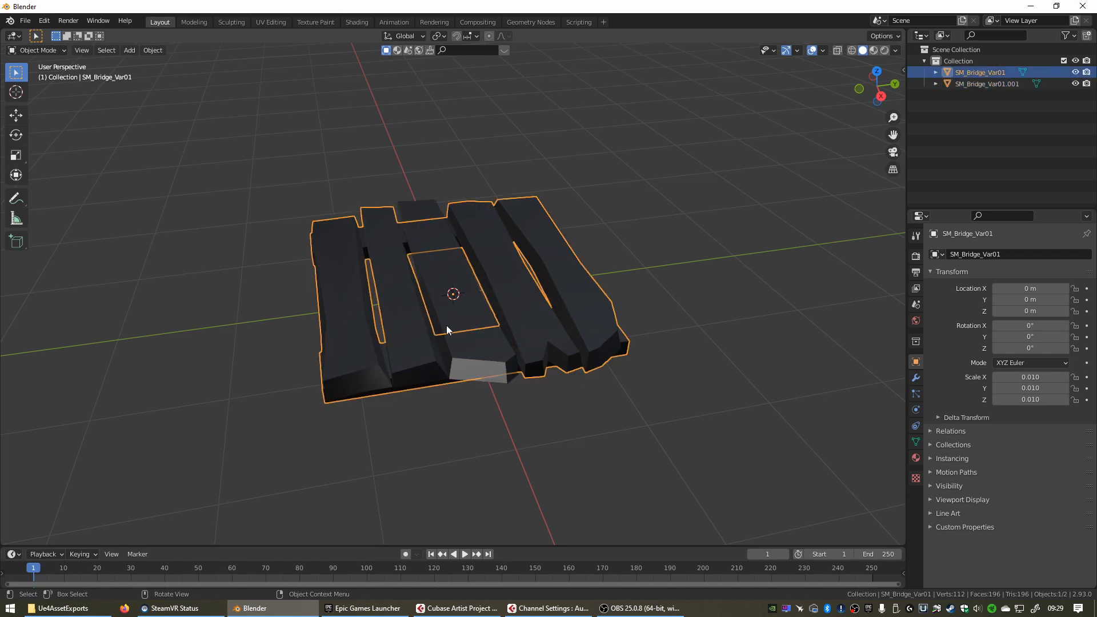
# - Delete the separated SM_Bridge_Var01.001 plank, leaving a gap in the bridge's centre
pyautogui.click(448, 329)
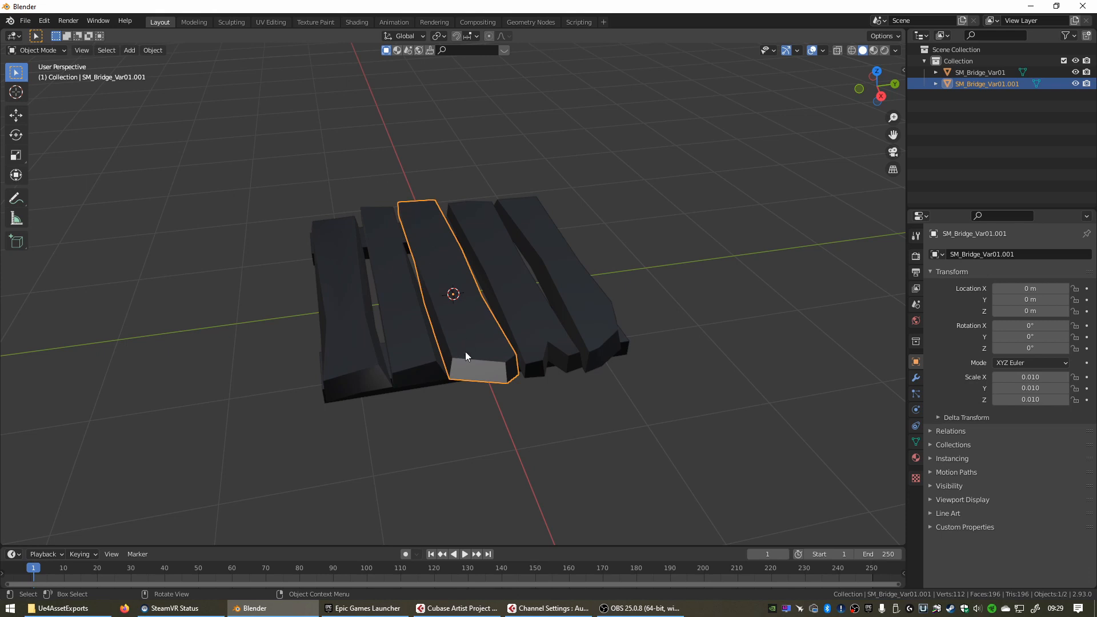
pyautogui.moveTo(441, 277)
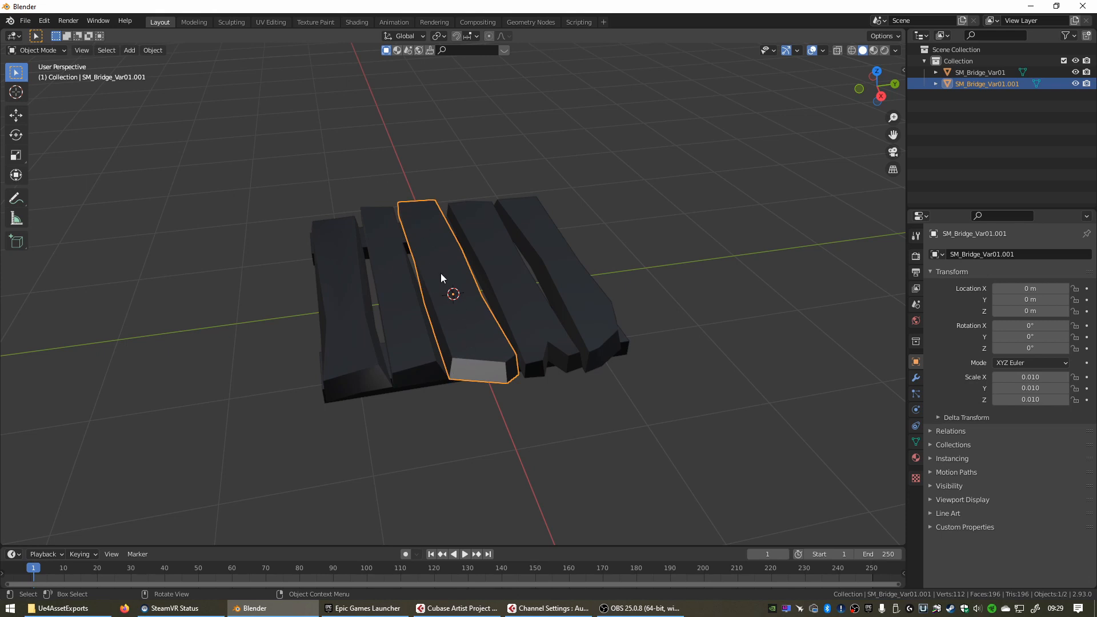
pyautogui.press('x')
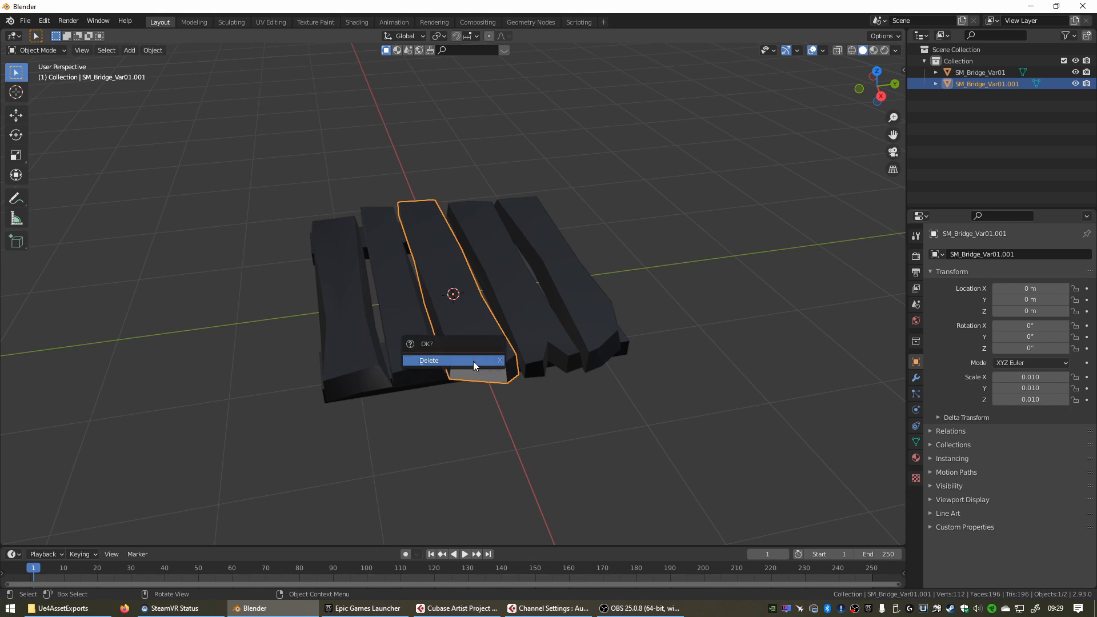
pyautogui.click(428, 359)
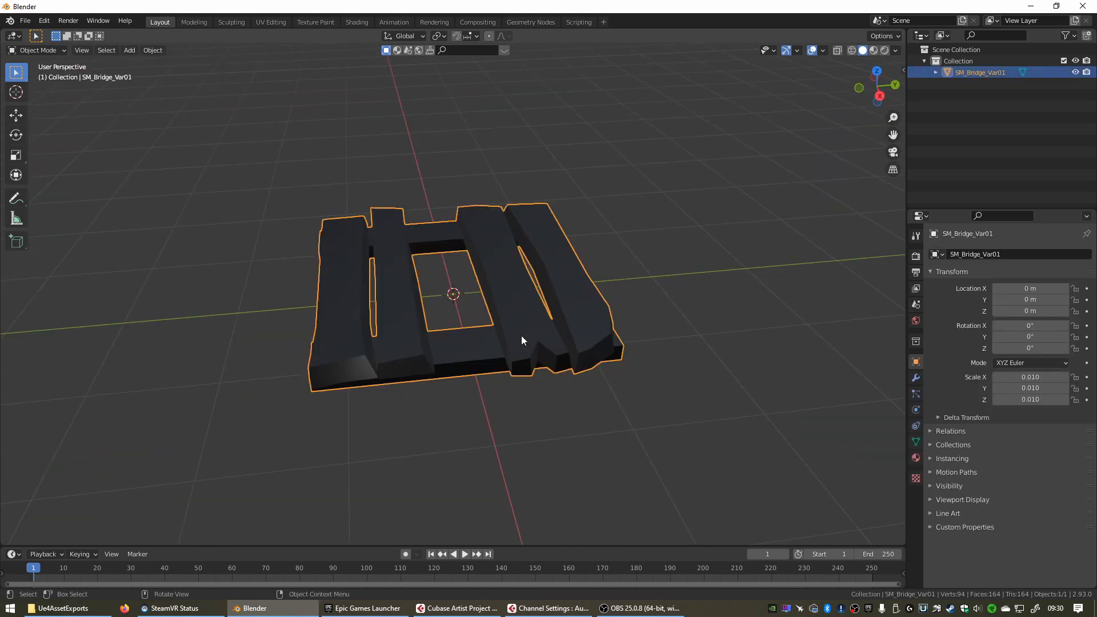
# - Show the Ue4AssetExports folder and select plank1.fbx, plank2.fbx and plank3.fbx together
pyautogui.click(364, 607)
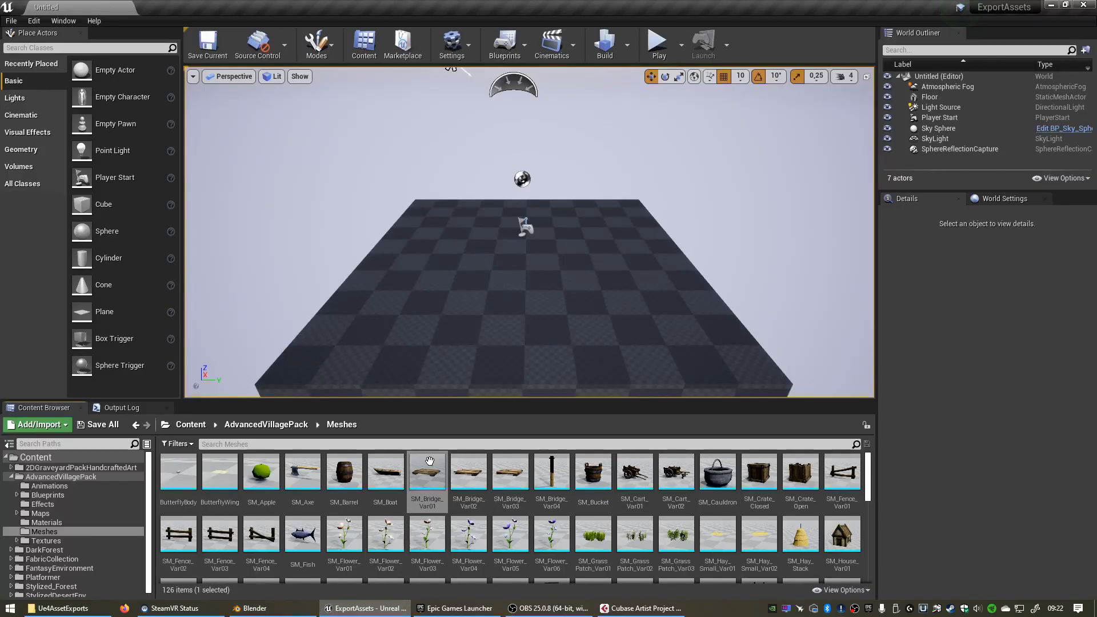
pyautogui.moveTo(467, 475)
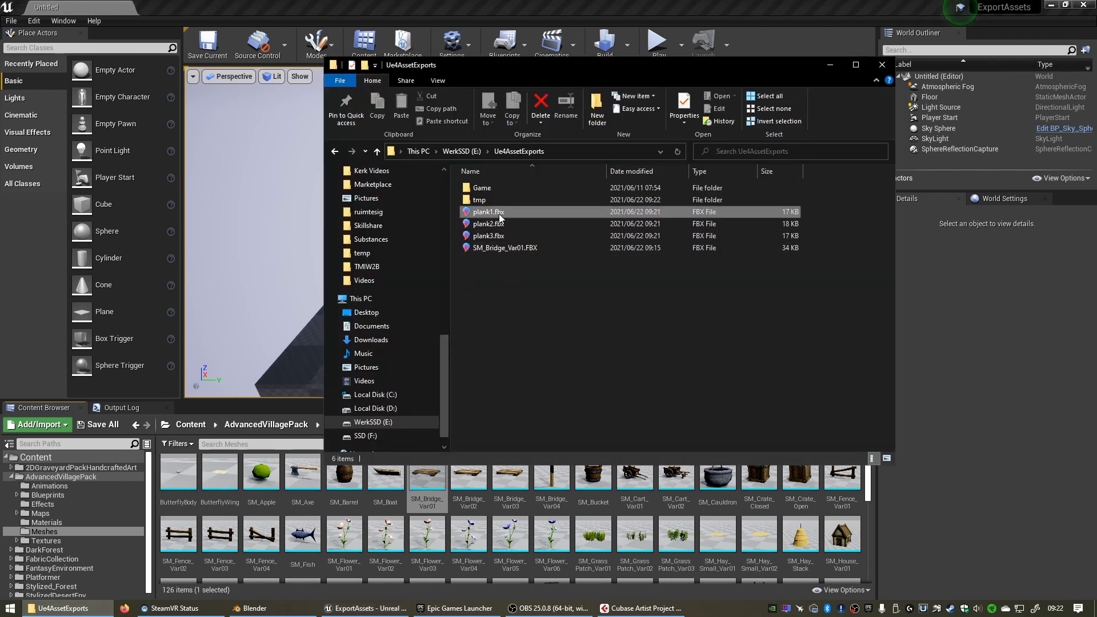
pyautogui.click(488, 235)
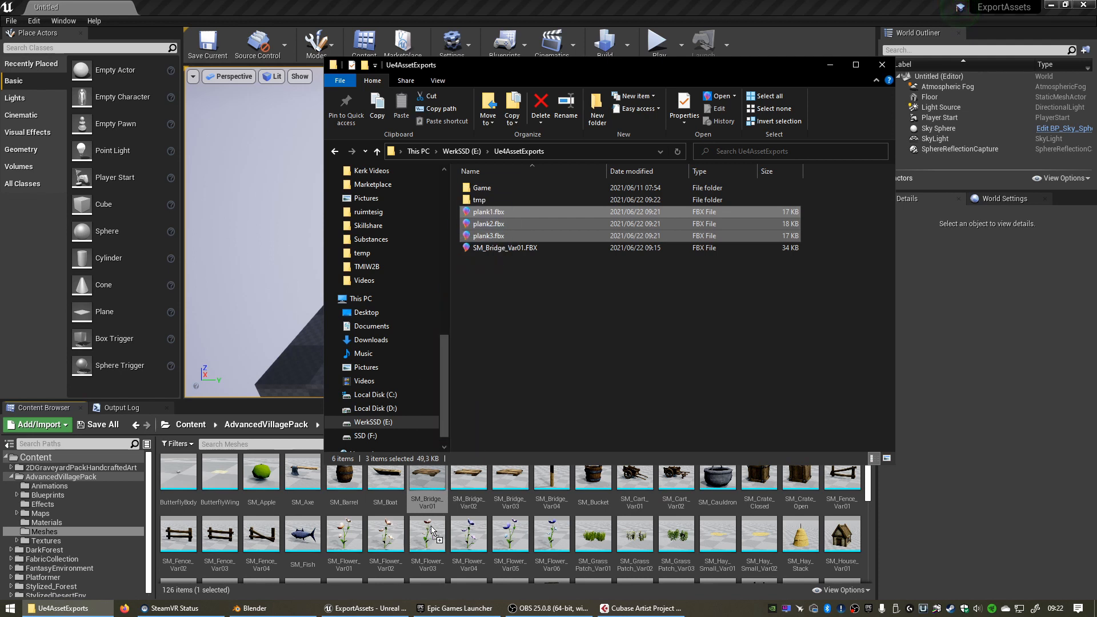
pyautogui.moveTo(452, 517)
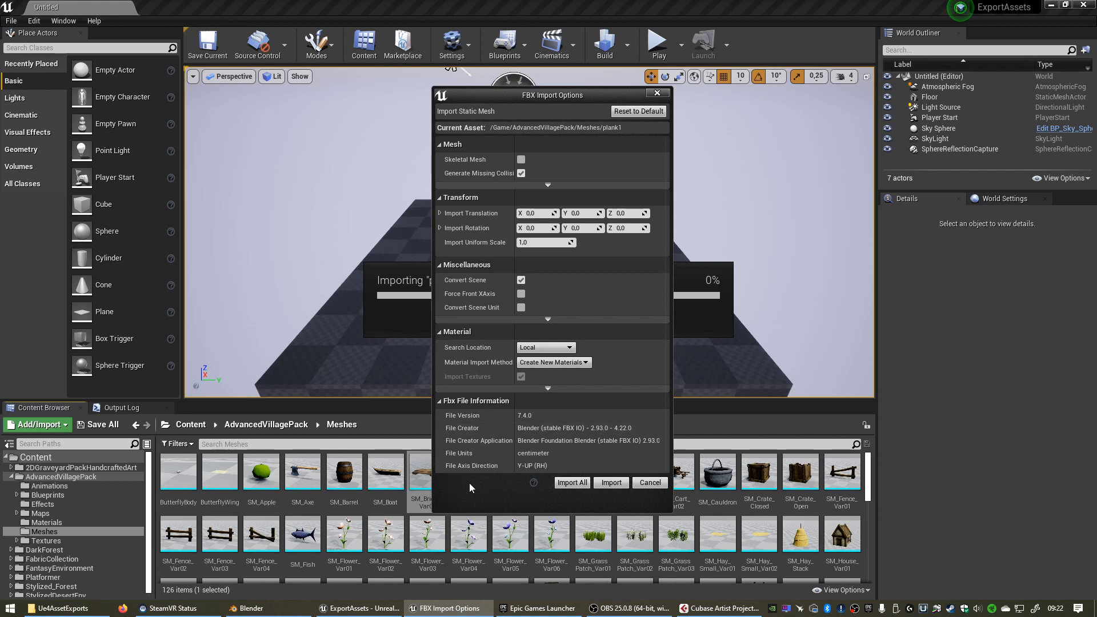
pyautogui.moveTo(572, 482)
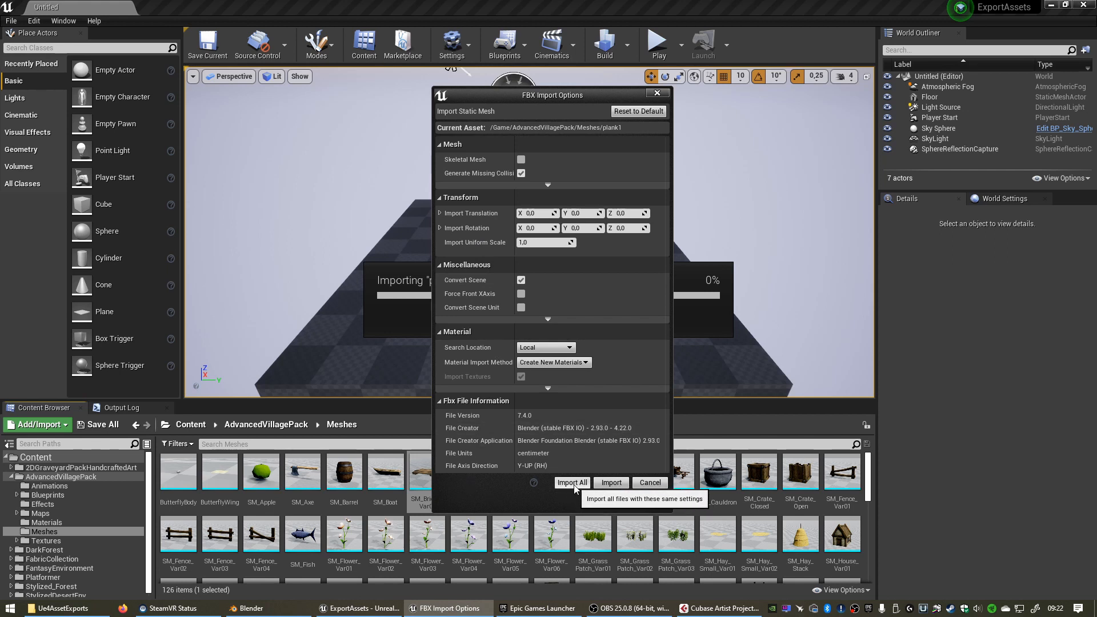
# - Import all three planks as static meshes into Meshes, dismiss the log and select plank3
pyautogui.click(571, 482)
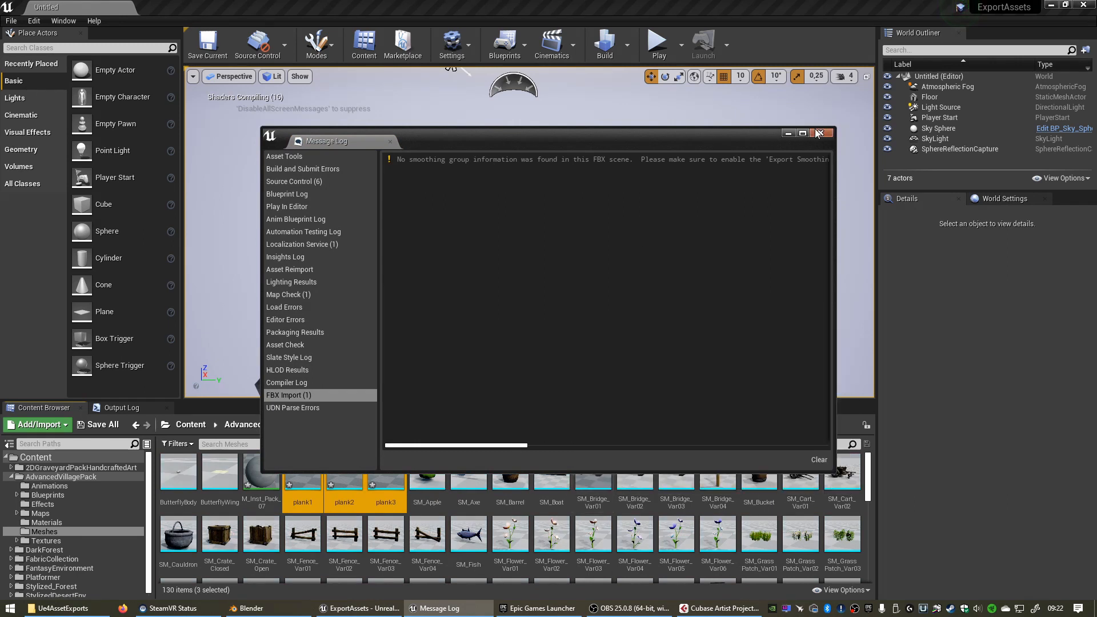
pyautogui.click(821, 132)
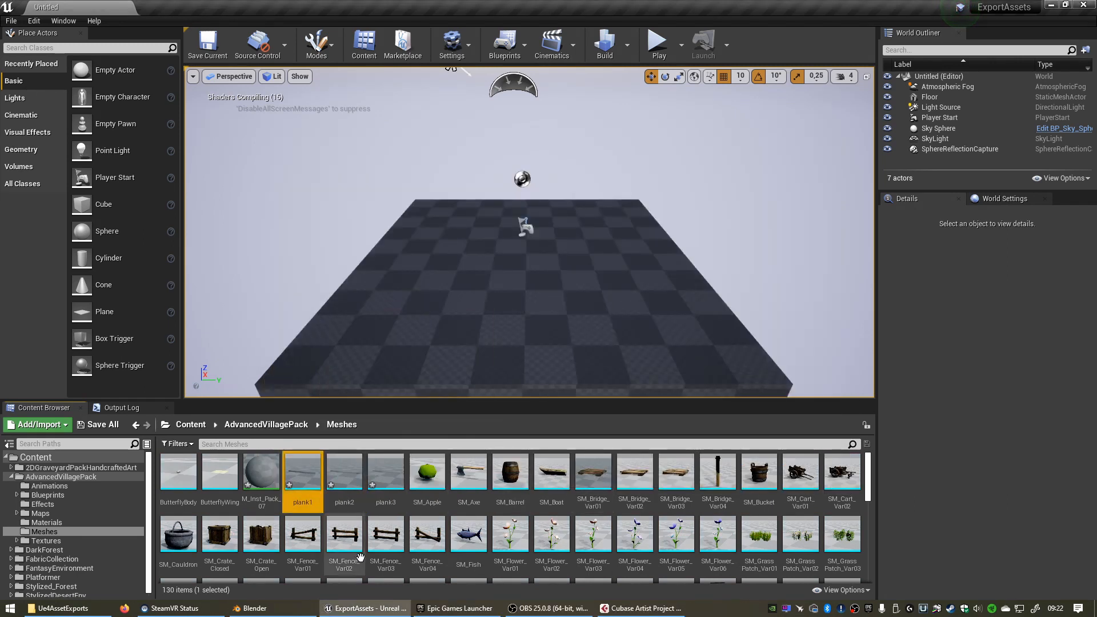
pyautogui.click(385, 472)
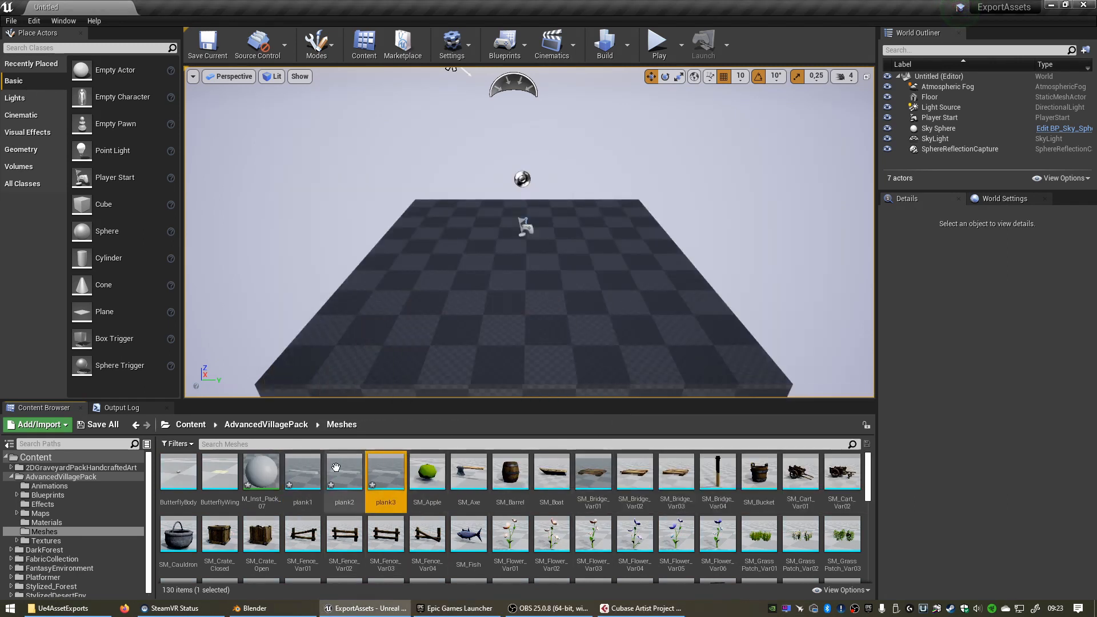
pyautogui.moveTo(302, 469)
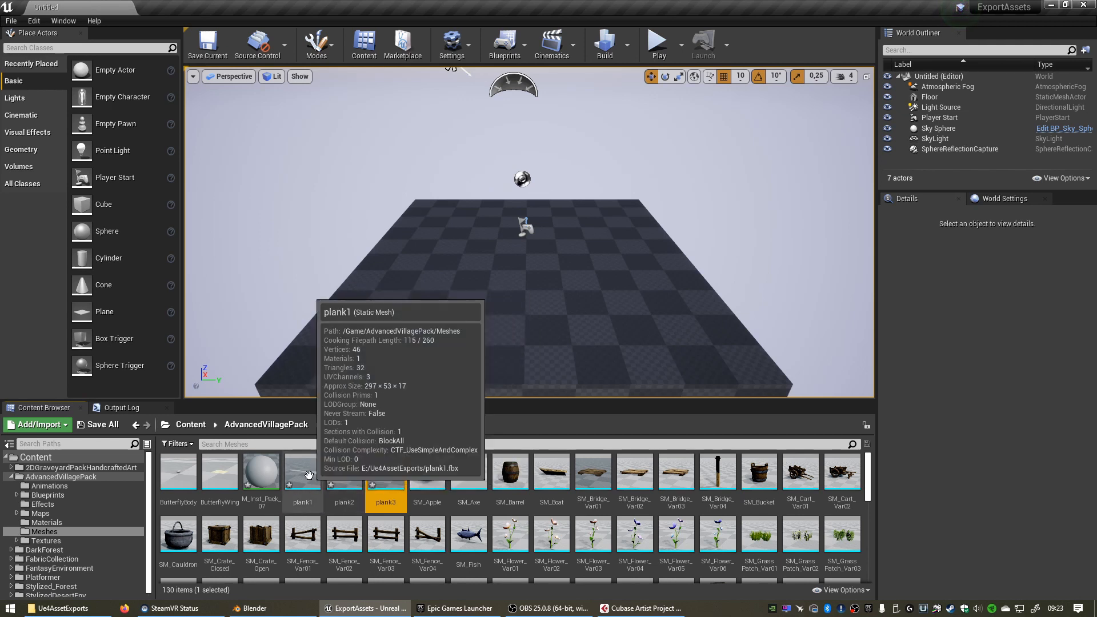
# - Drag the three plank meshes onto the level floor, then select the SM_Bridge_Var01 asset
pyautogui.moveTo(302, 471); pyautogui.dragTo(402, 315)
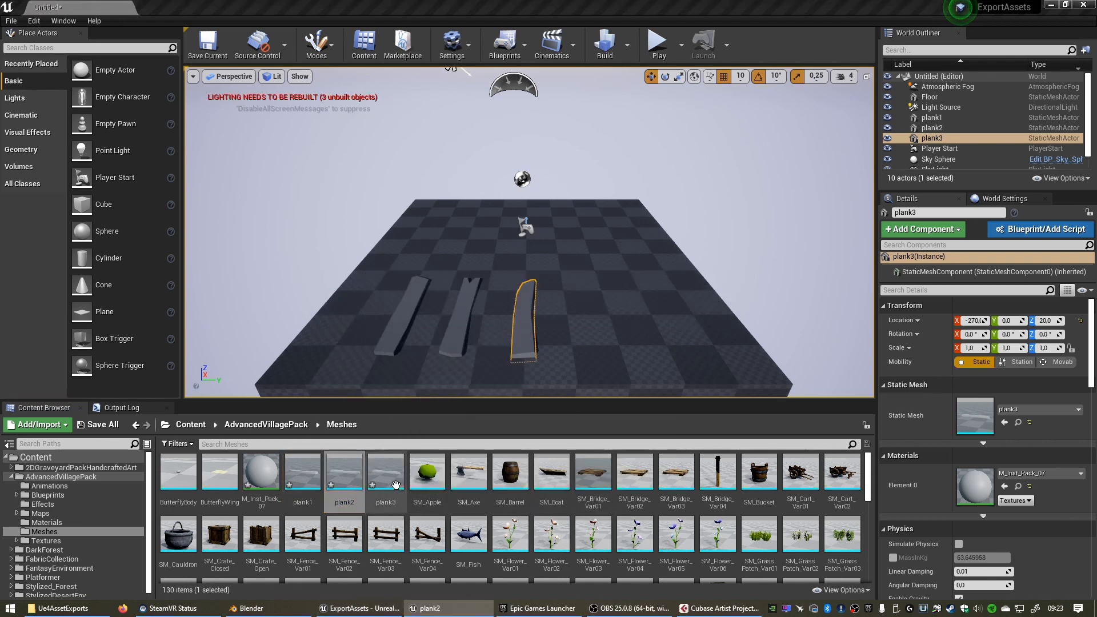
pyautogui.click(385, 471)
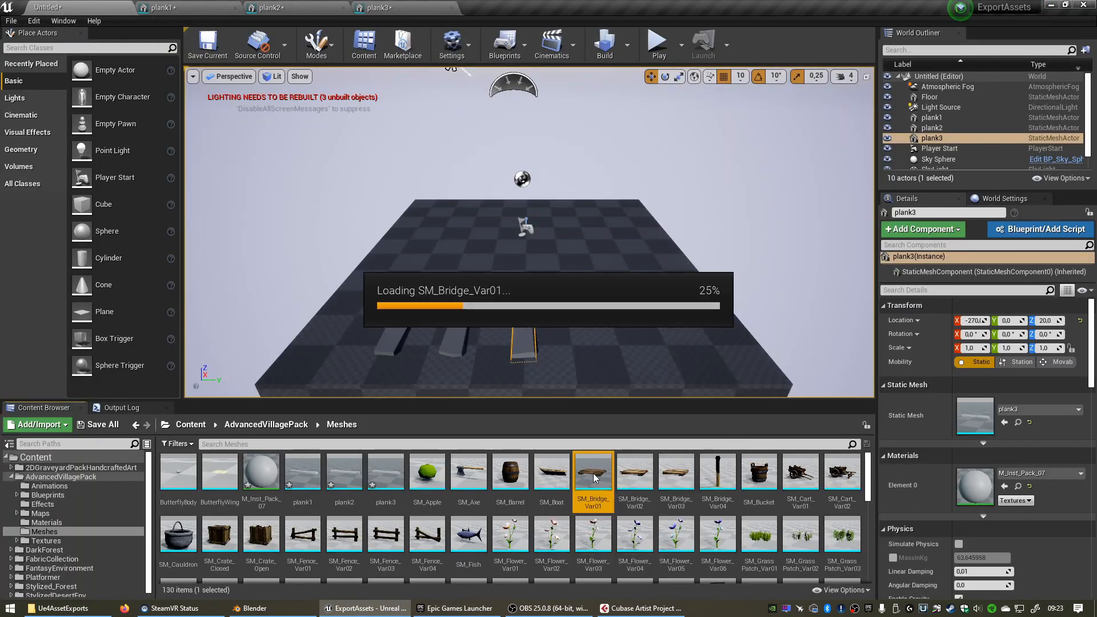
# - Open the original SM_Bridge_Var01 mesh in the mesh editor to see its M_Inst_Pack_07 material
pyautogui.doubleClick(593, 472)
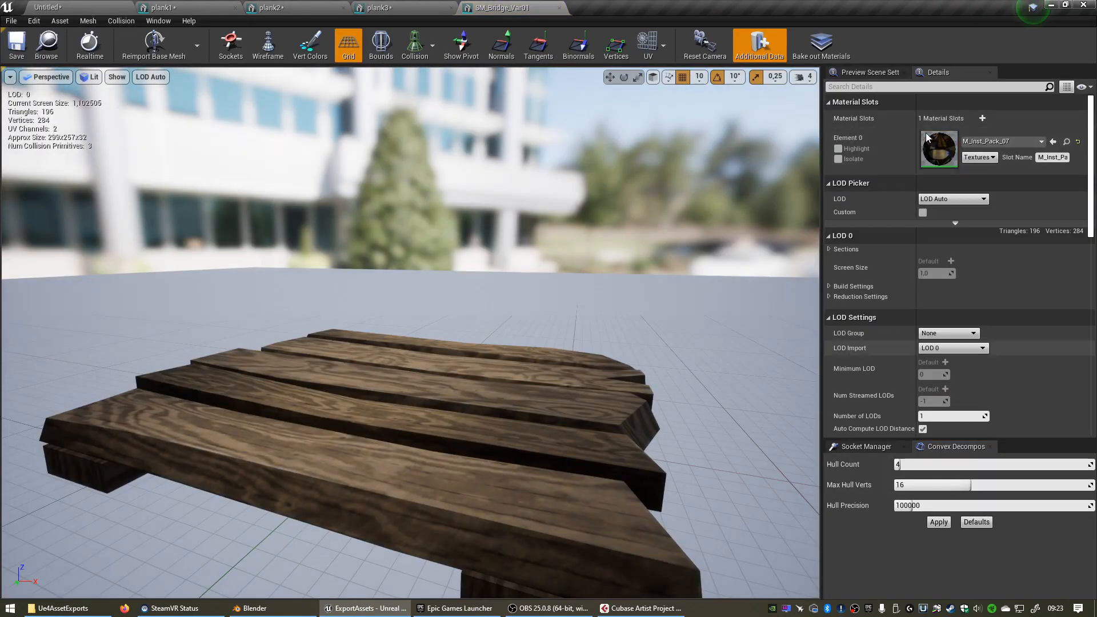
pyautogui.moveTo(1066, 141)
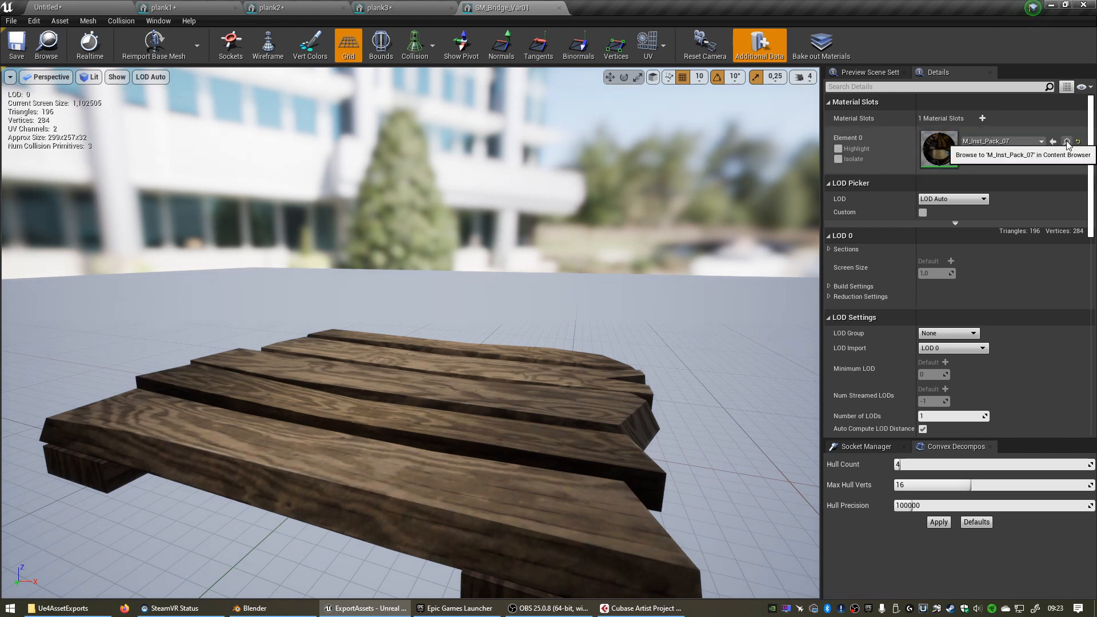
pyautogui.moveTo(1066, 144)
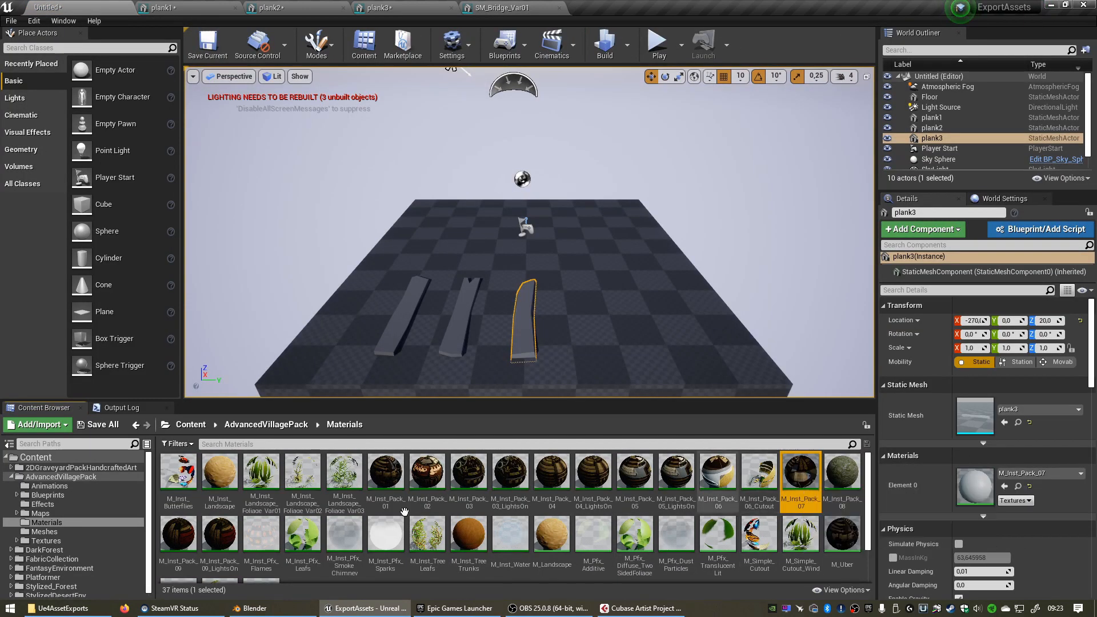
pyautogui.moveTo(800, 474)
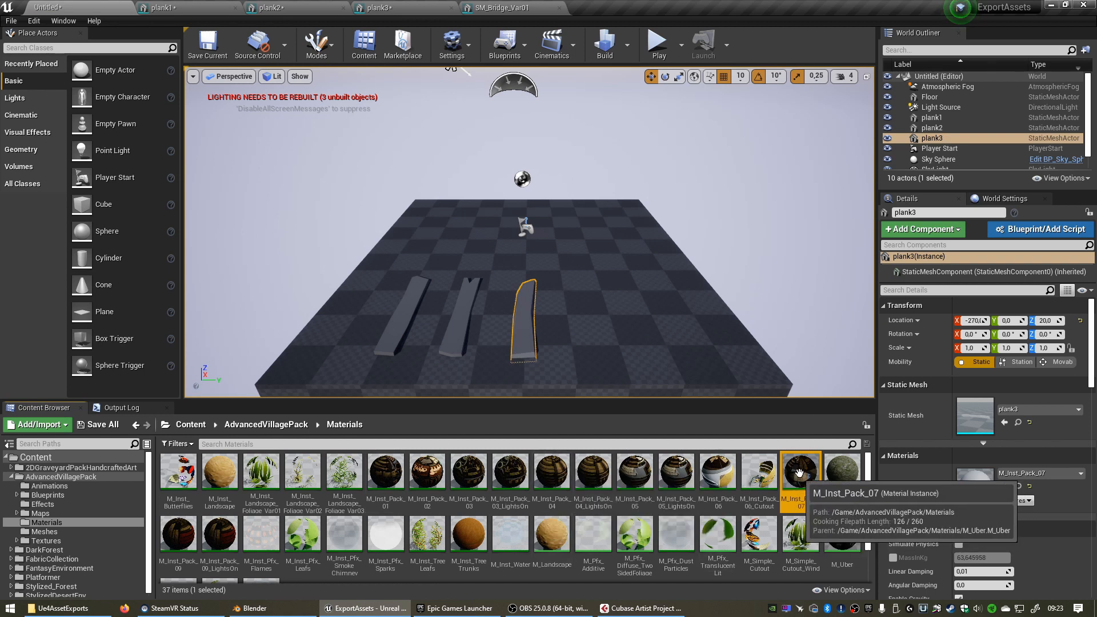